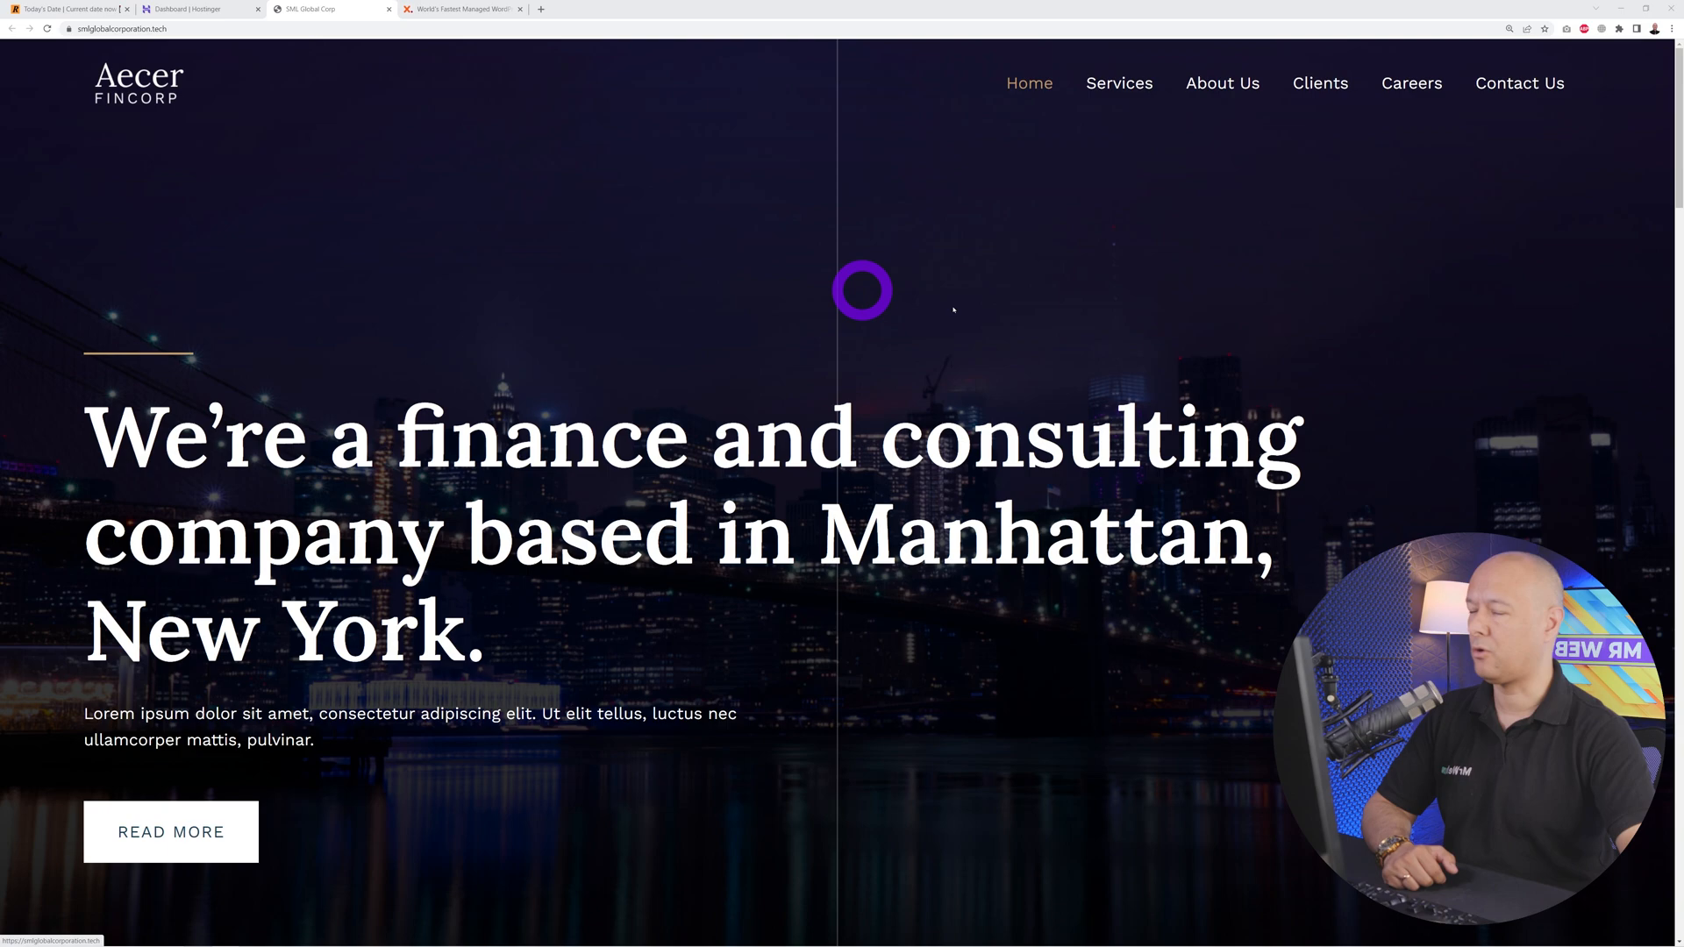
# Step: Review the finance company's homepage, glance at the Hostinger dashboard, then bring up the WPX site
pyautogui.scroll(-3)
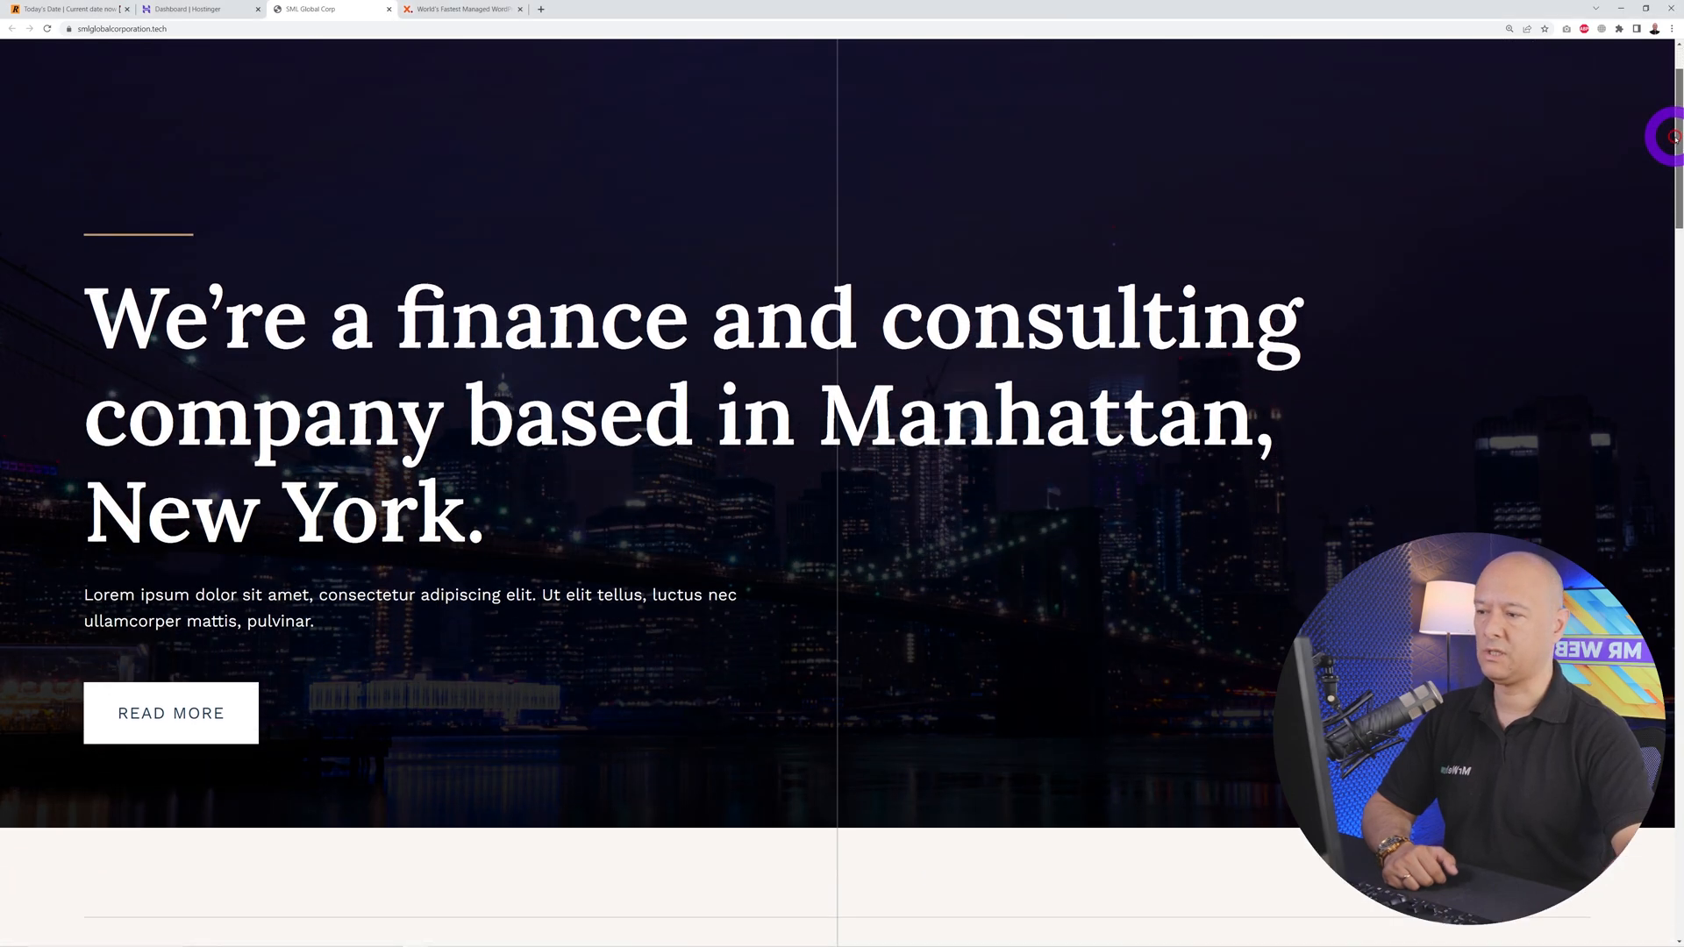
pyautogui.scroll(-3)
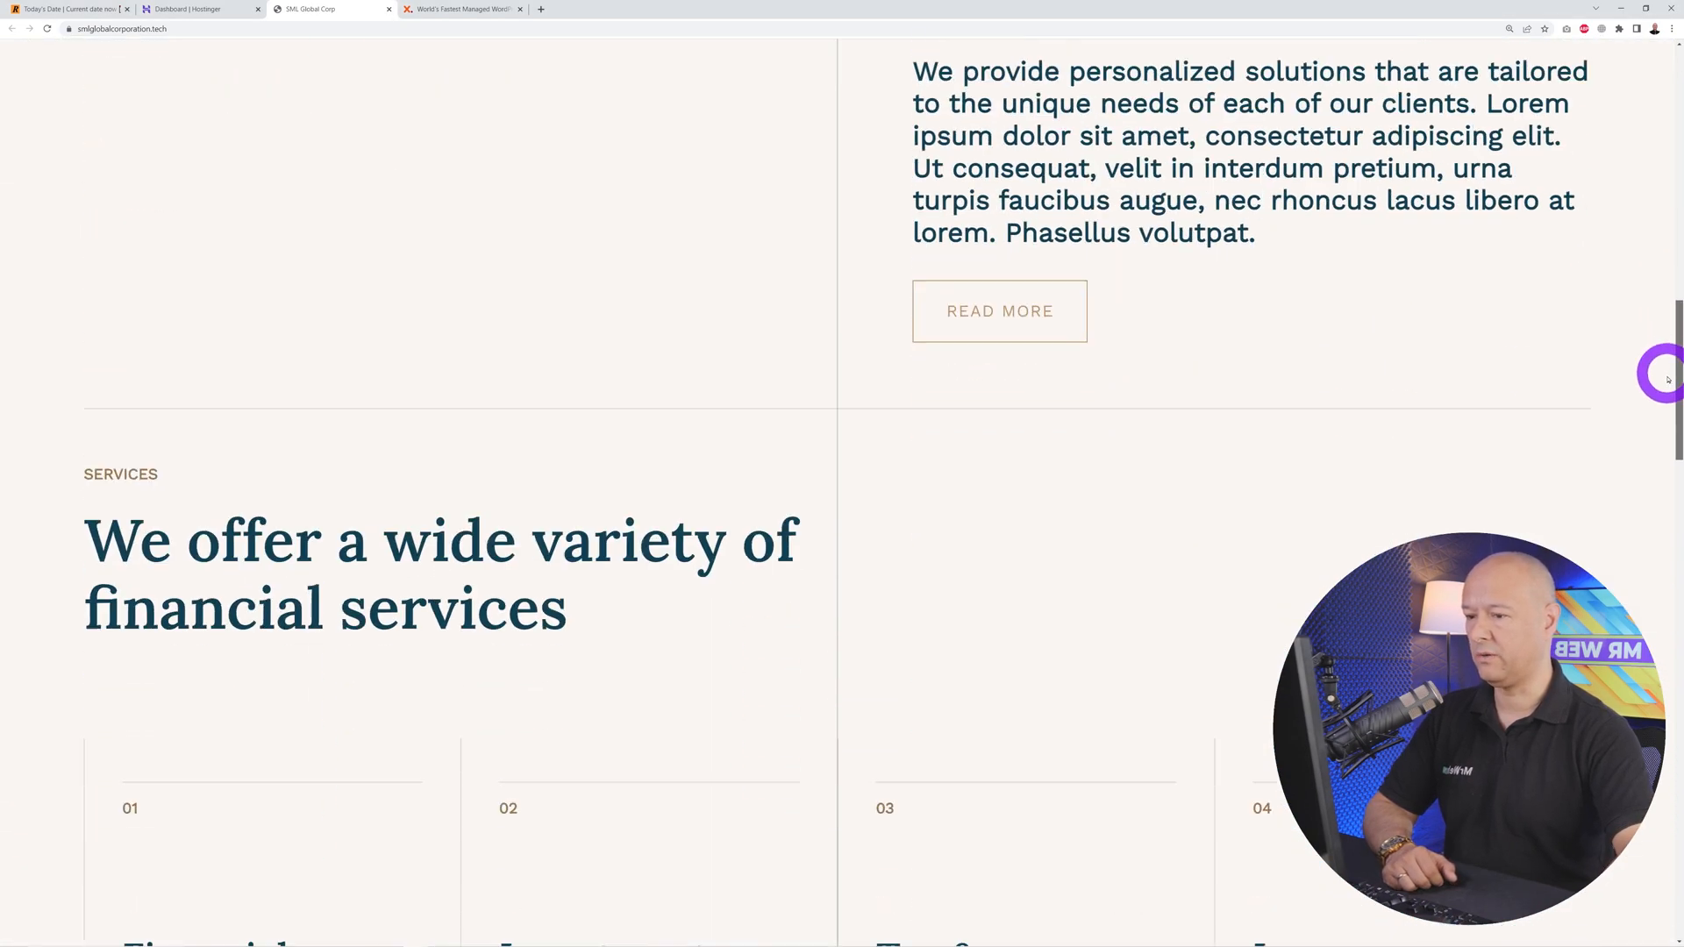
pyautogui.scroll(3)
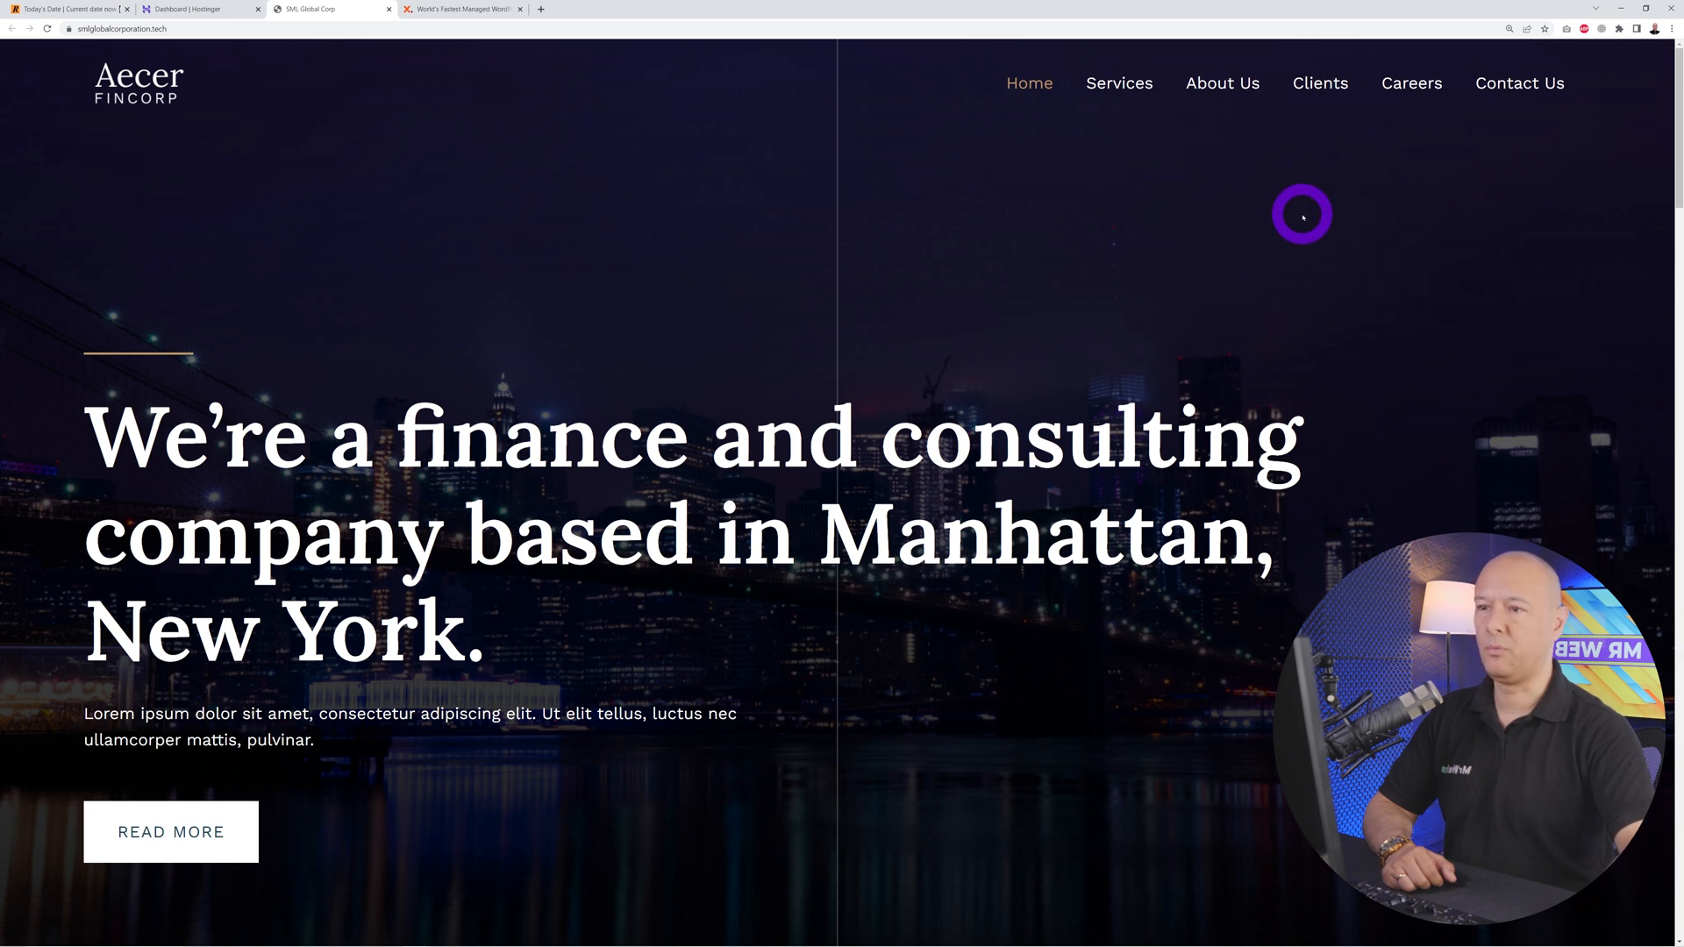
pyautogui.moveTo(1223, 84)
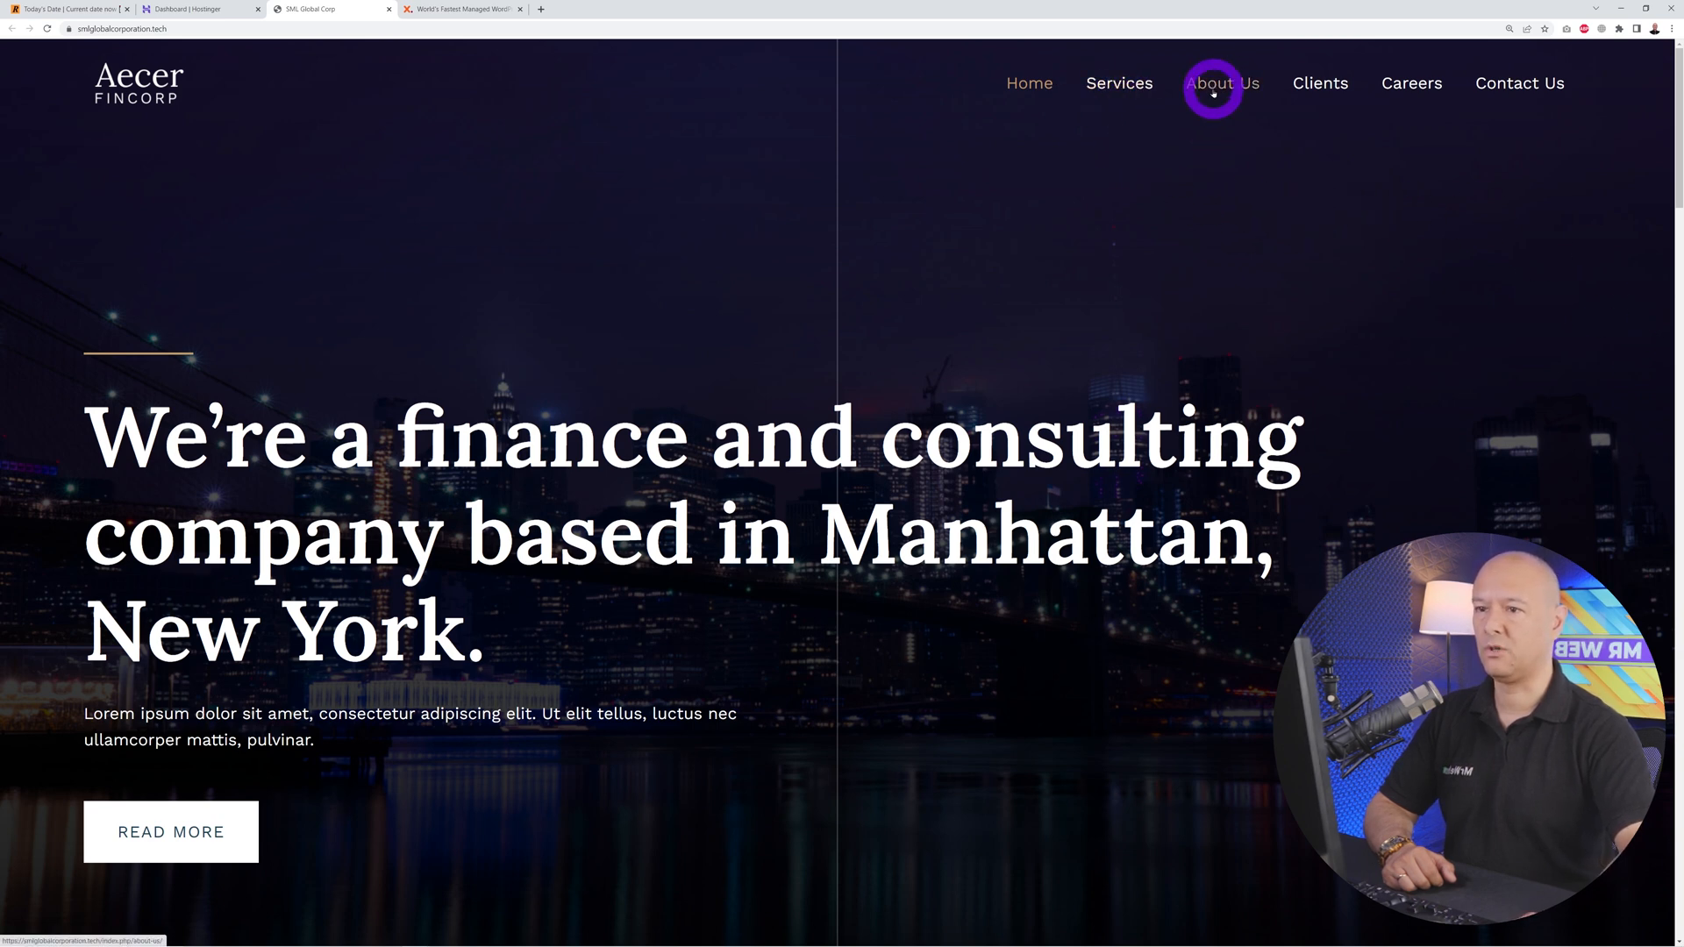
pyautogui.moveTo(1079, 376)
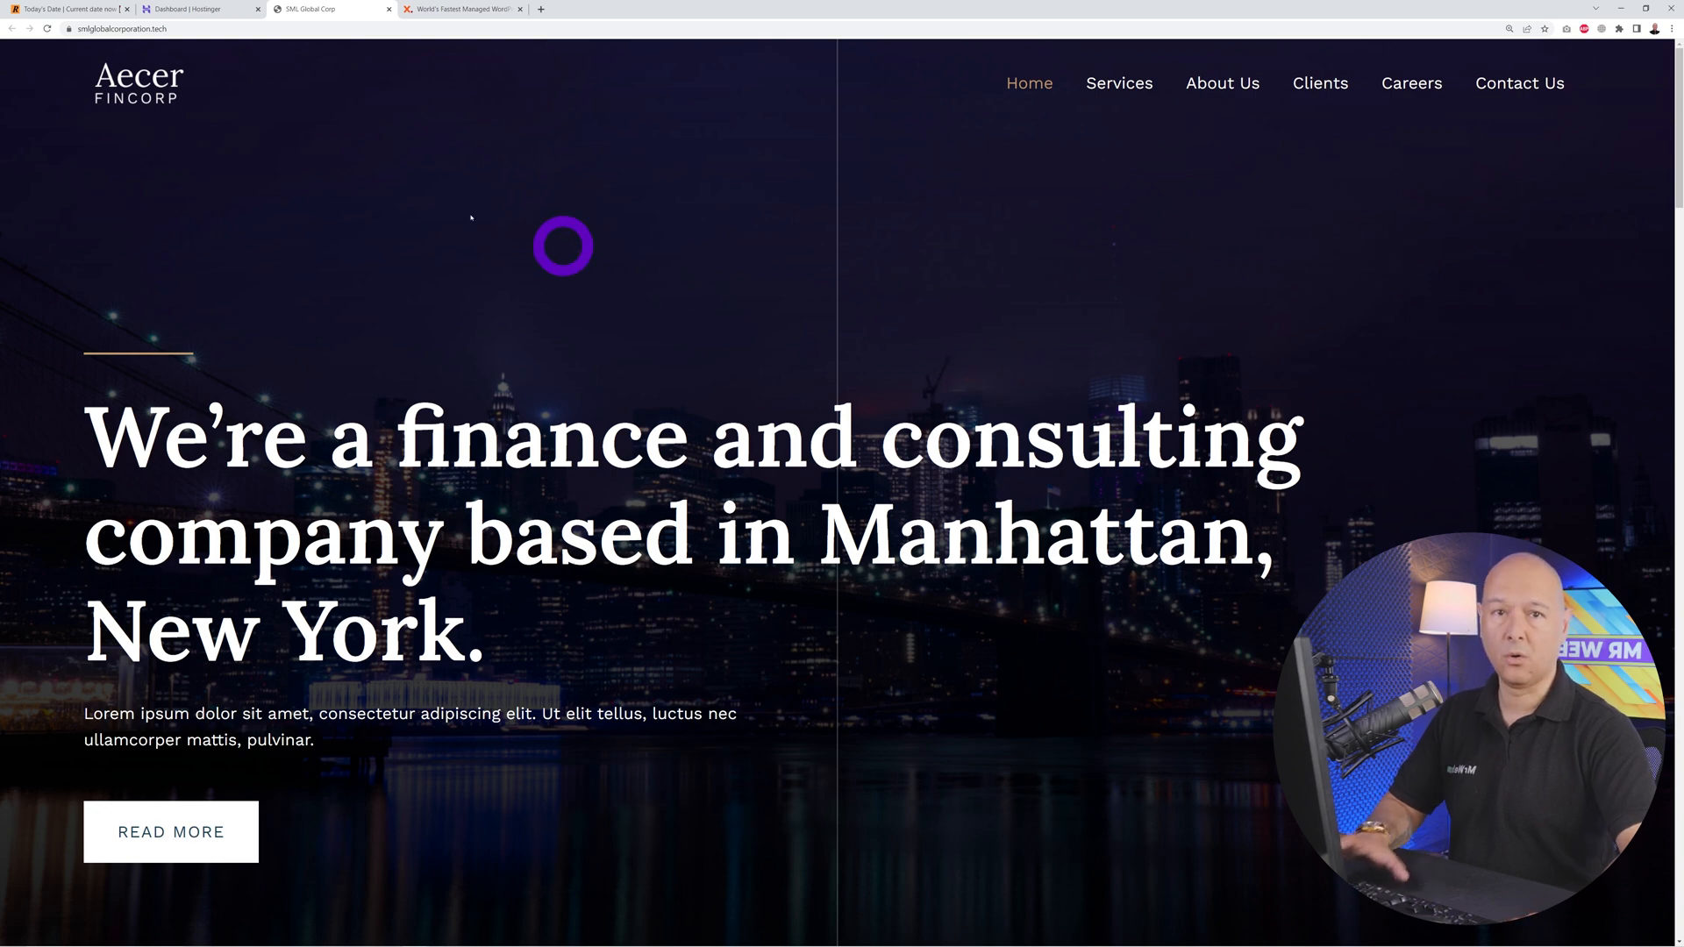
pyautogui.click(198, 8)
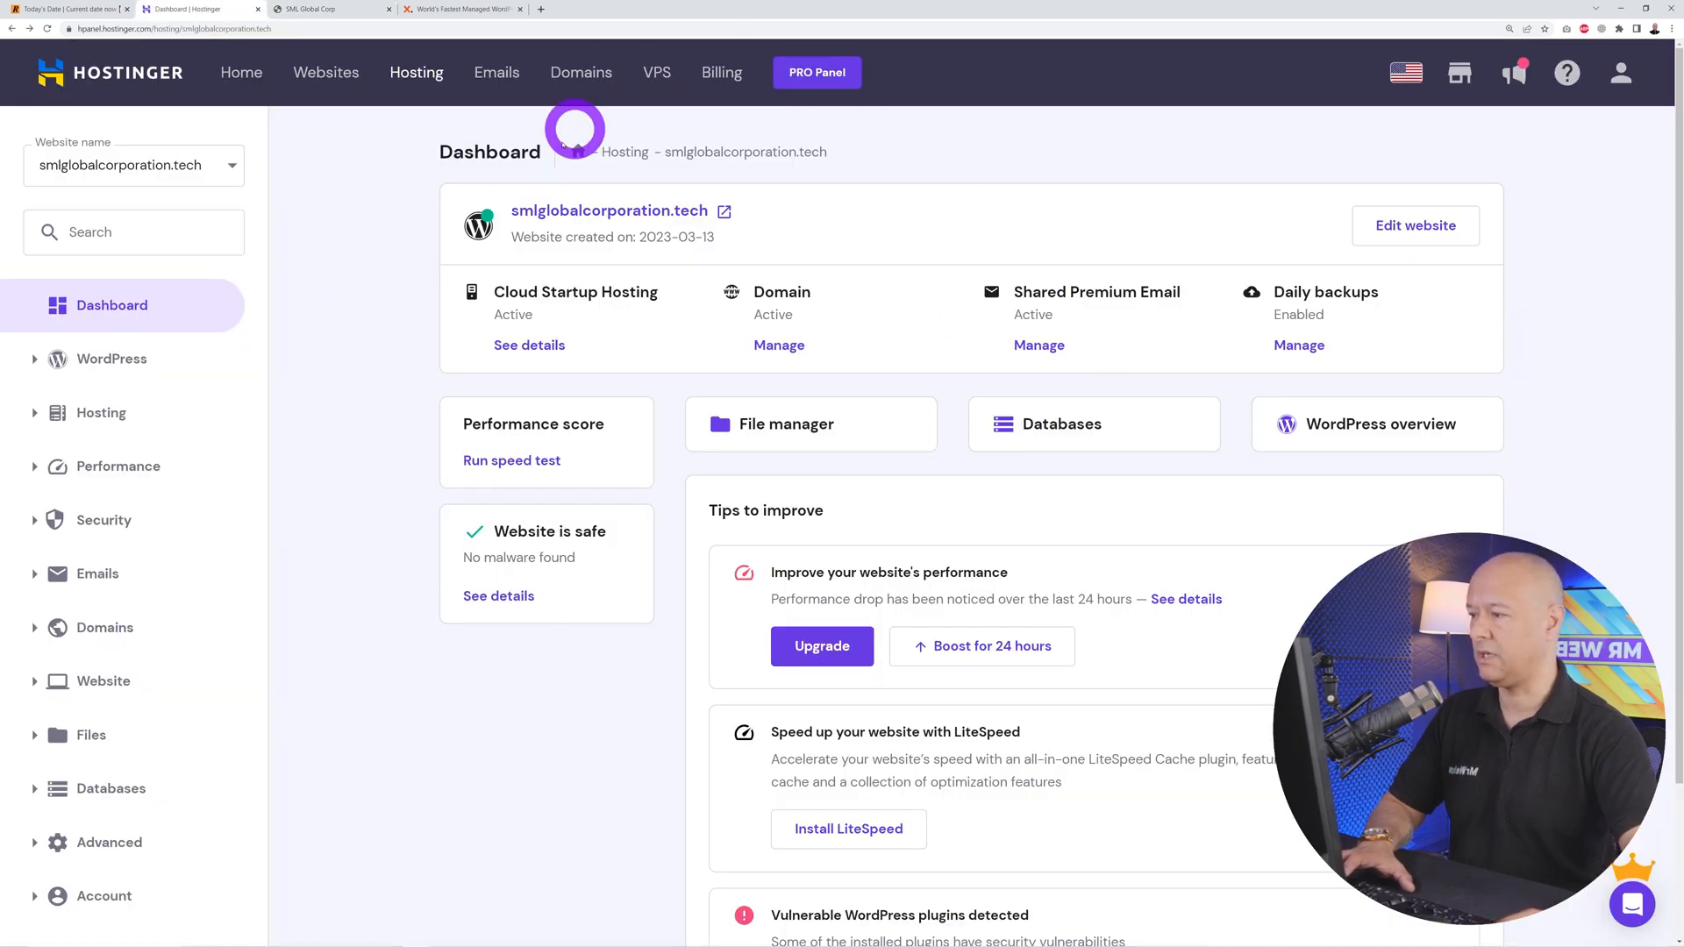
pyautogui.click(461, 9)
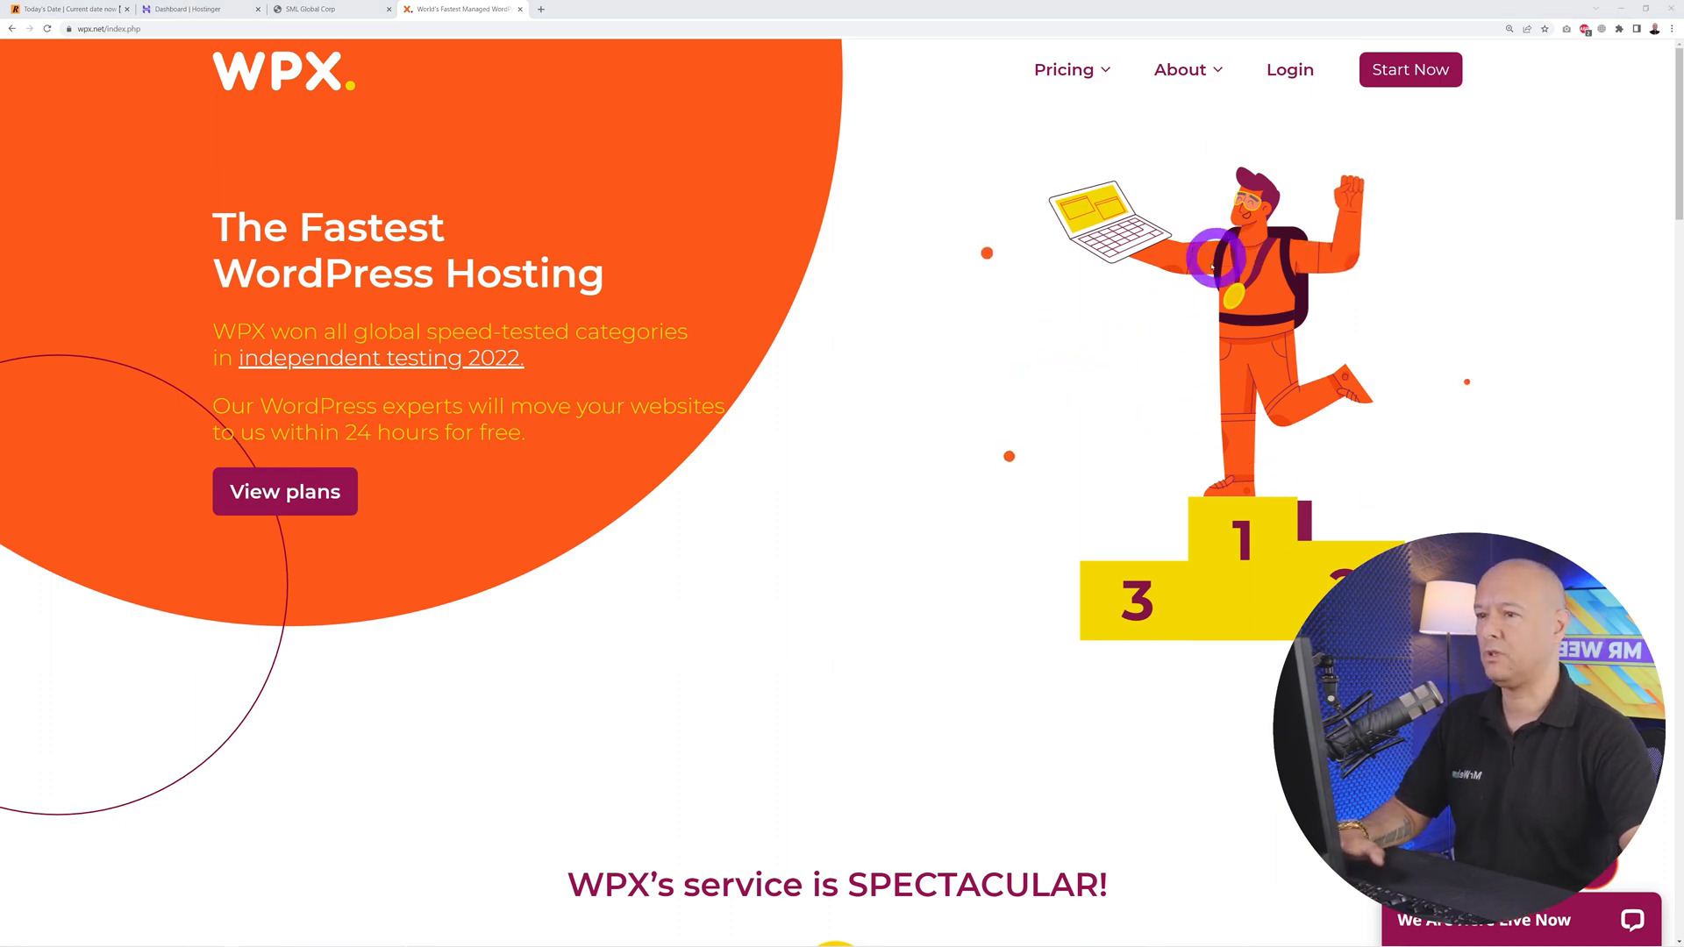
# Step: Sign in to WPX and open the Website Migration Request form, keeping Free Migration selected
pyautogui.click(1289, 69)
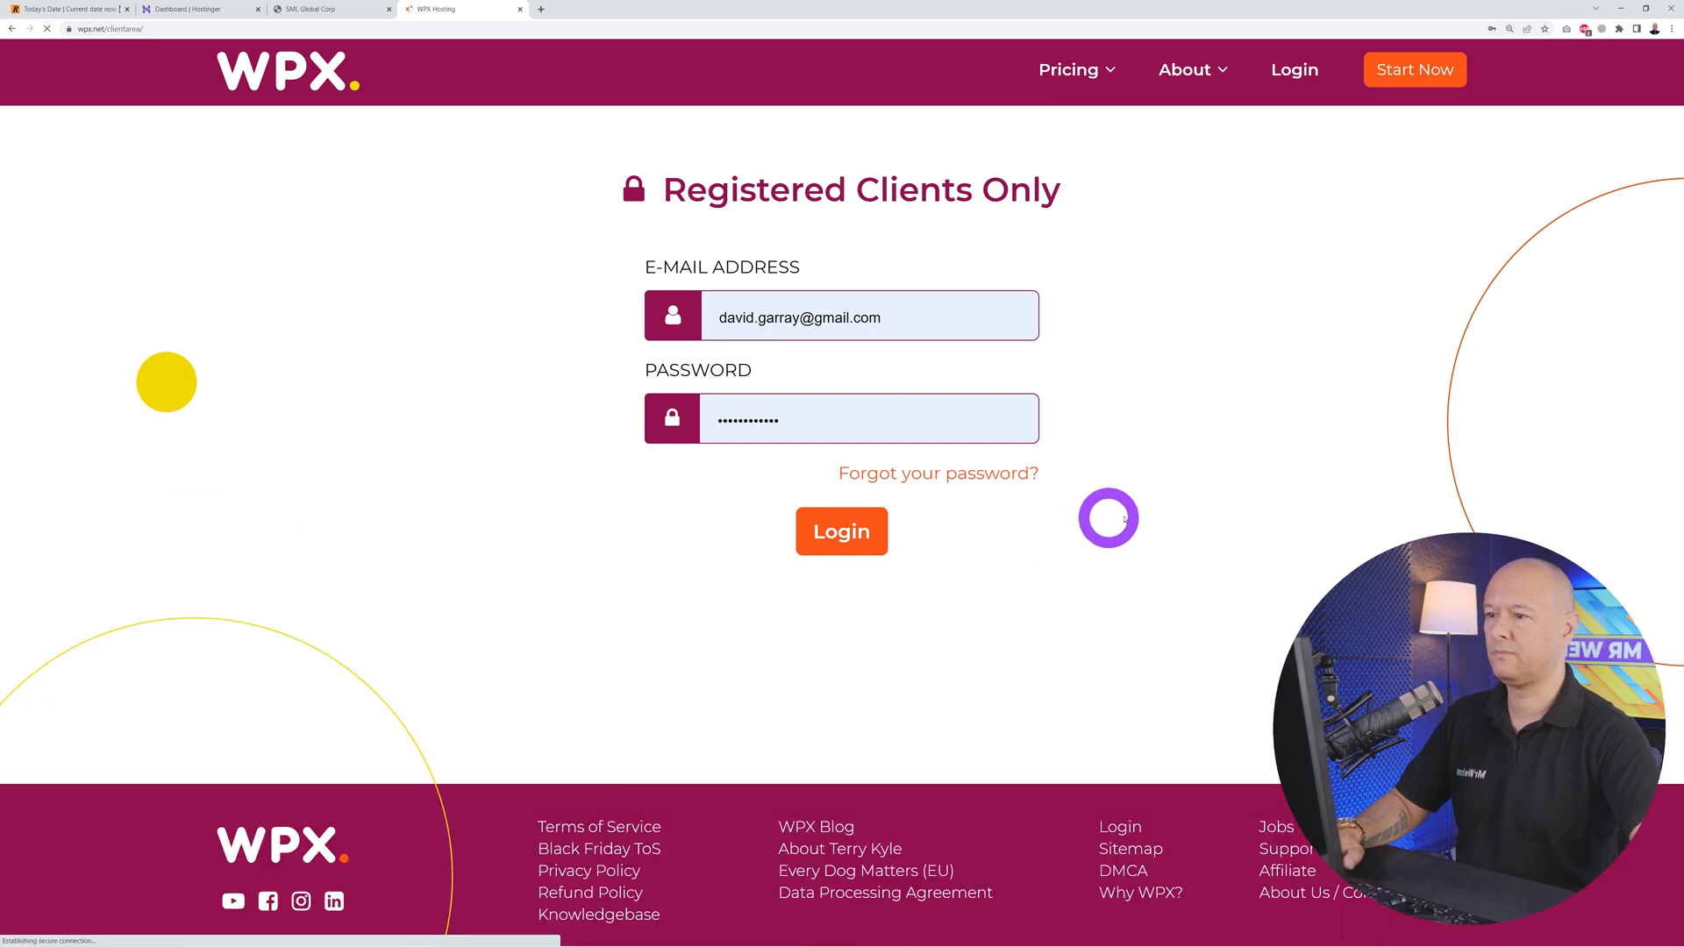
pyautogui.click(840, 530)
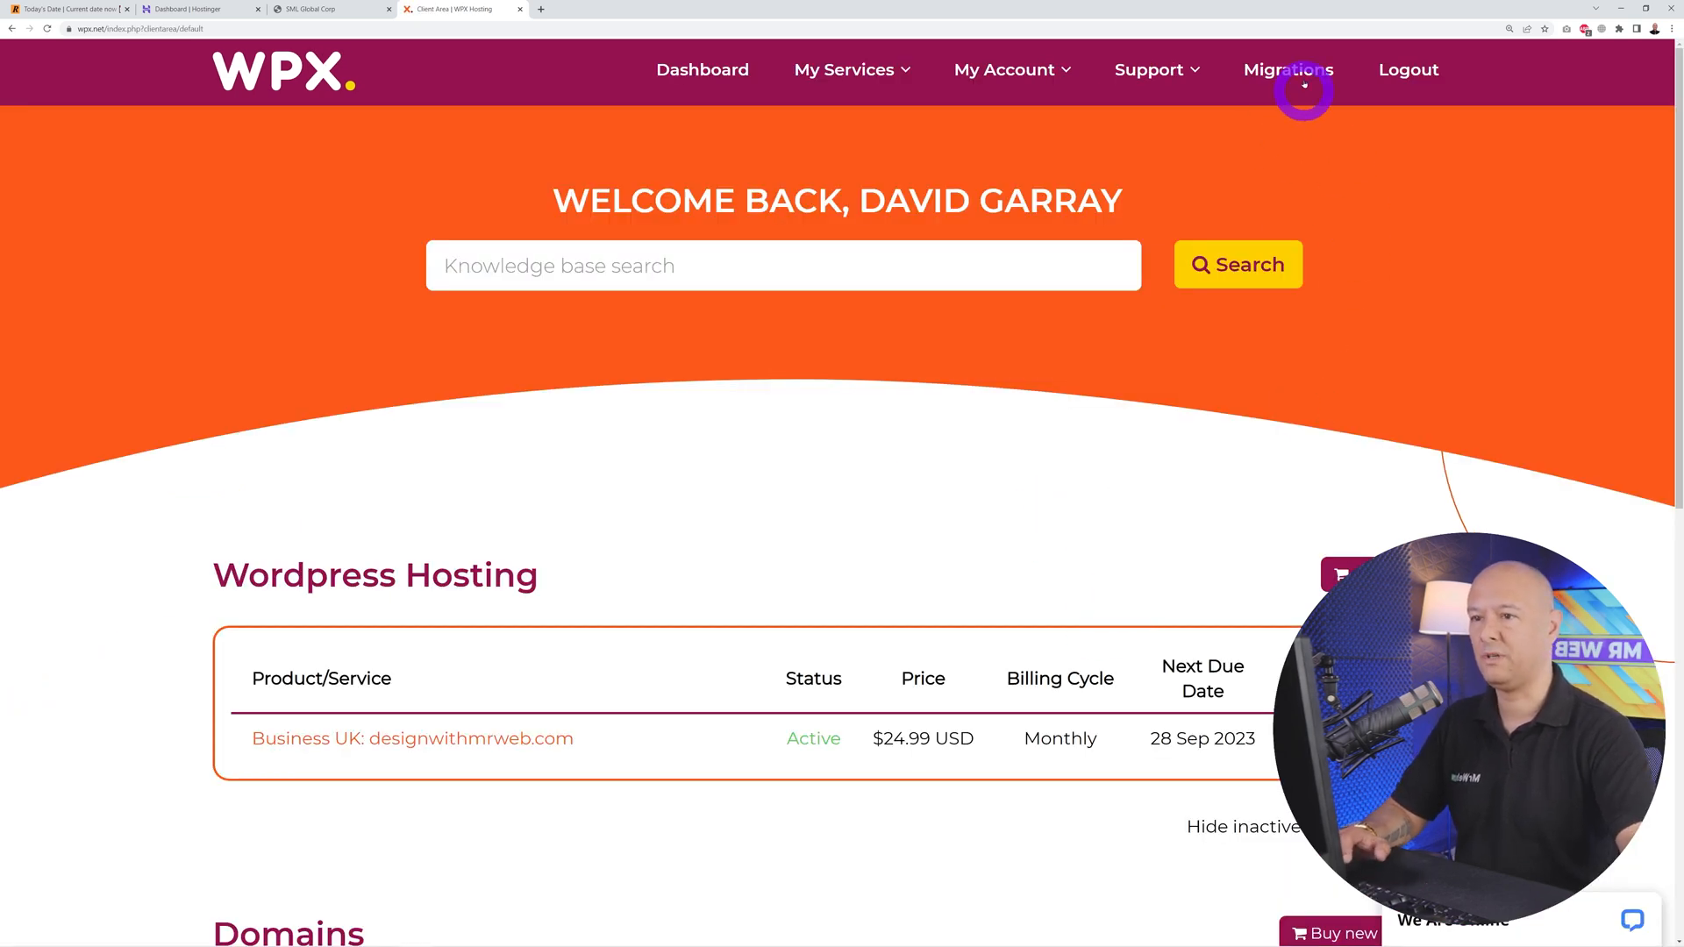
pyautogui.click(1288, 70)
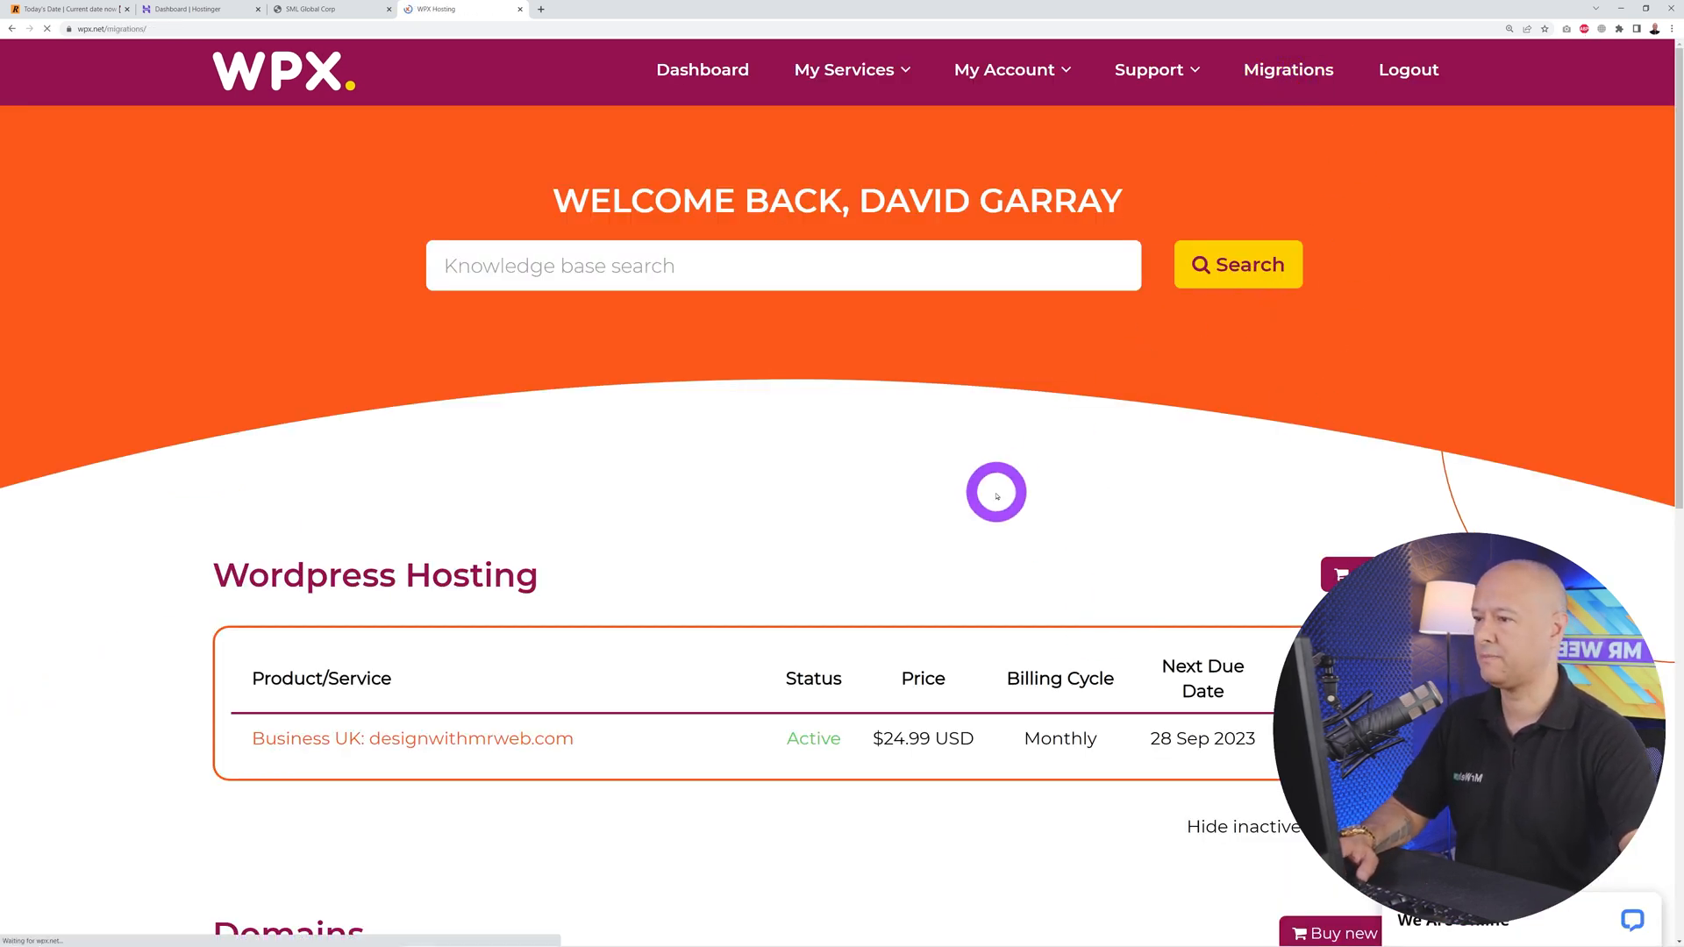
pyautogui.click(1286, 70)
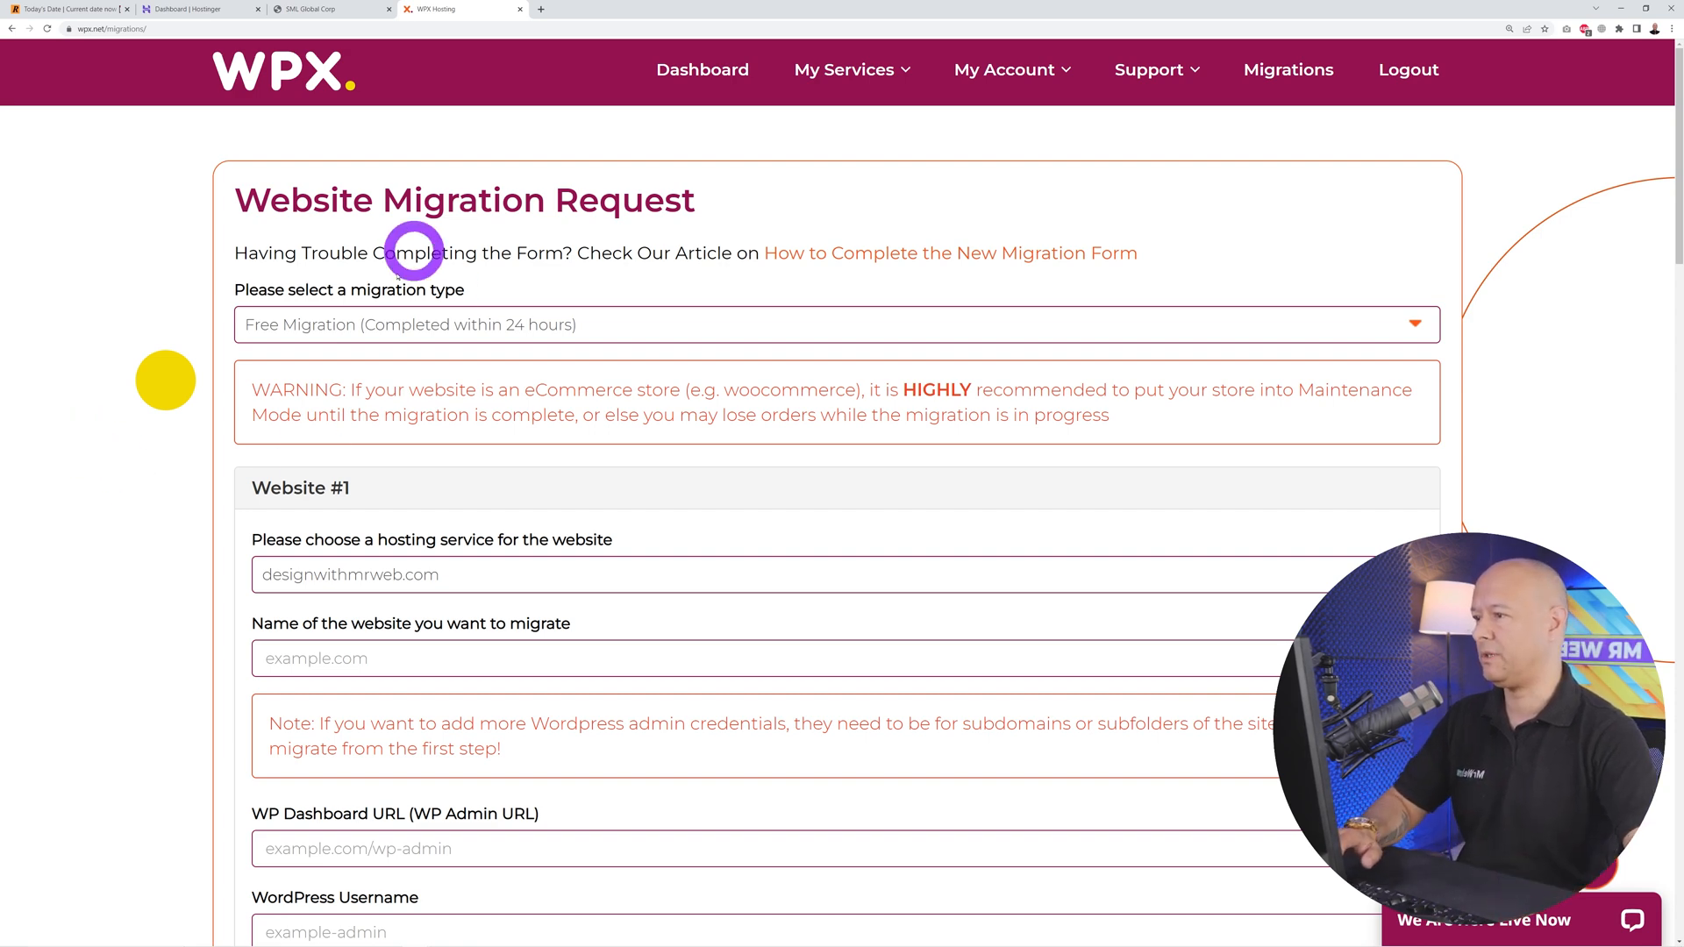
pyautogui.moveTo(735, 404)
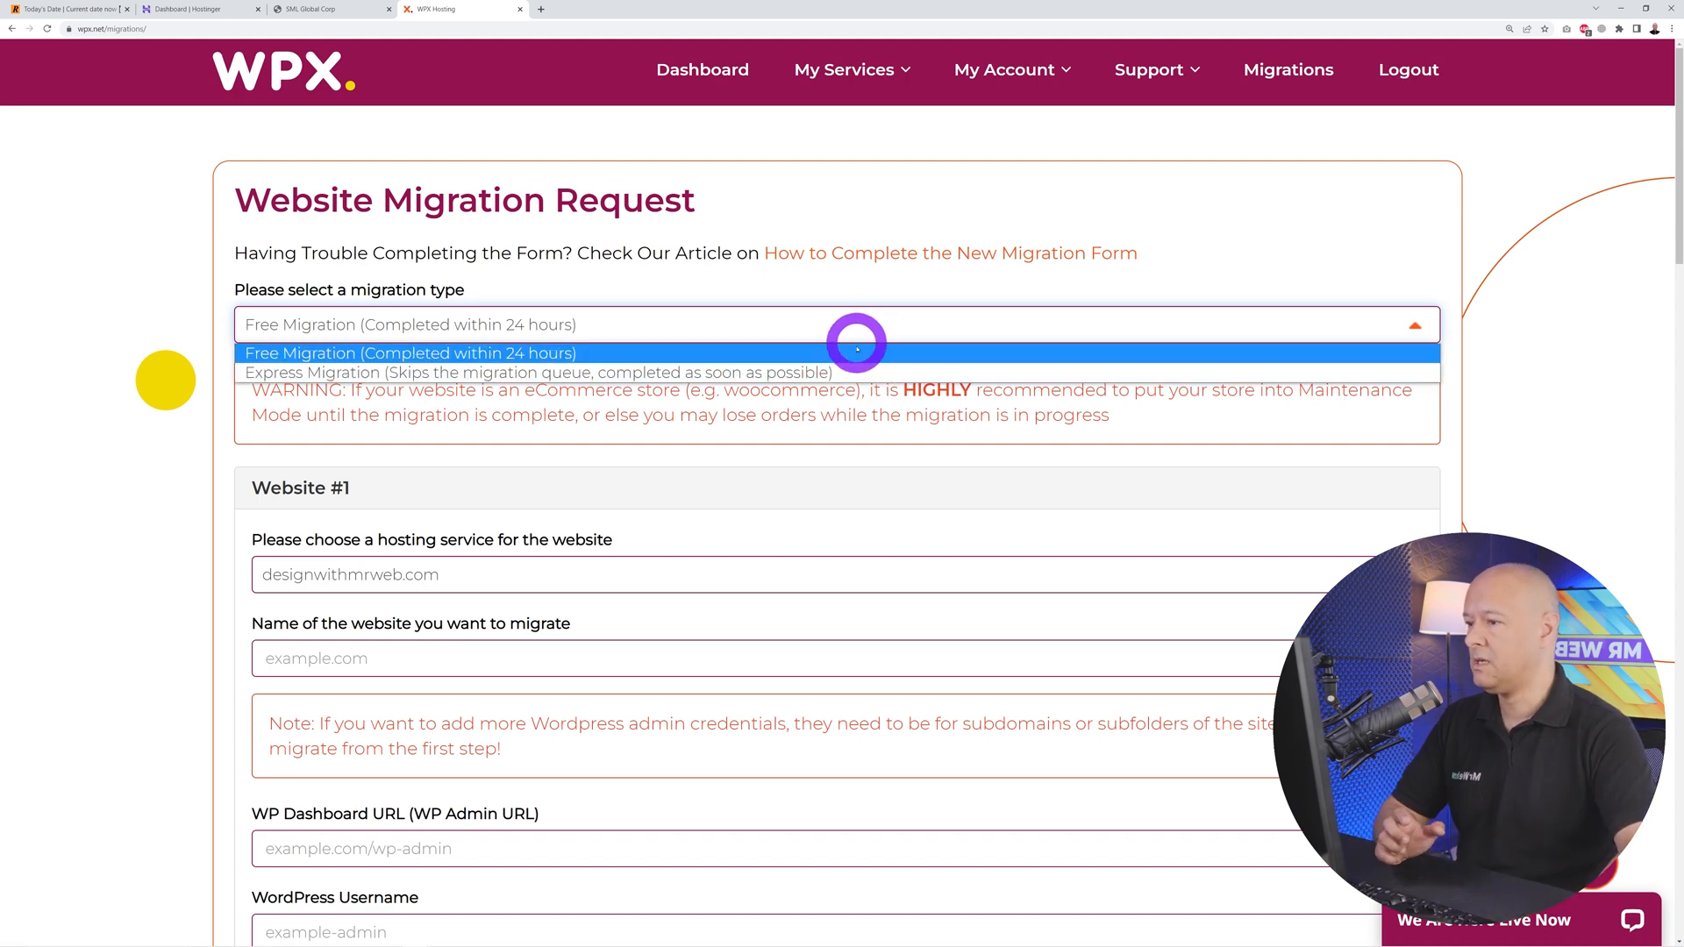
pyautogui.click(408, 353)
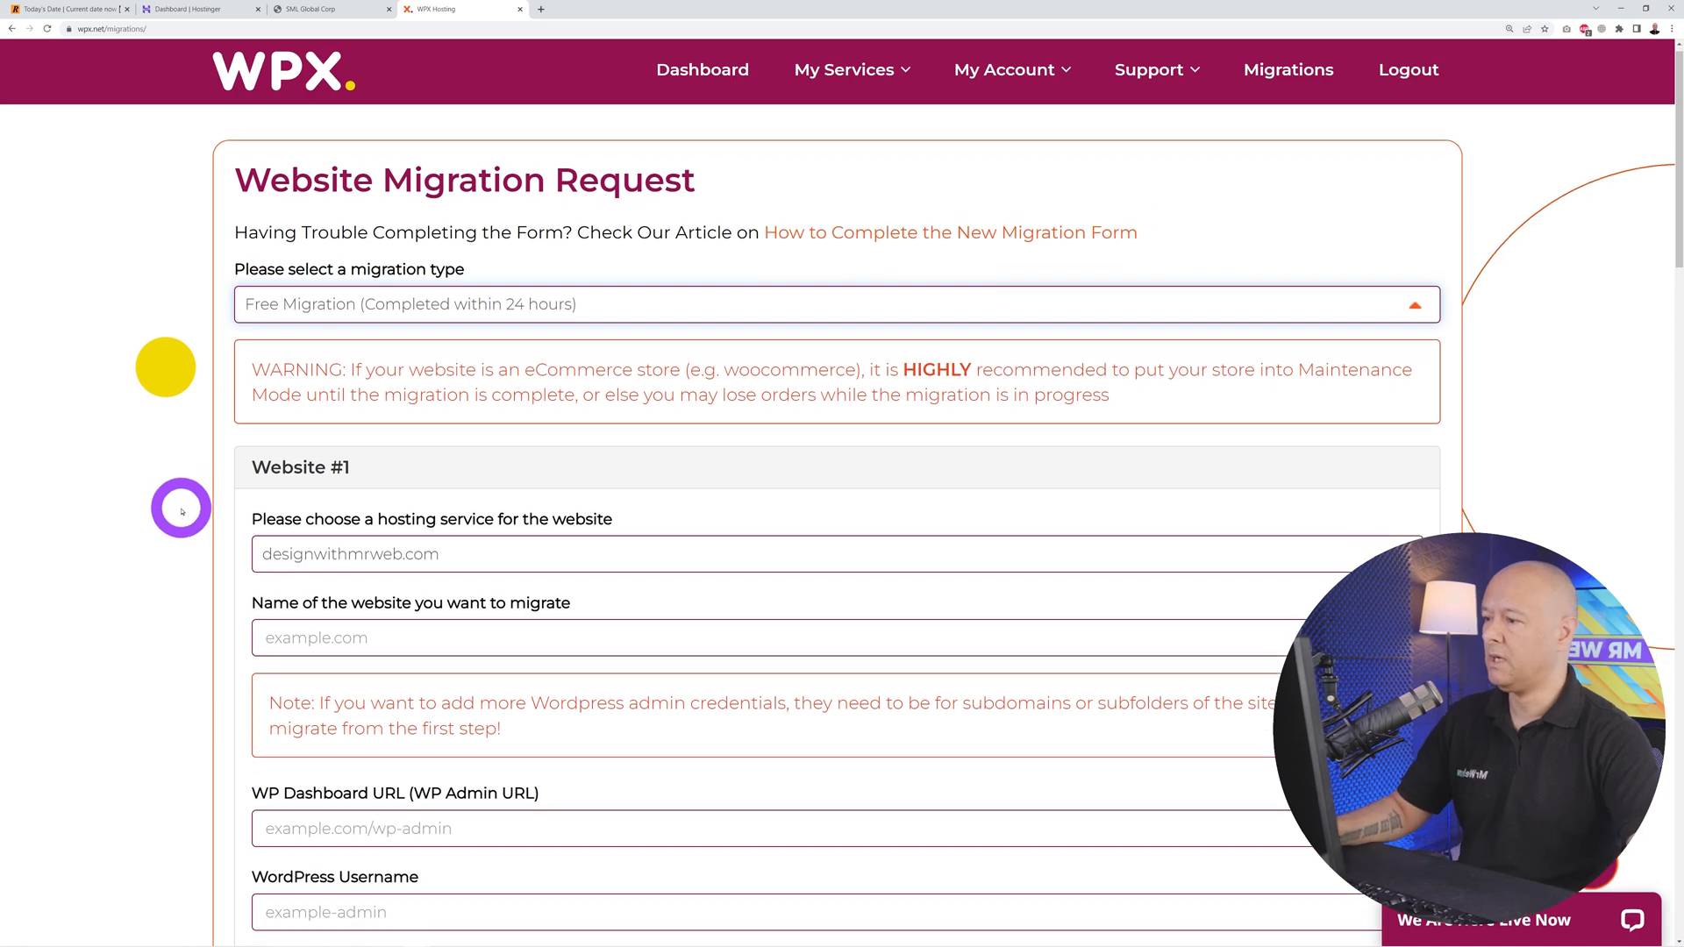
# Step: Target the designwithmrweb.com hosting service and enter smlglobalcorporation.tech as the site to migrate
pyautogui.scroll(-3)
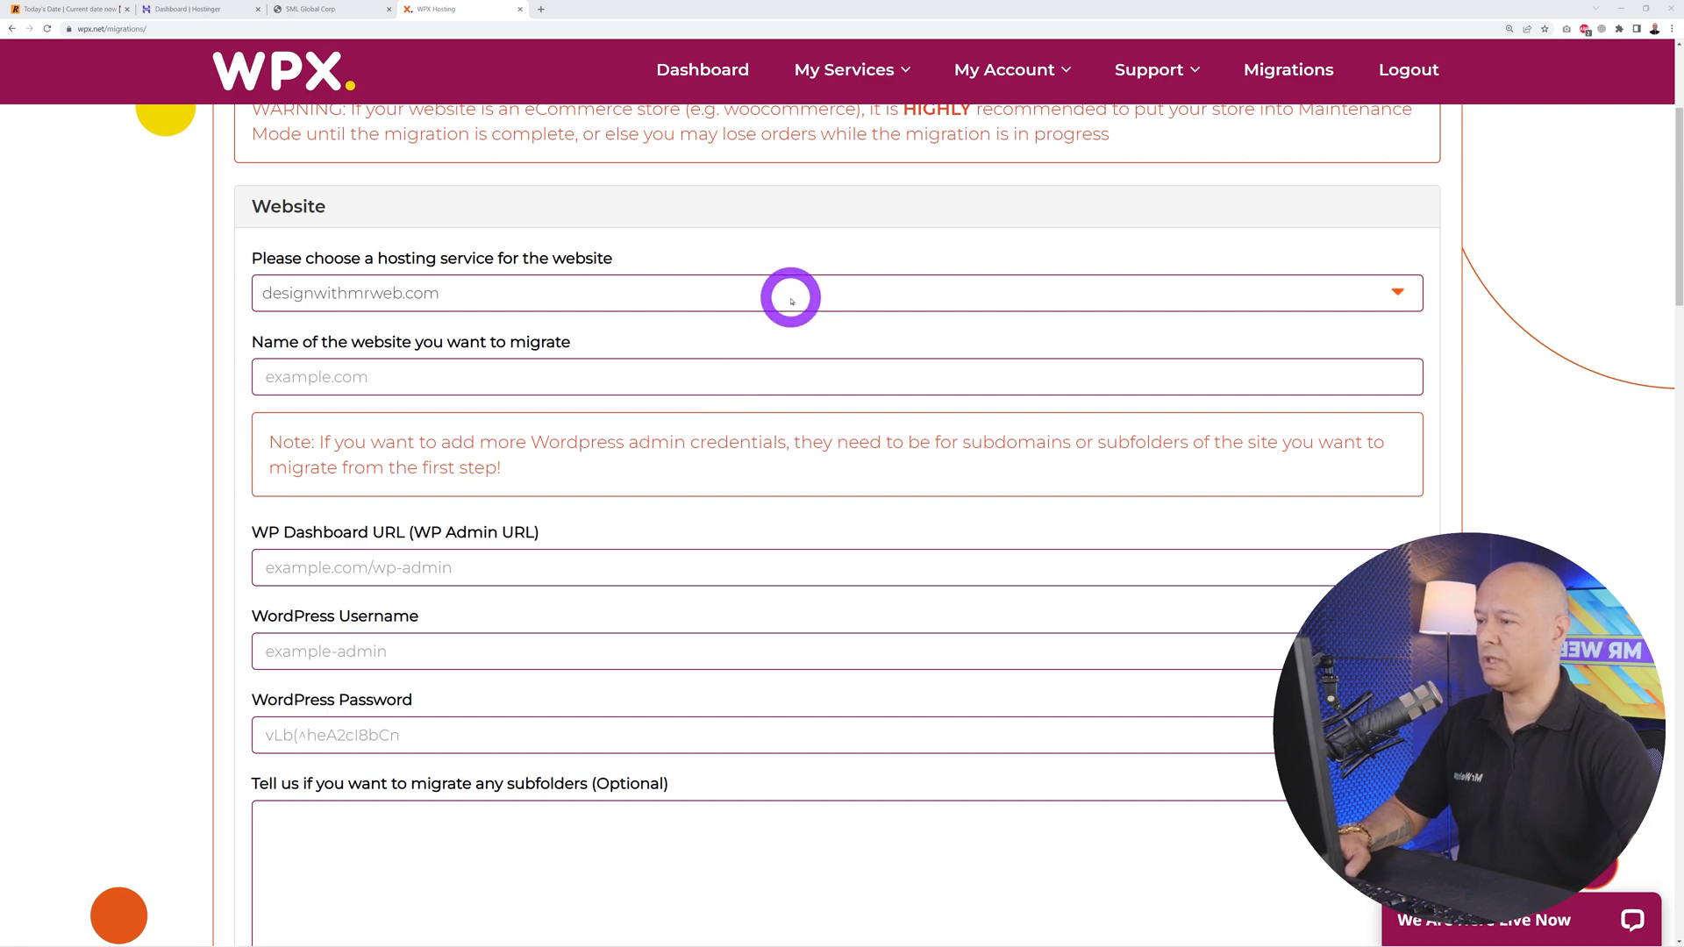
pyautogui.click(1397, 293)
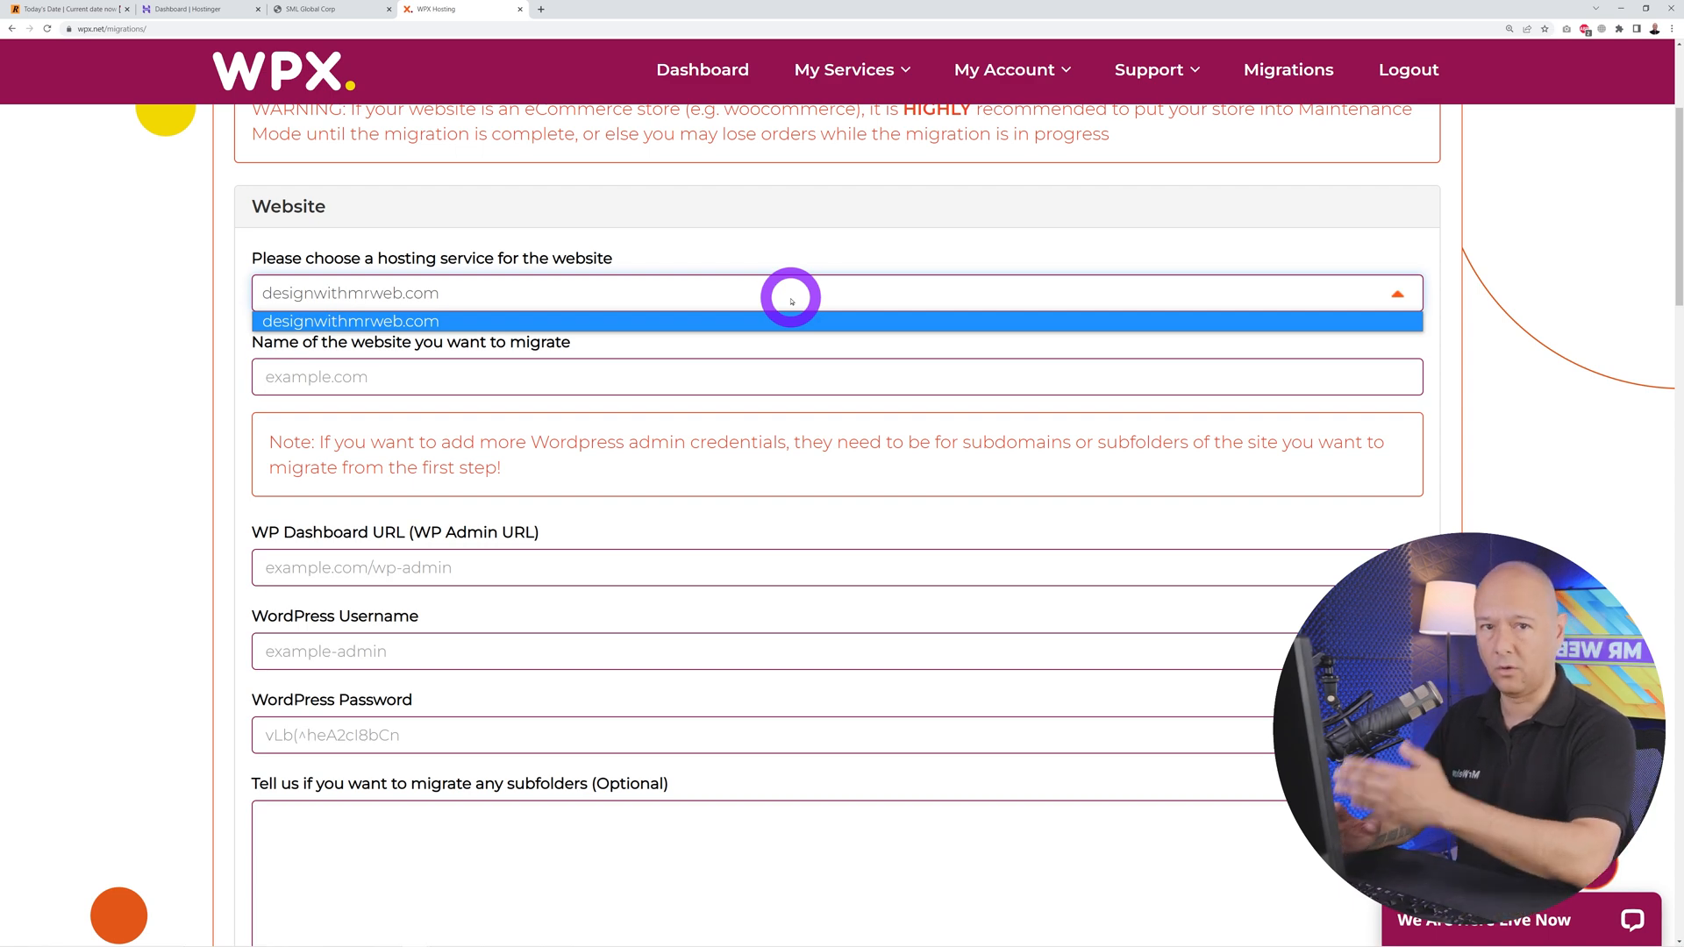
pyautogui.moveTo(777, 323)
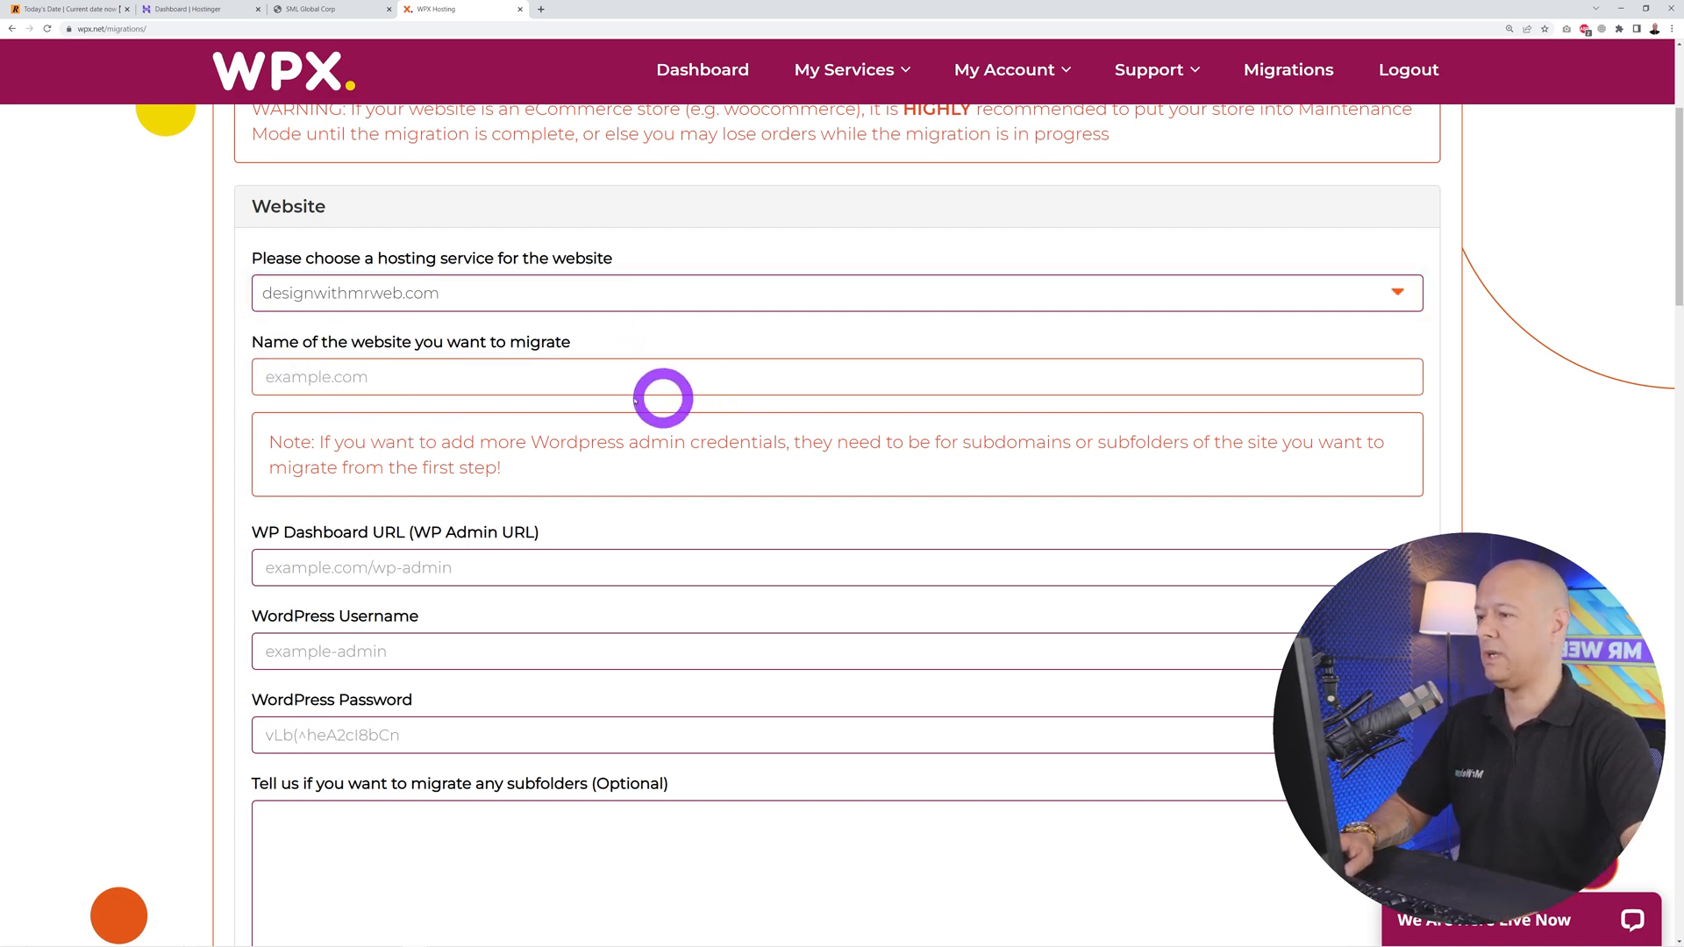
pyautogui.write('smlglobalcorporation.tech')
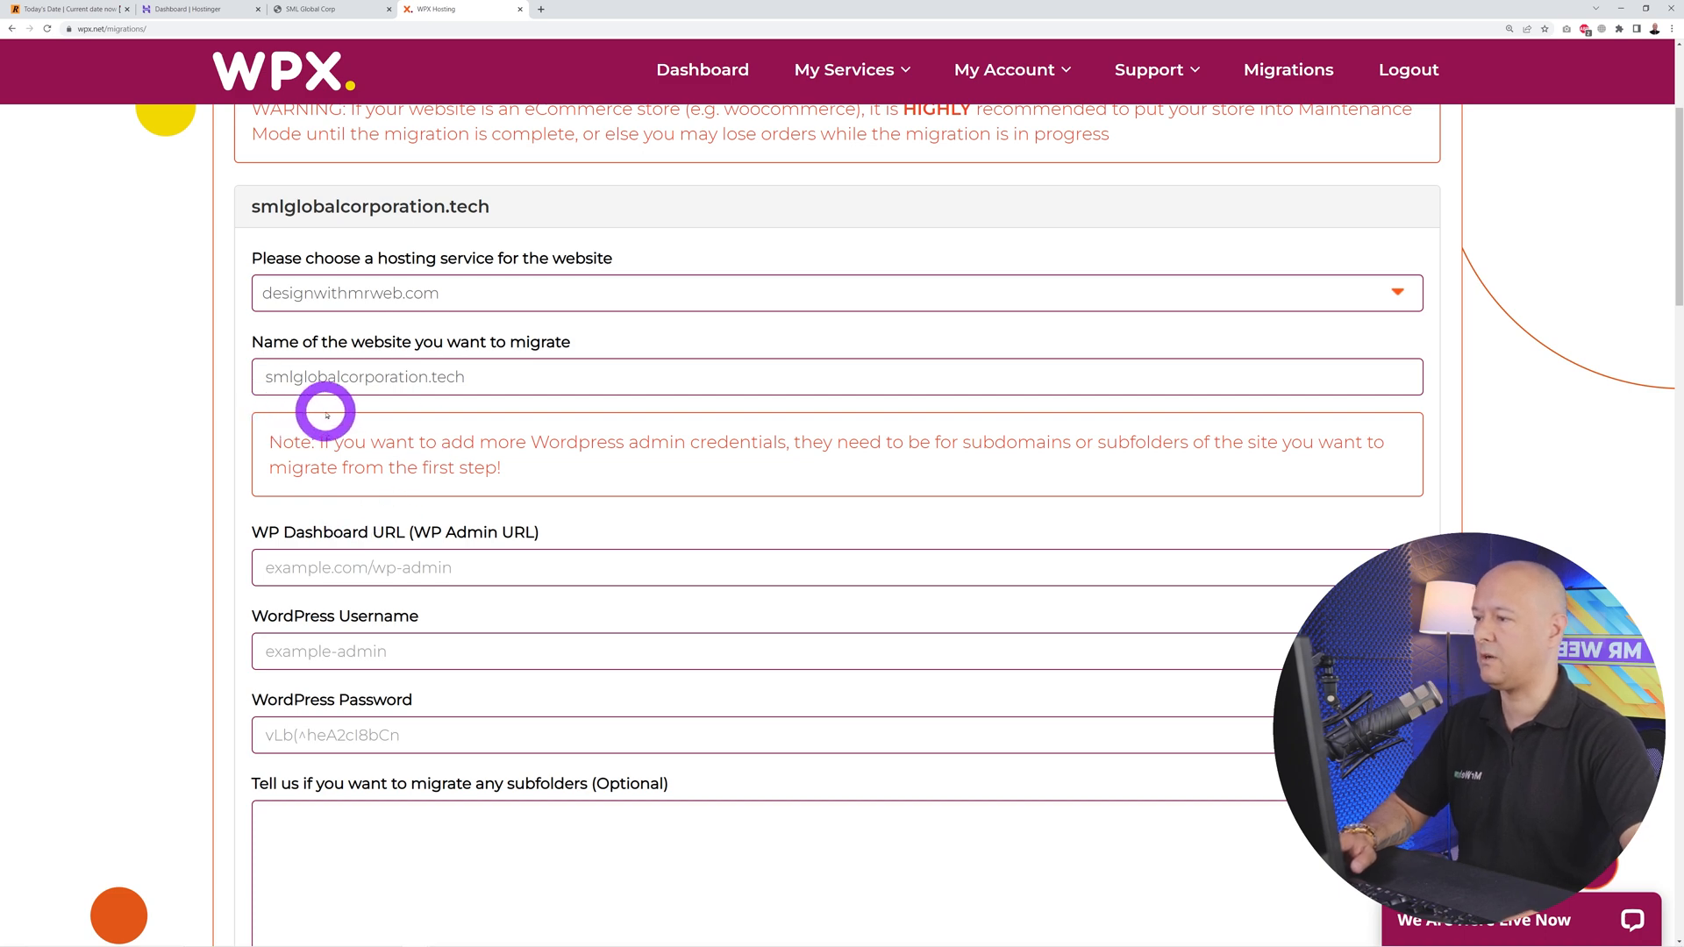
pyautogui.click(323, 8)
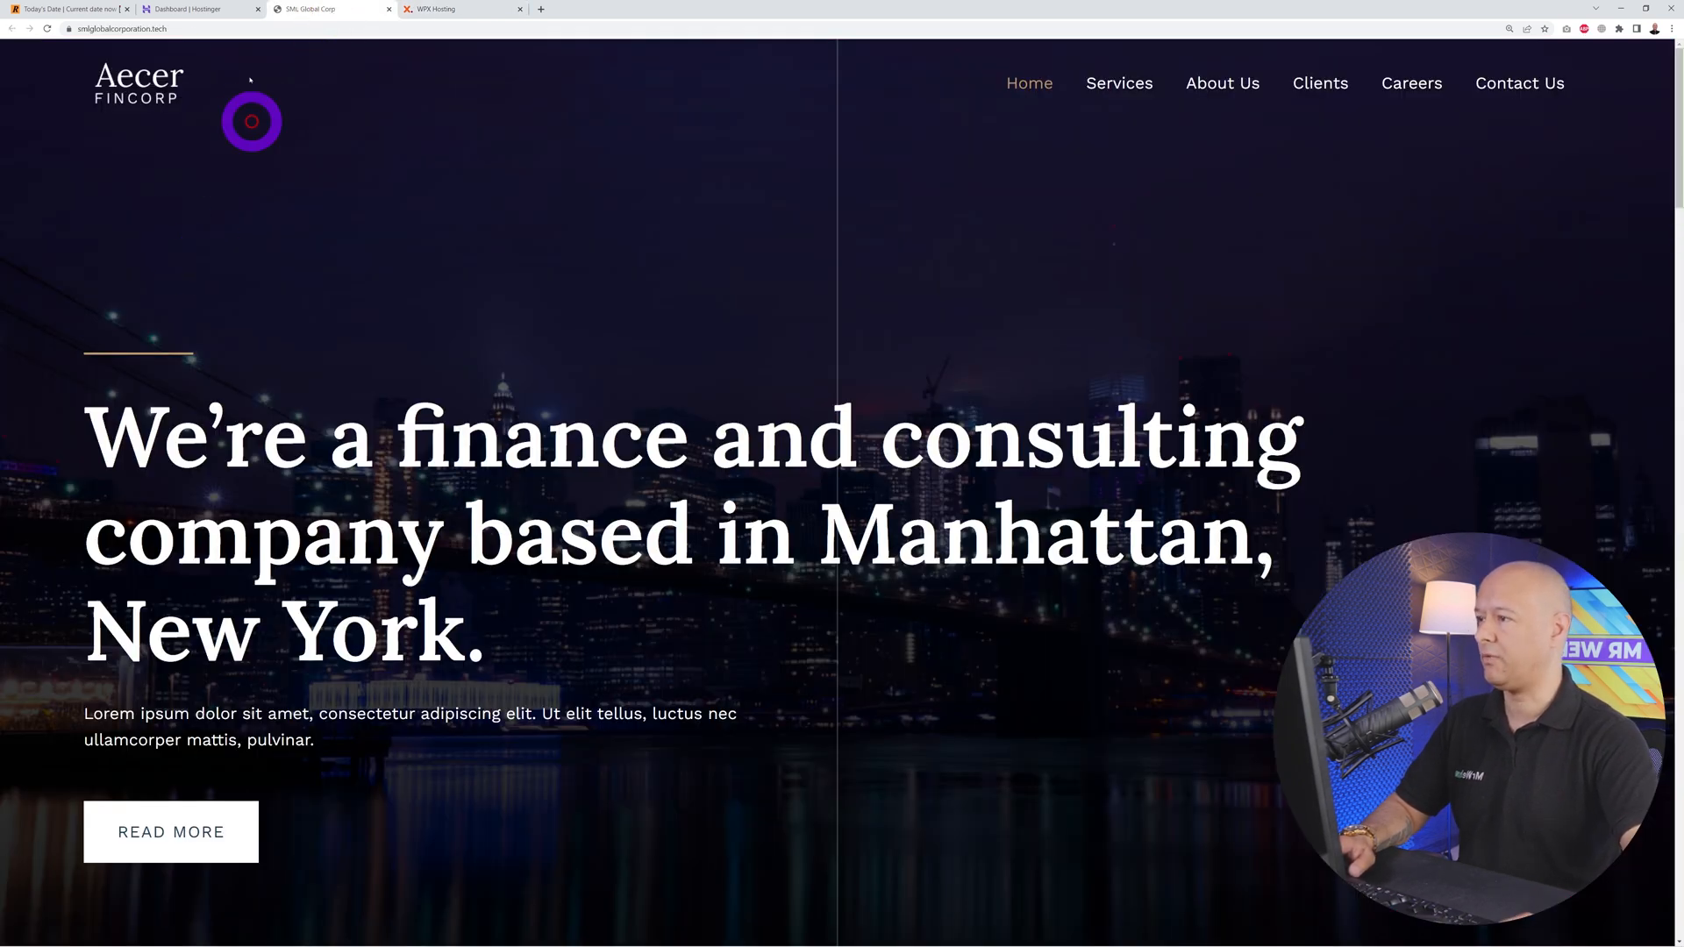
pyautogui.click(462, 9)
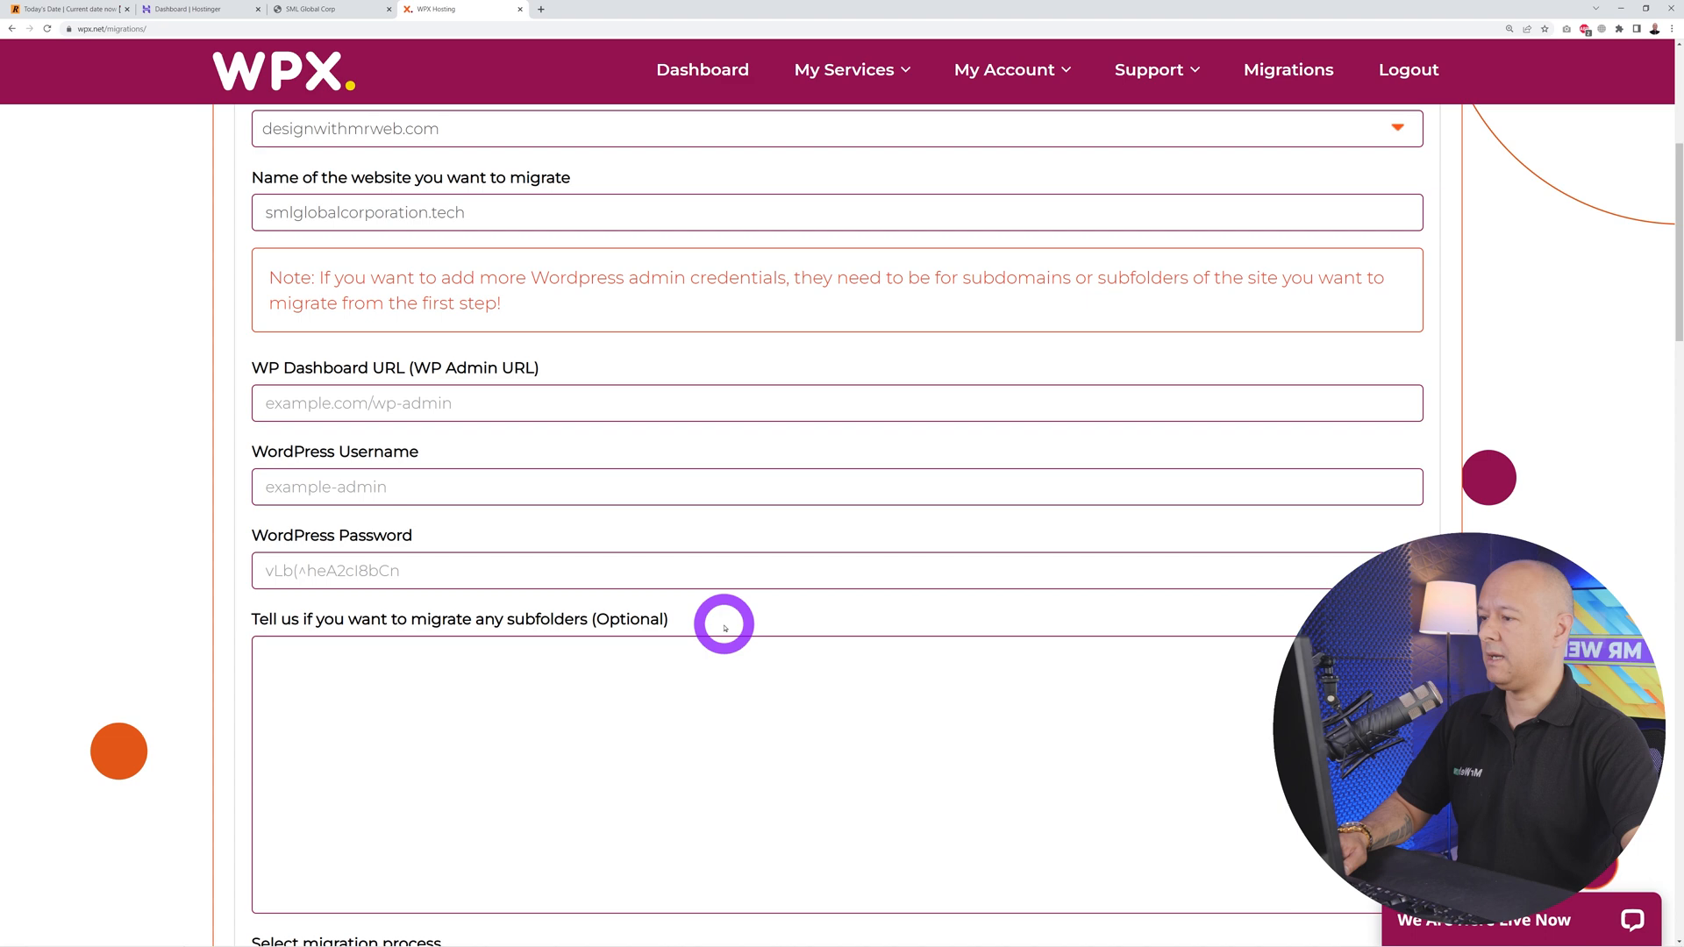
pyautogui.scroll(-3)
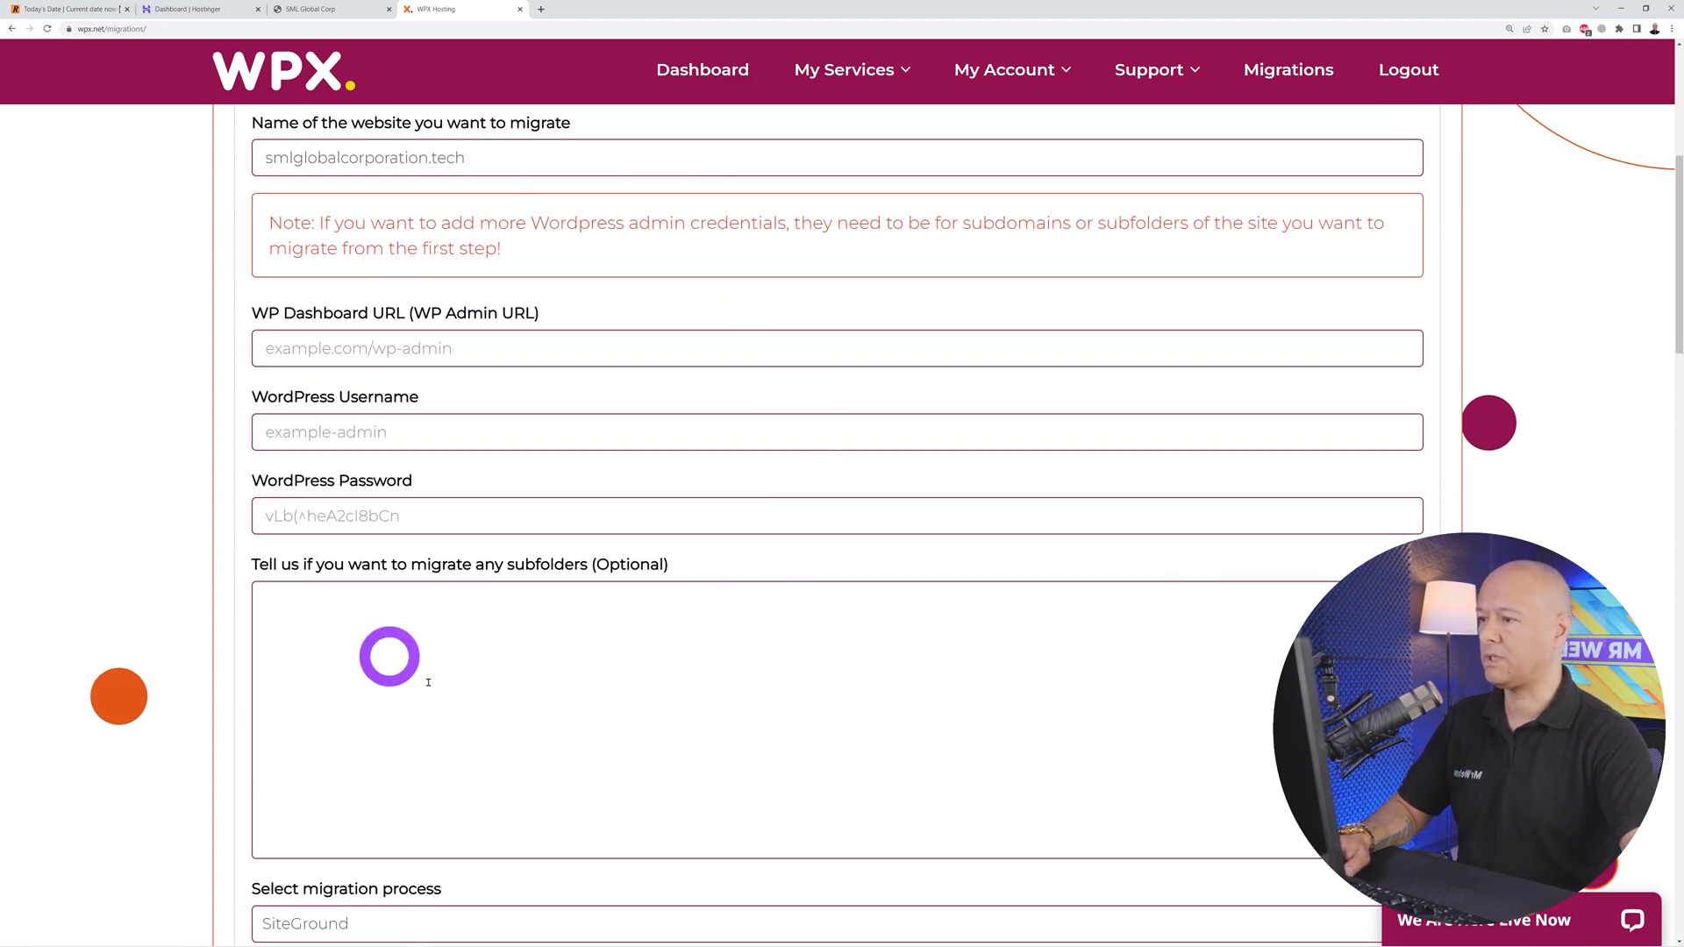
pyautogui.moveTo(376, 490)
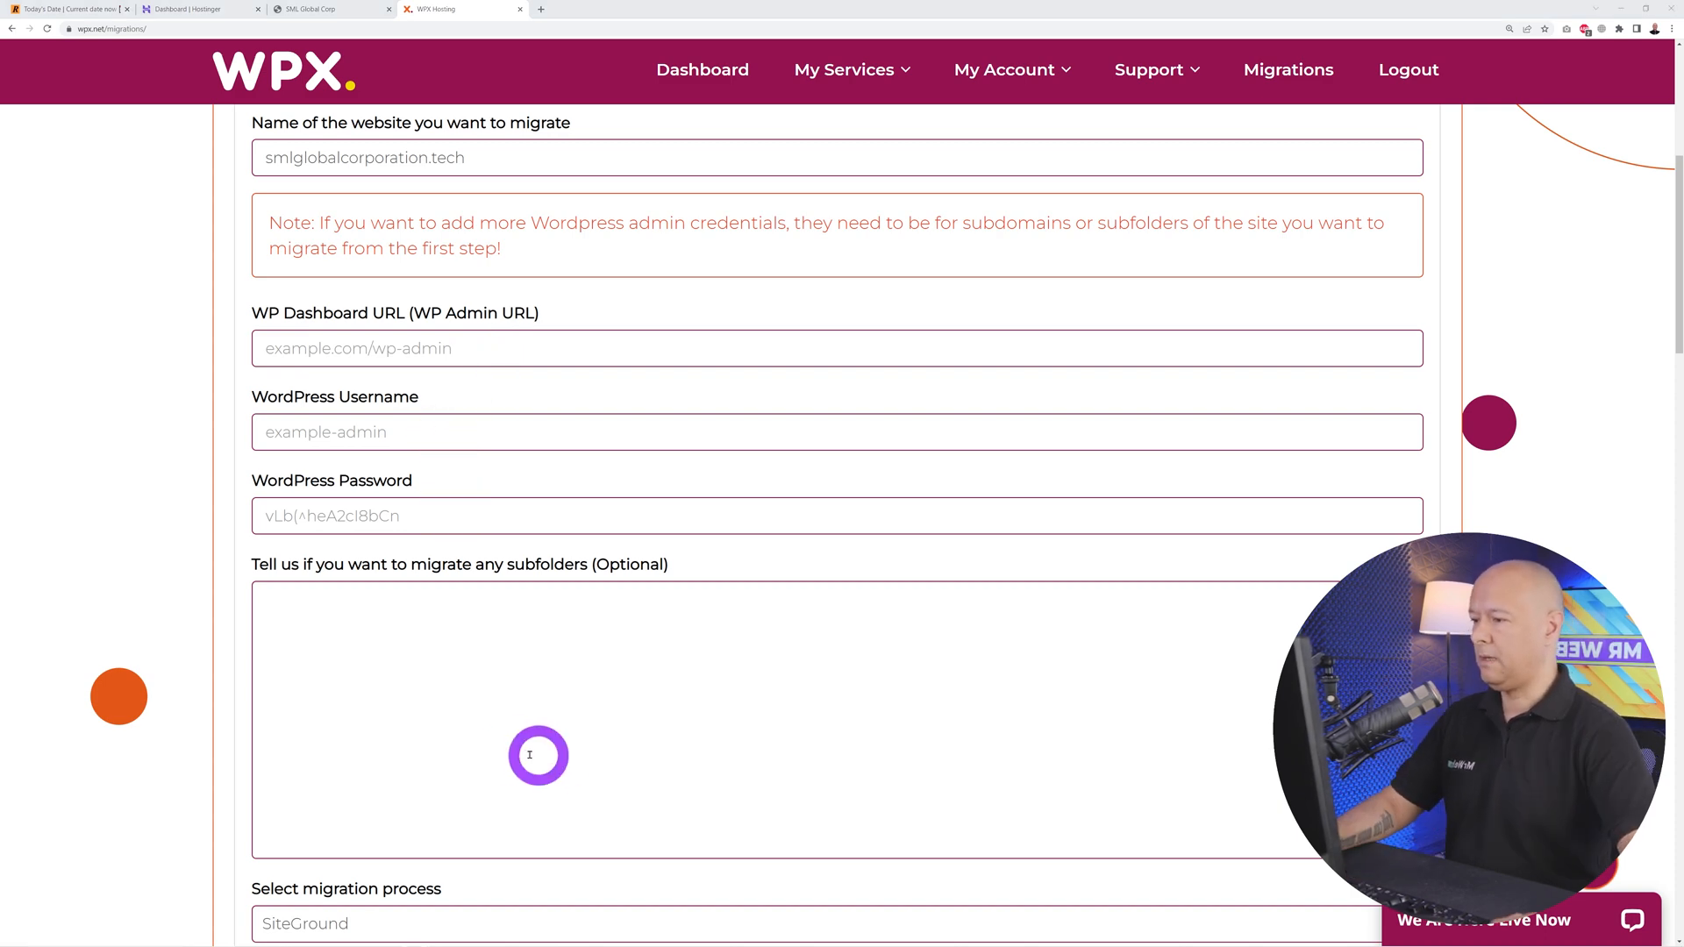
pyautogui.moveTo(631, 715)
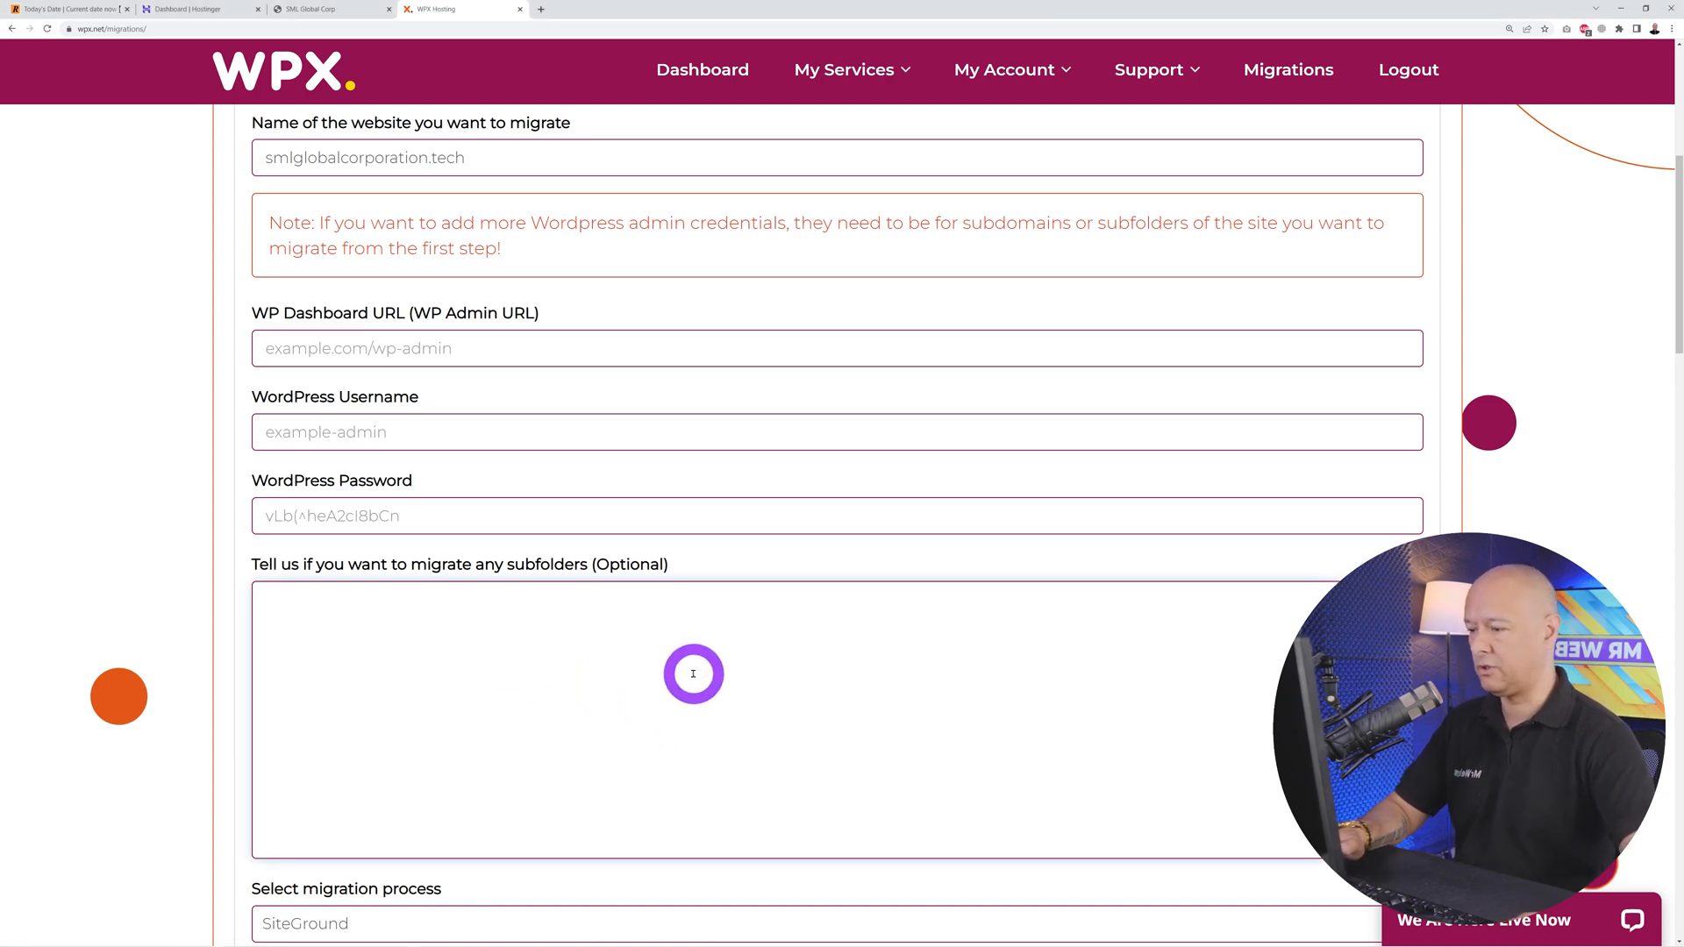
# Step: Change the migration process from SiteGround to Migration with a Plugin
pyautogui.scroll(-3)
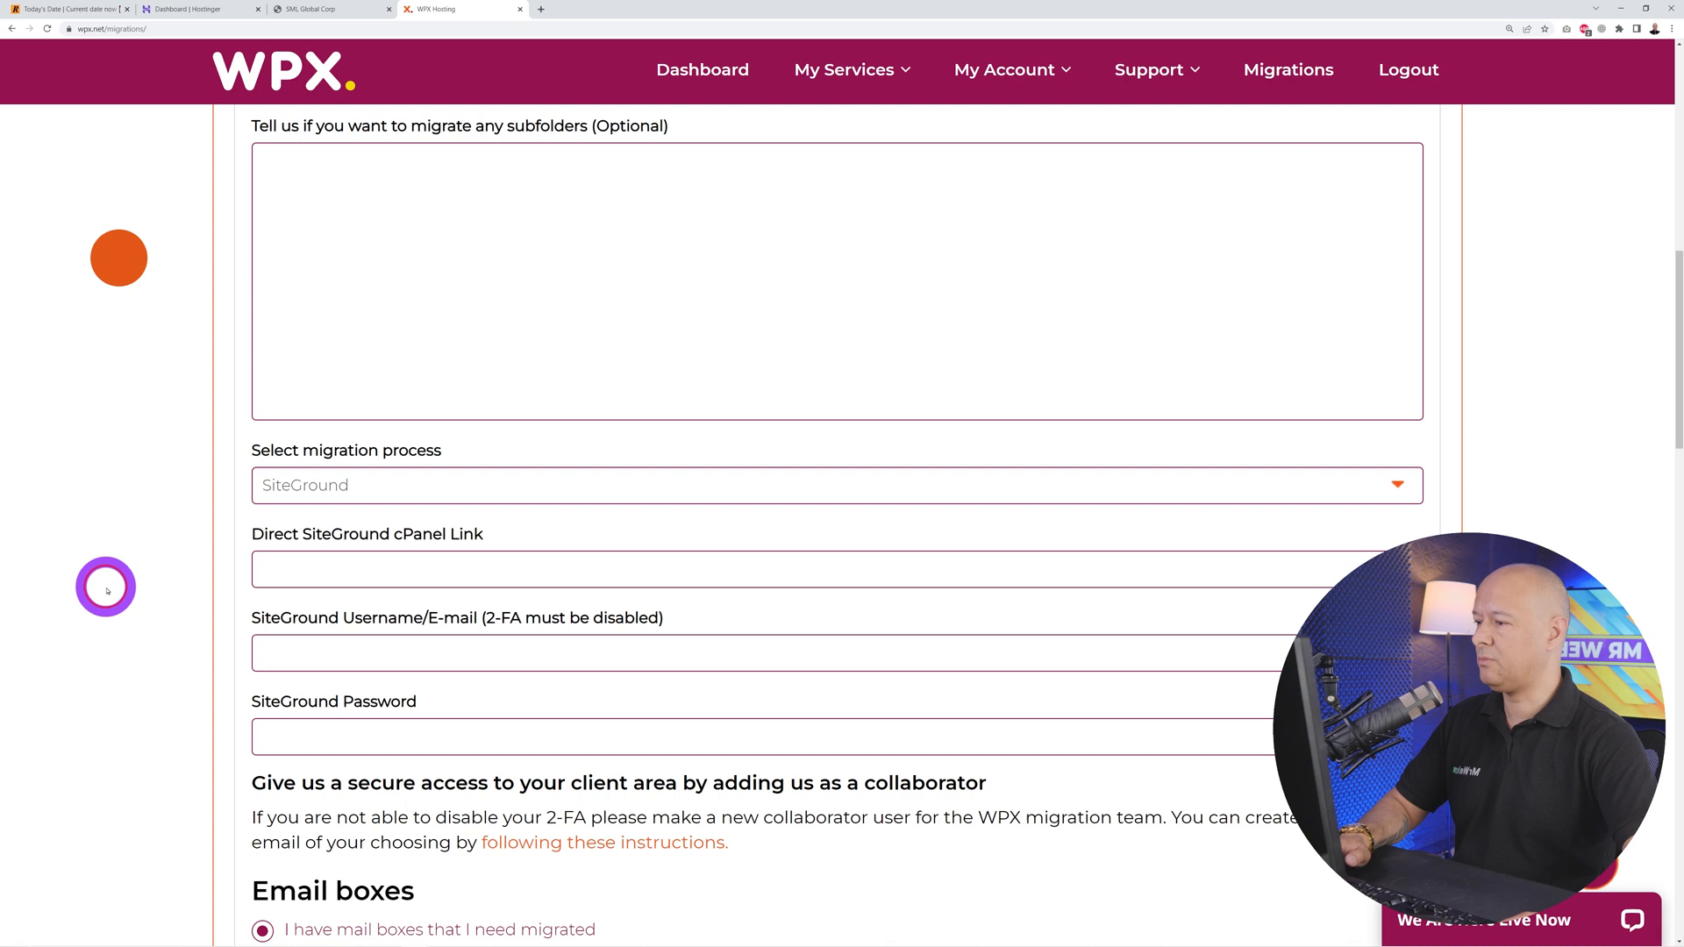
pyautogui.moveTo(448, 757)
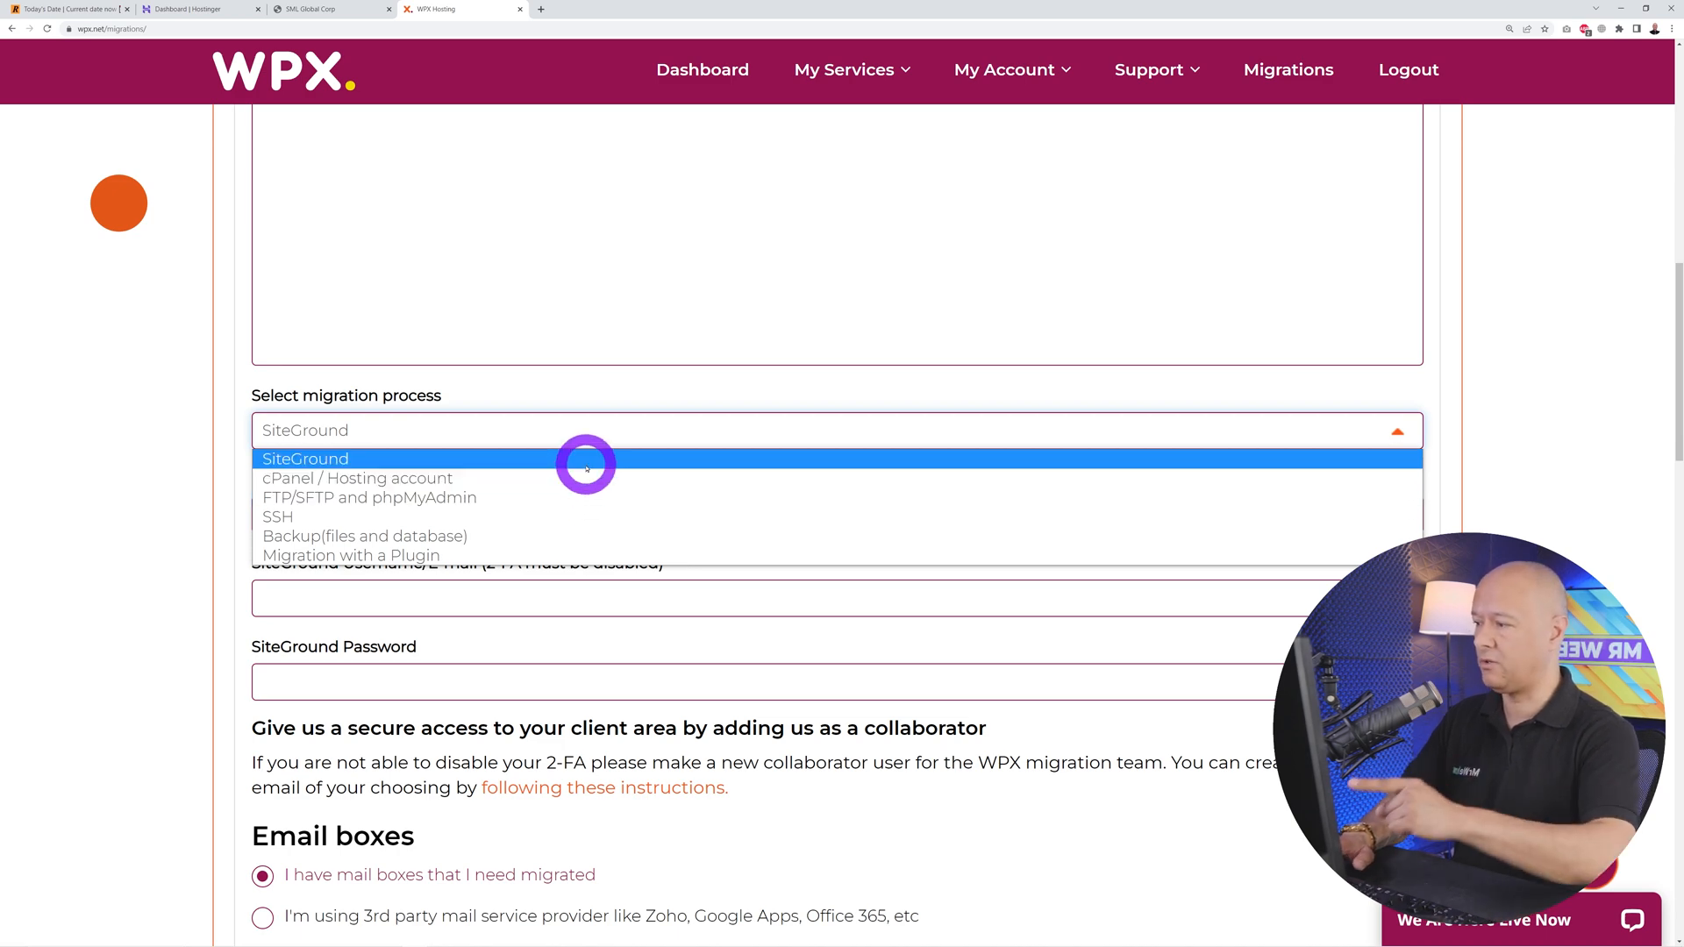
pyautogui.click(305, 458)
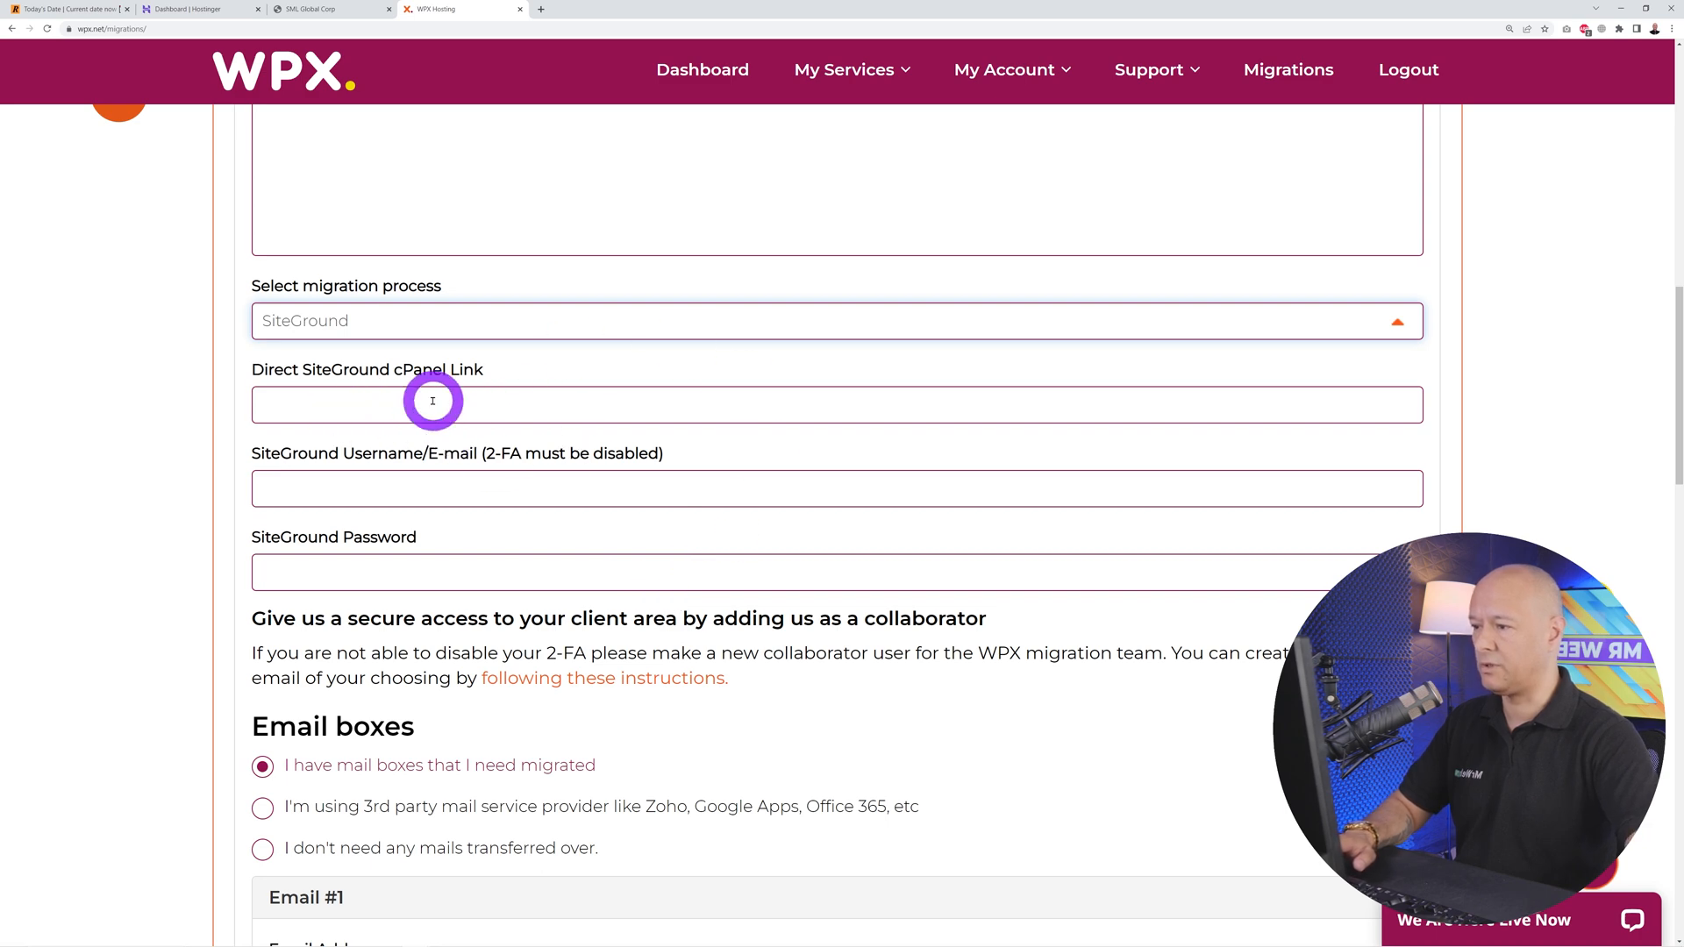
pyautogui.moveTo(432, 481)
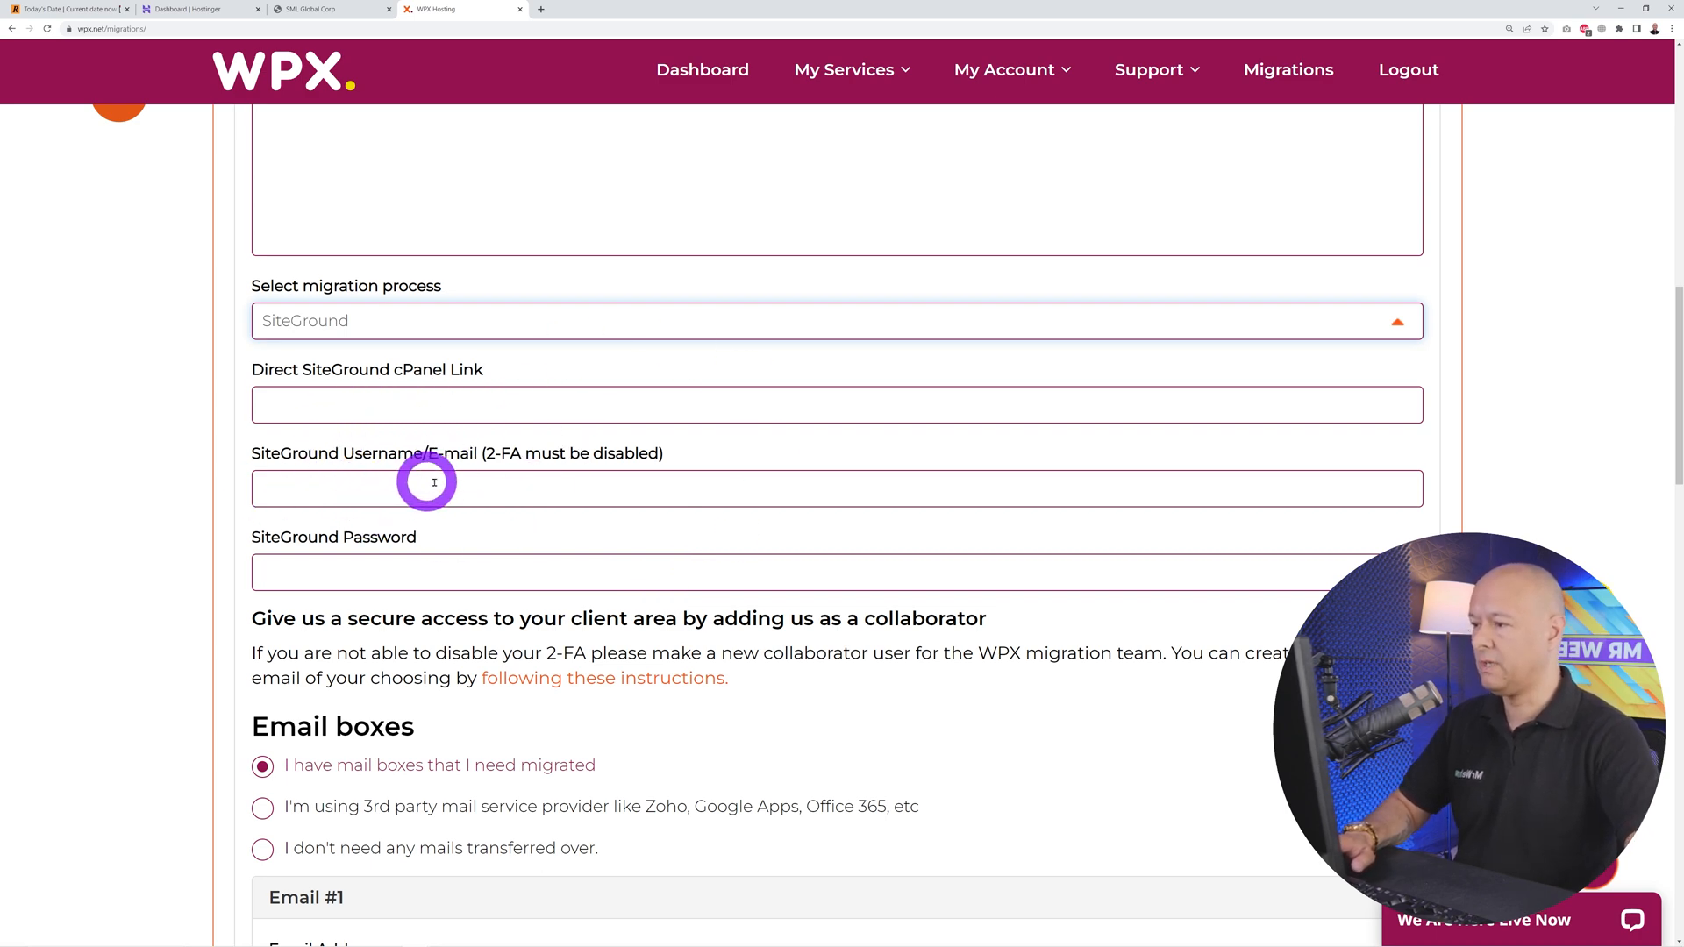
pyautogui.moveTo(374, 572)
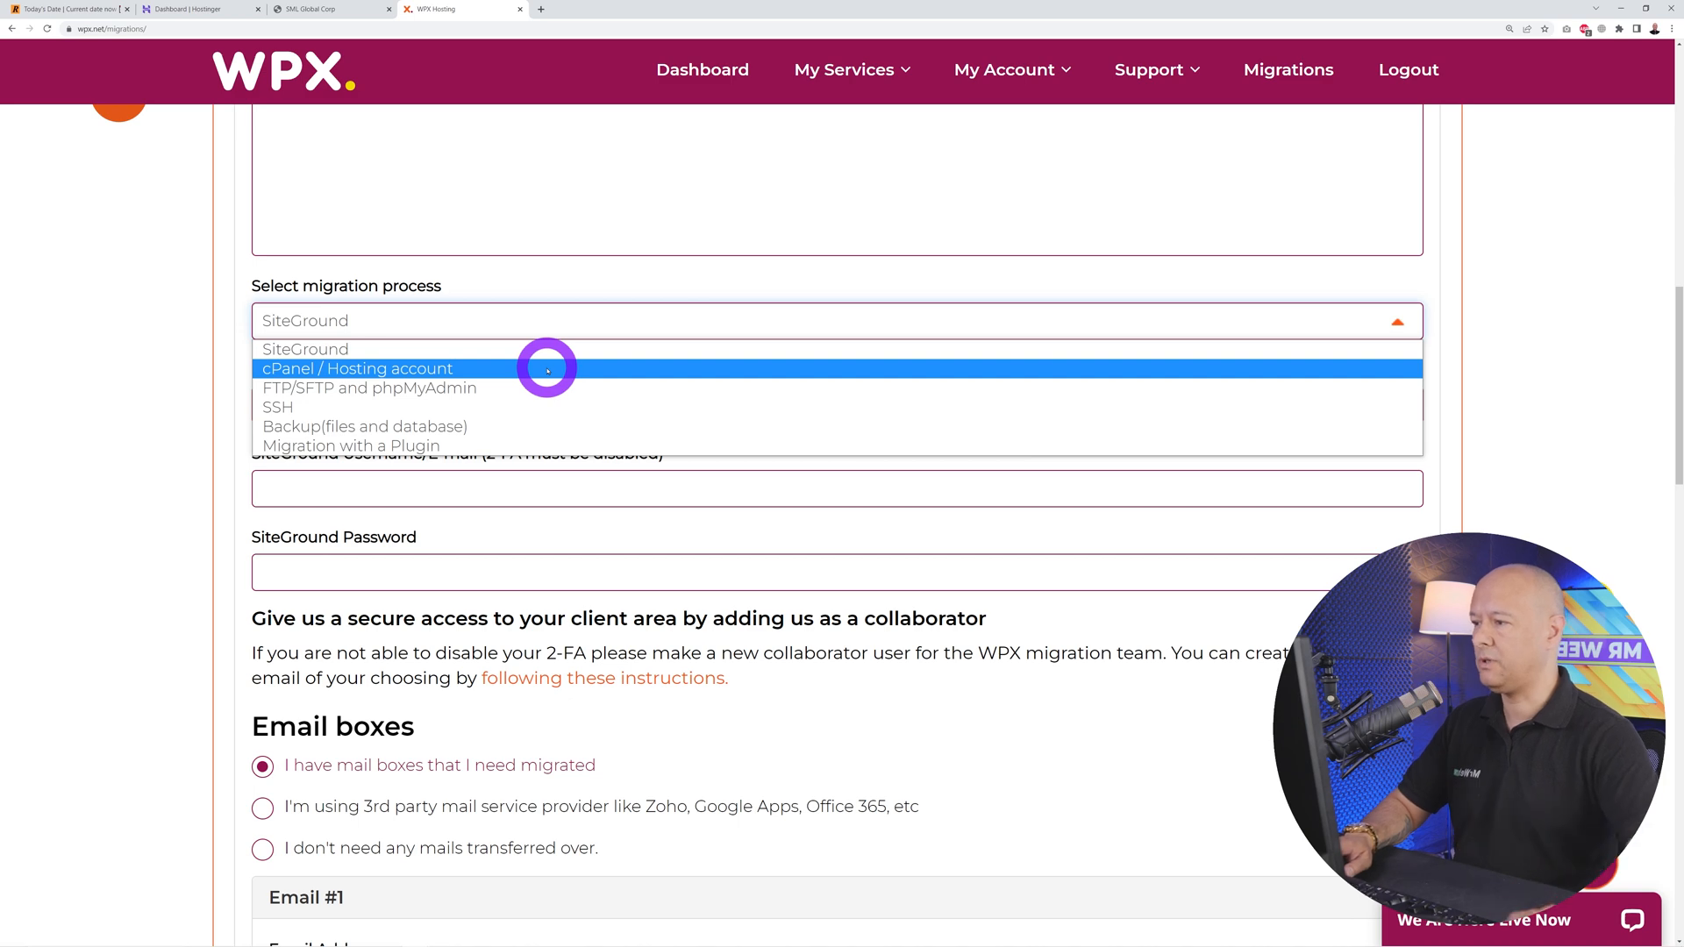
pyautogui.moveTo(541, 388)
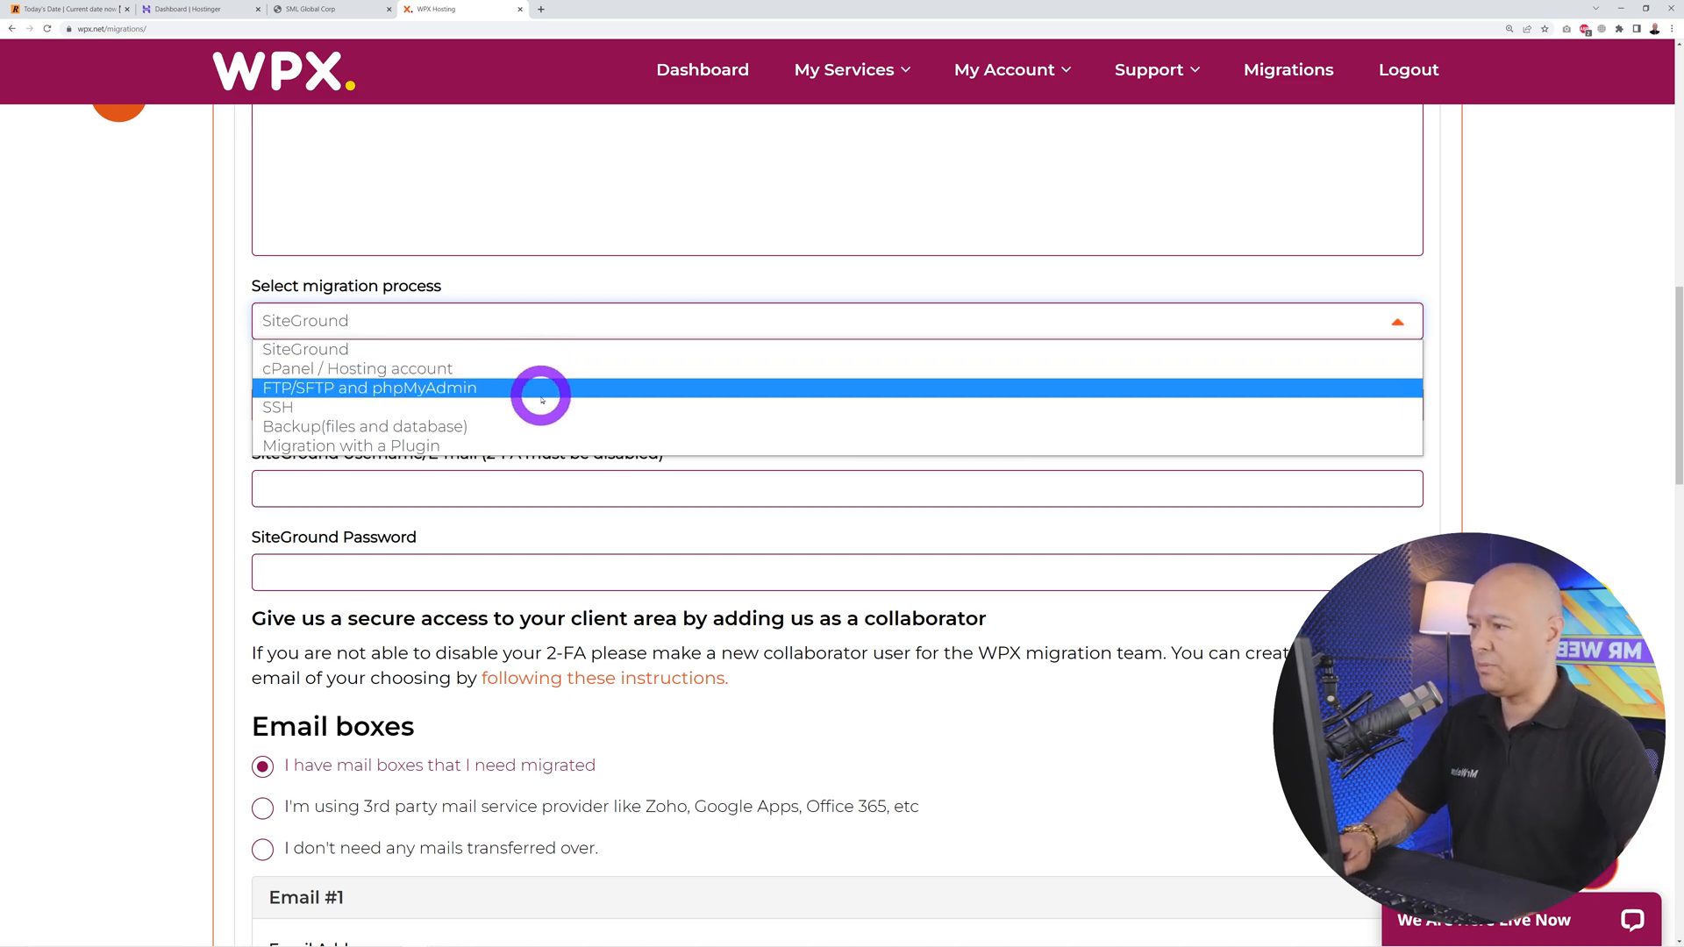
pyautogui.moveTo(533, 445)
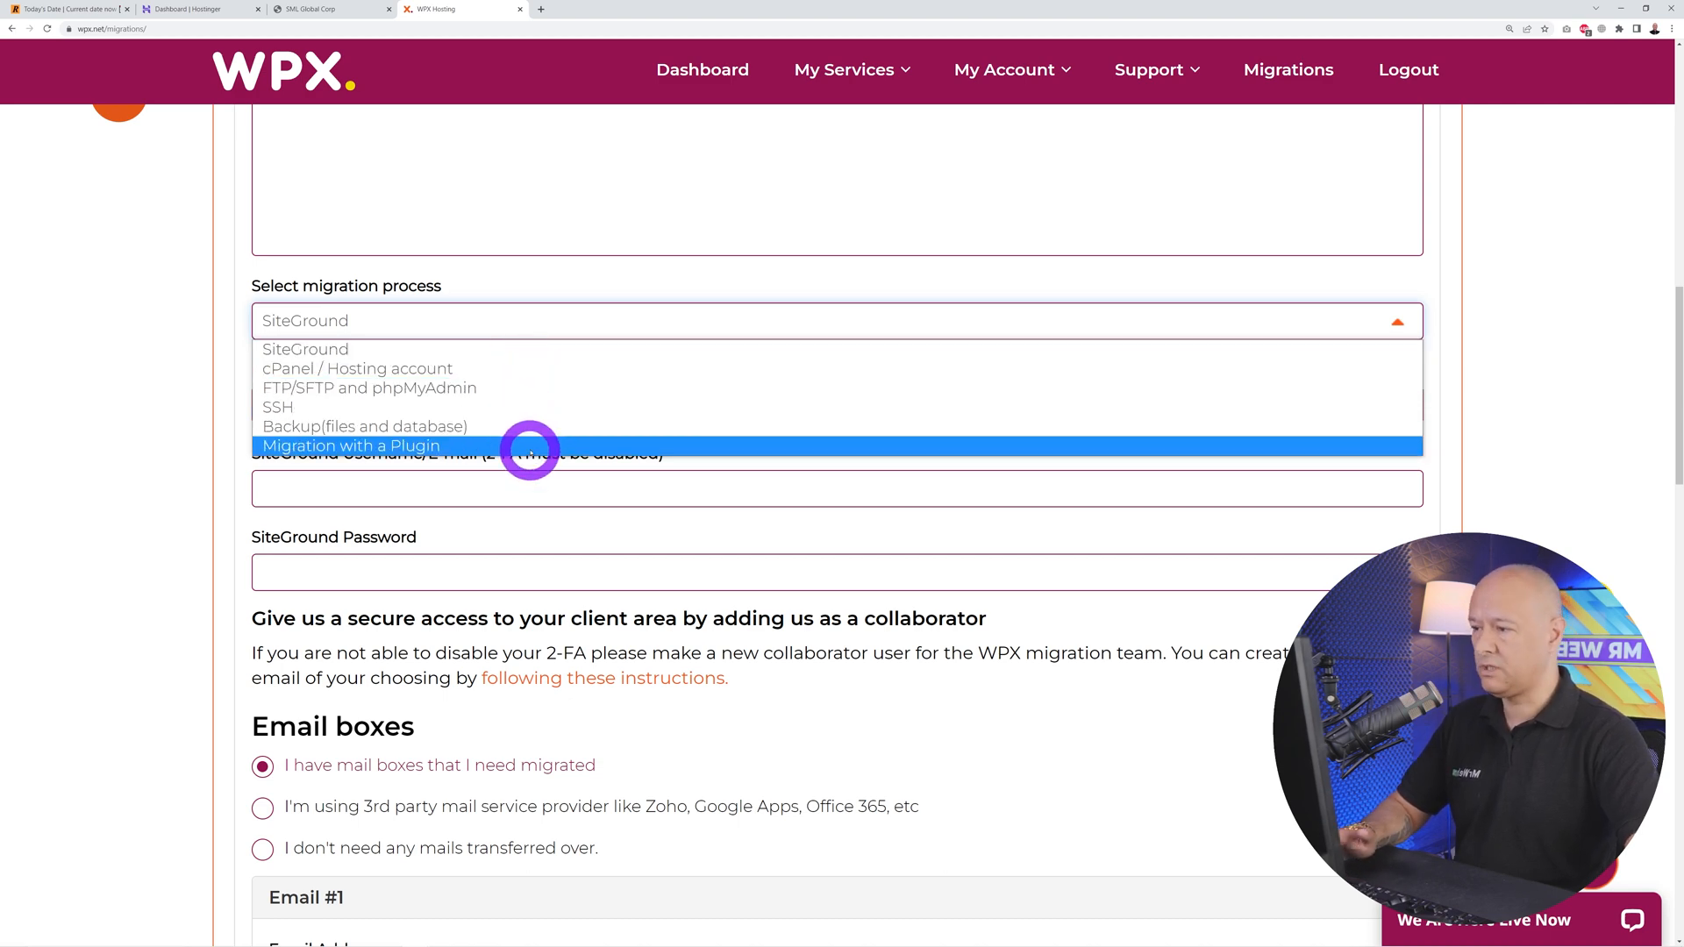
pyautogui.moveTo(527, 408)
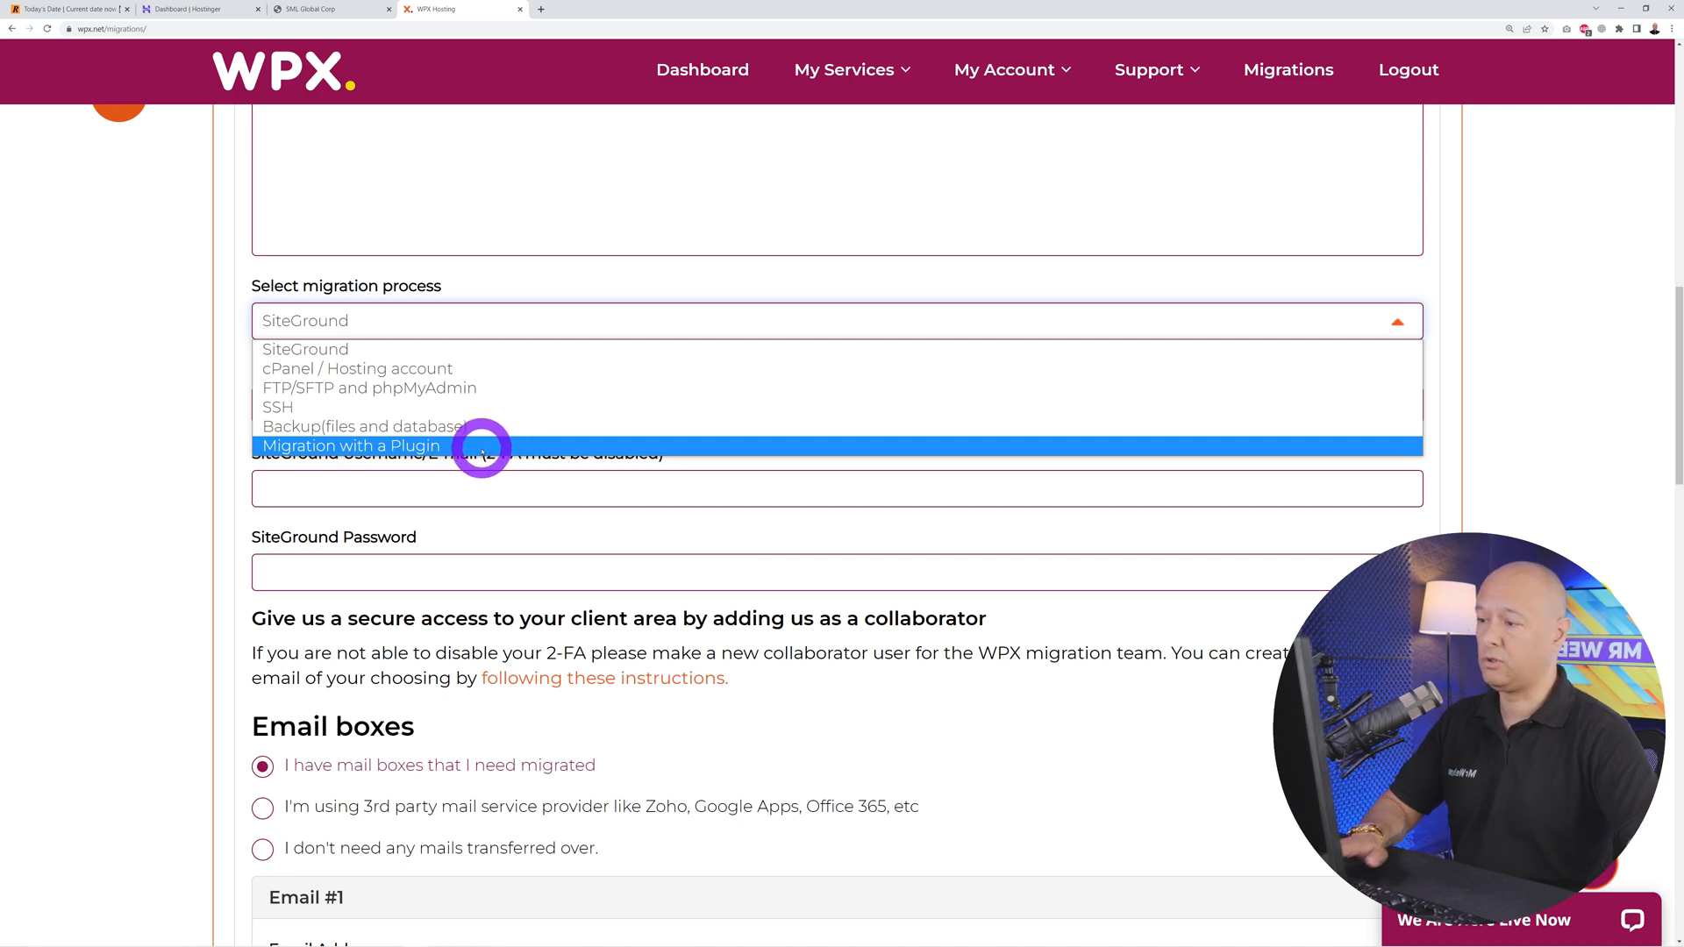
pyautogui.click(351, 446)
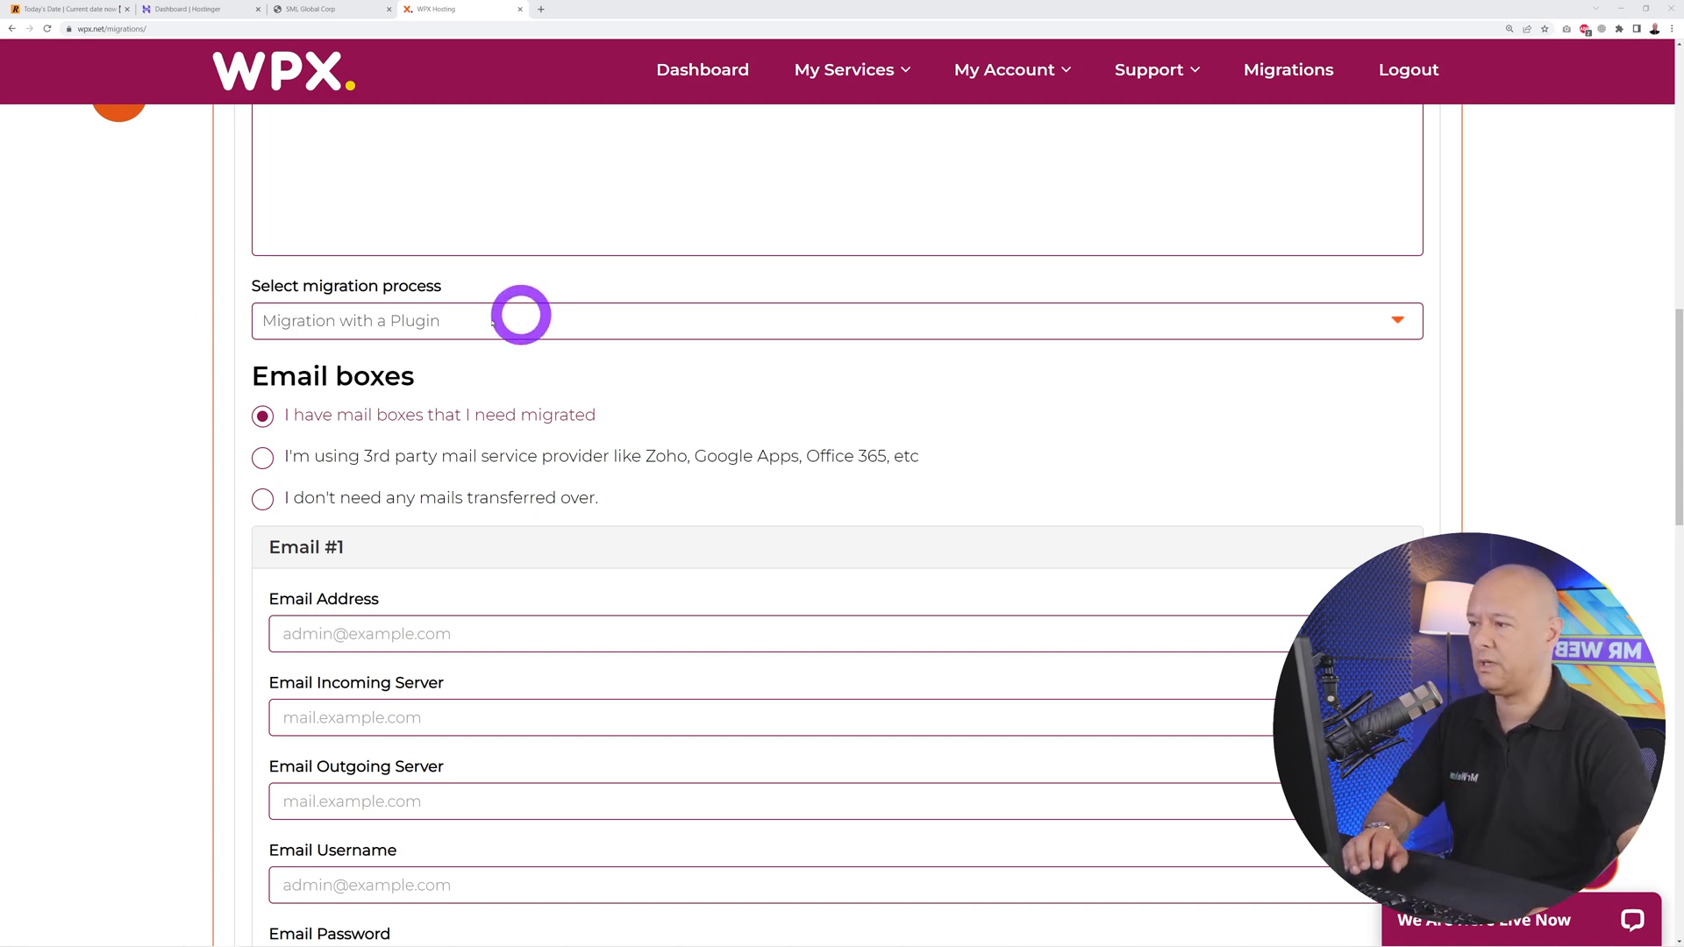
pyautogui.moveTo(553, 369)
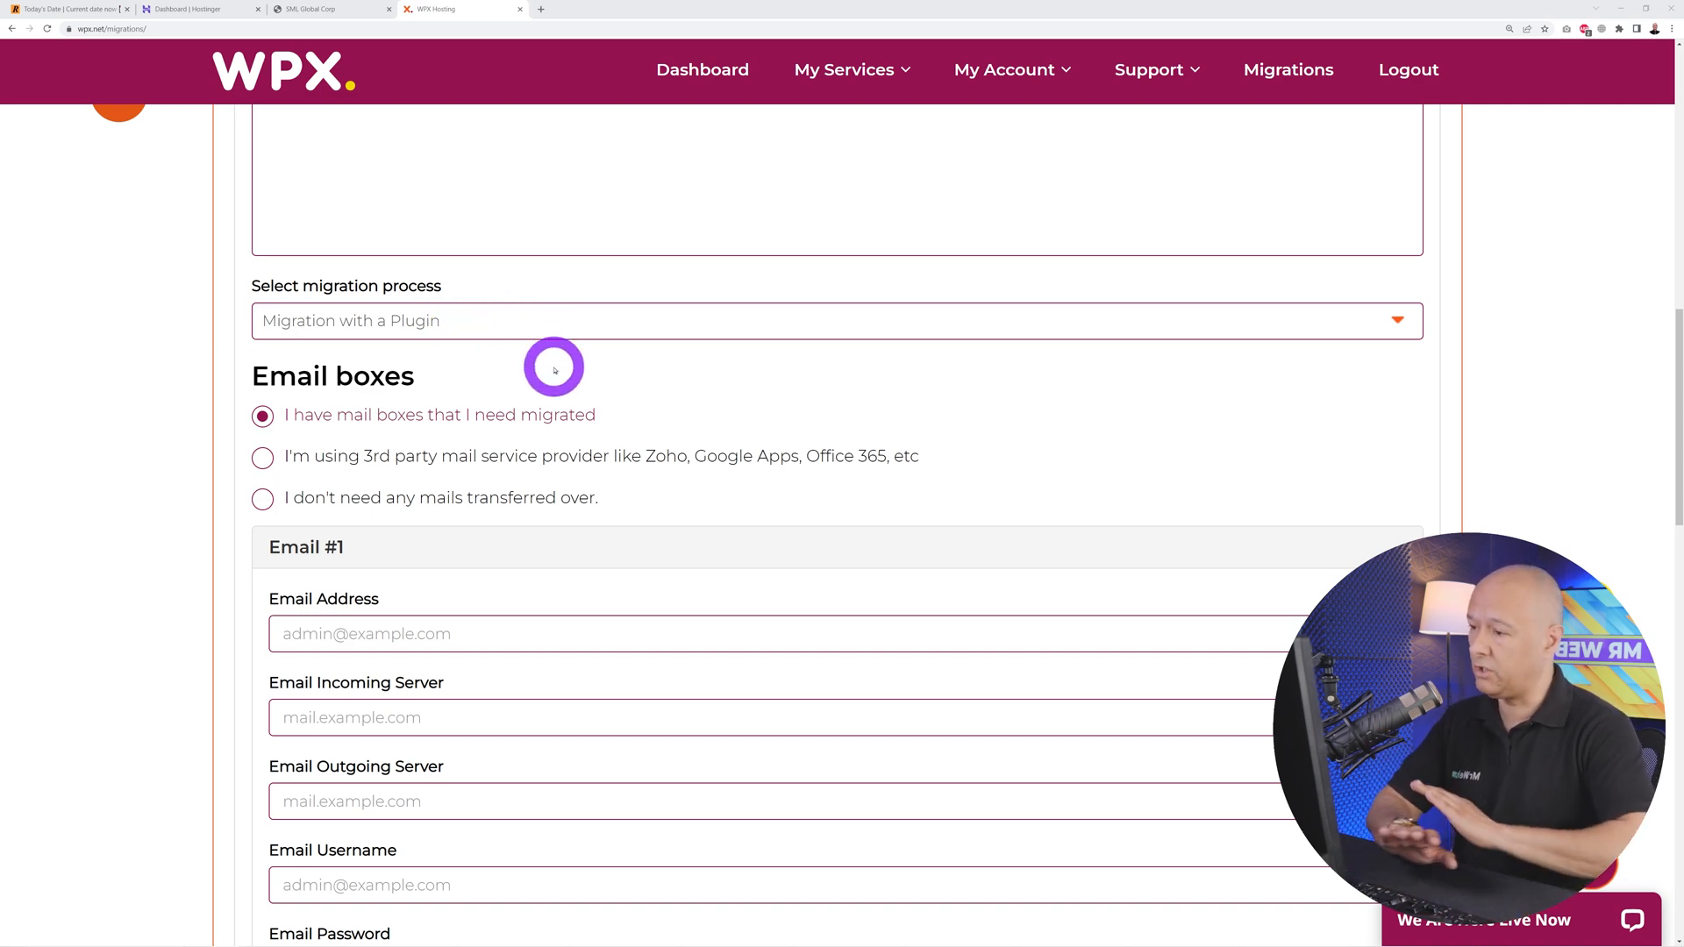
pyautogui.scroll(-3)
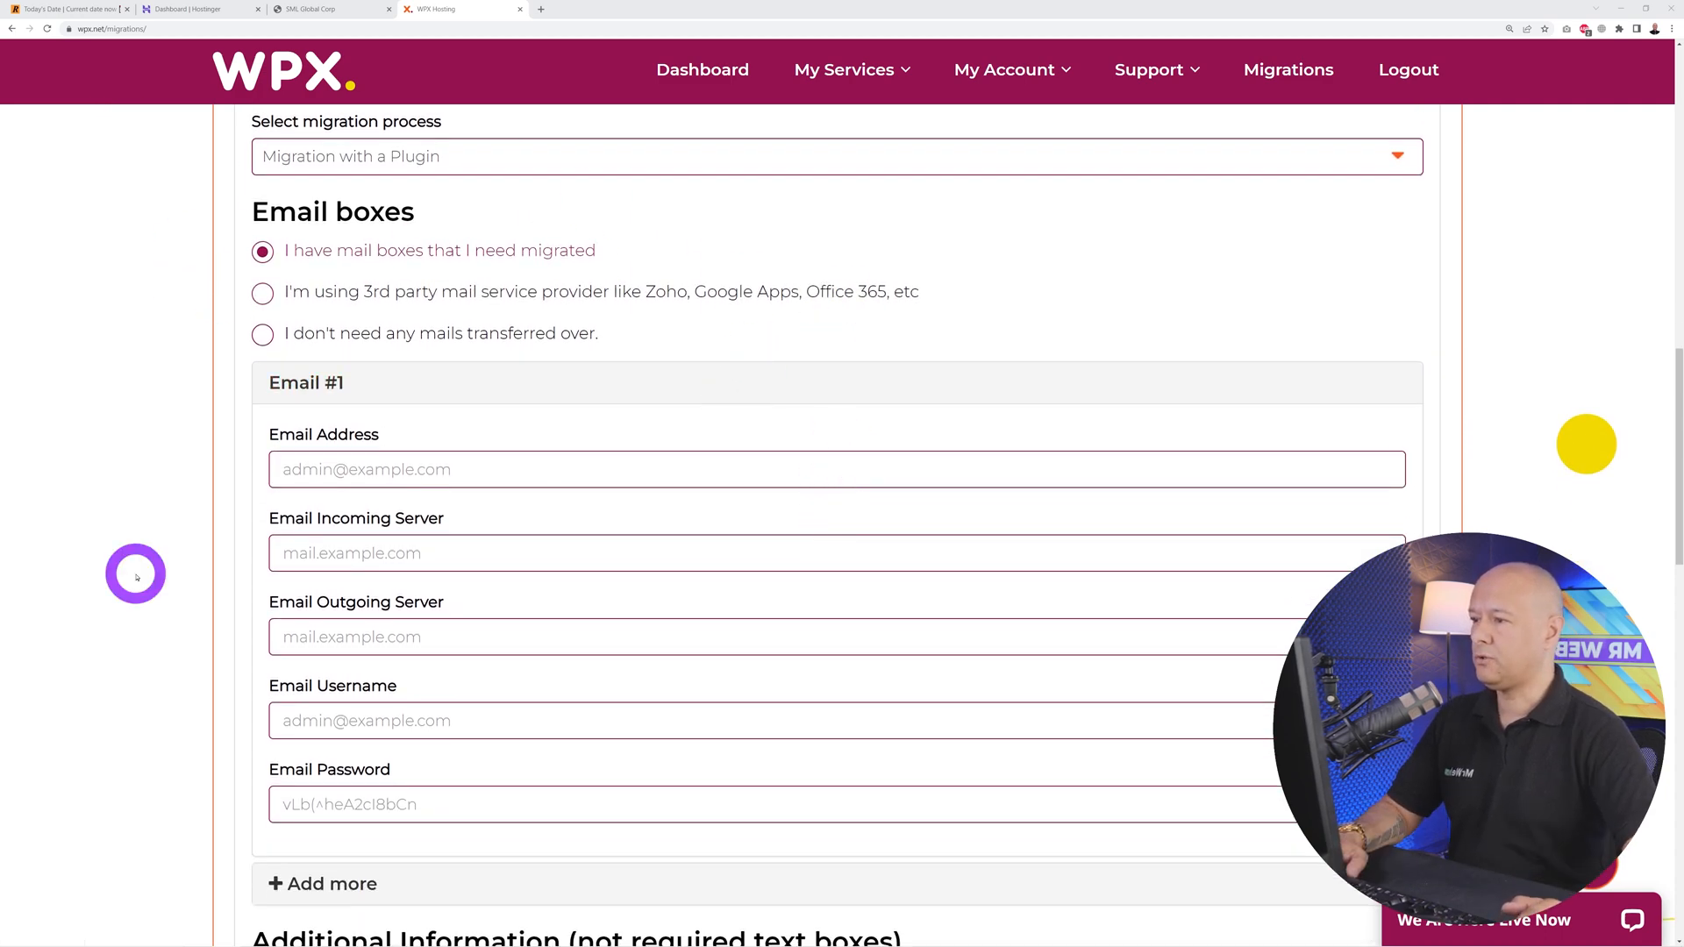
pyautogui.moveTo(207, 550)
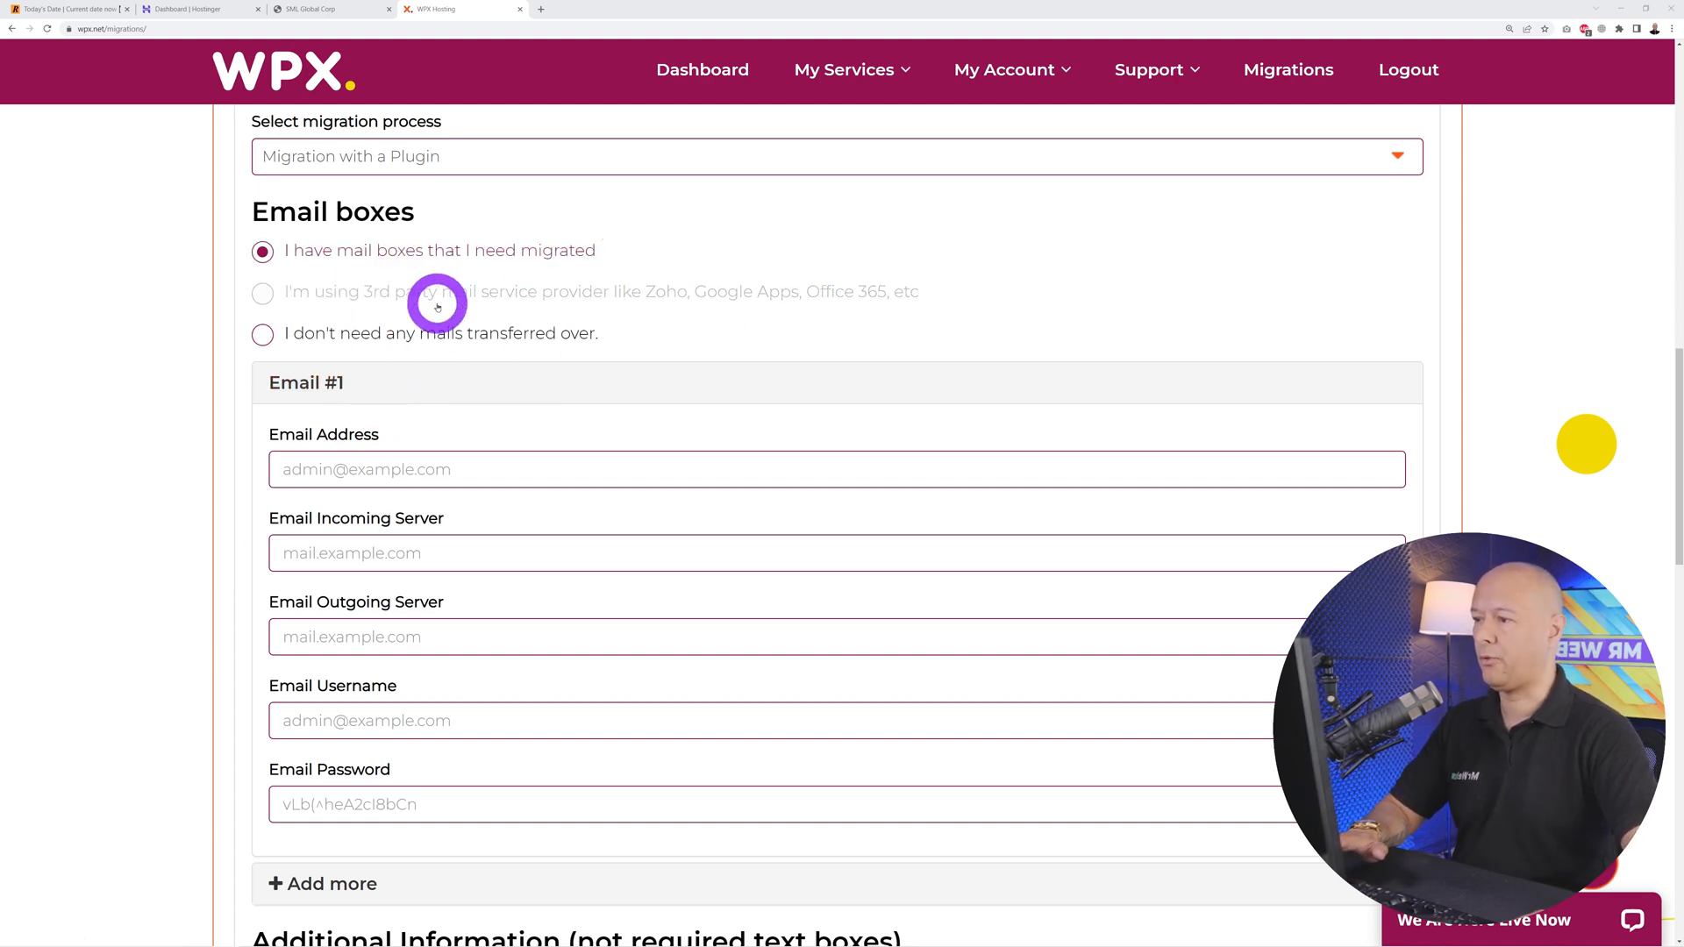
pyautogui.moveTo(795, 328)
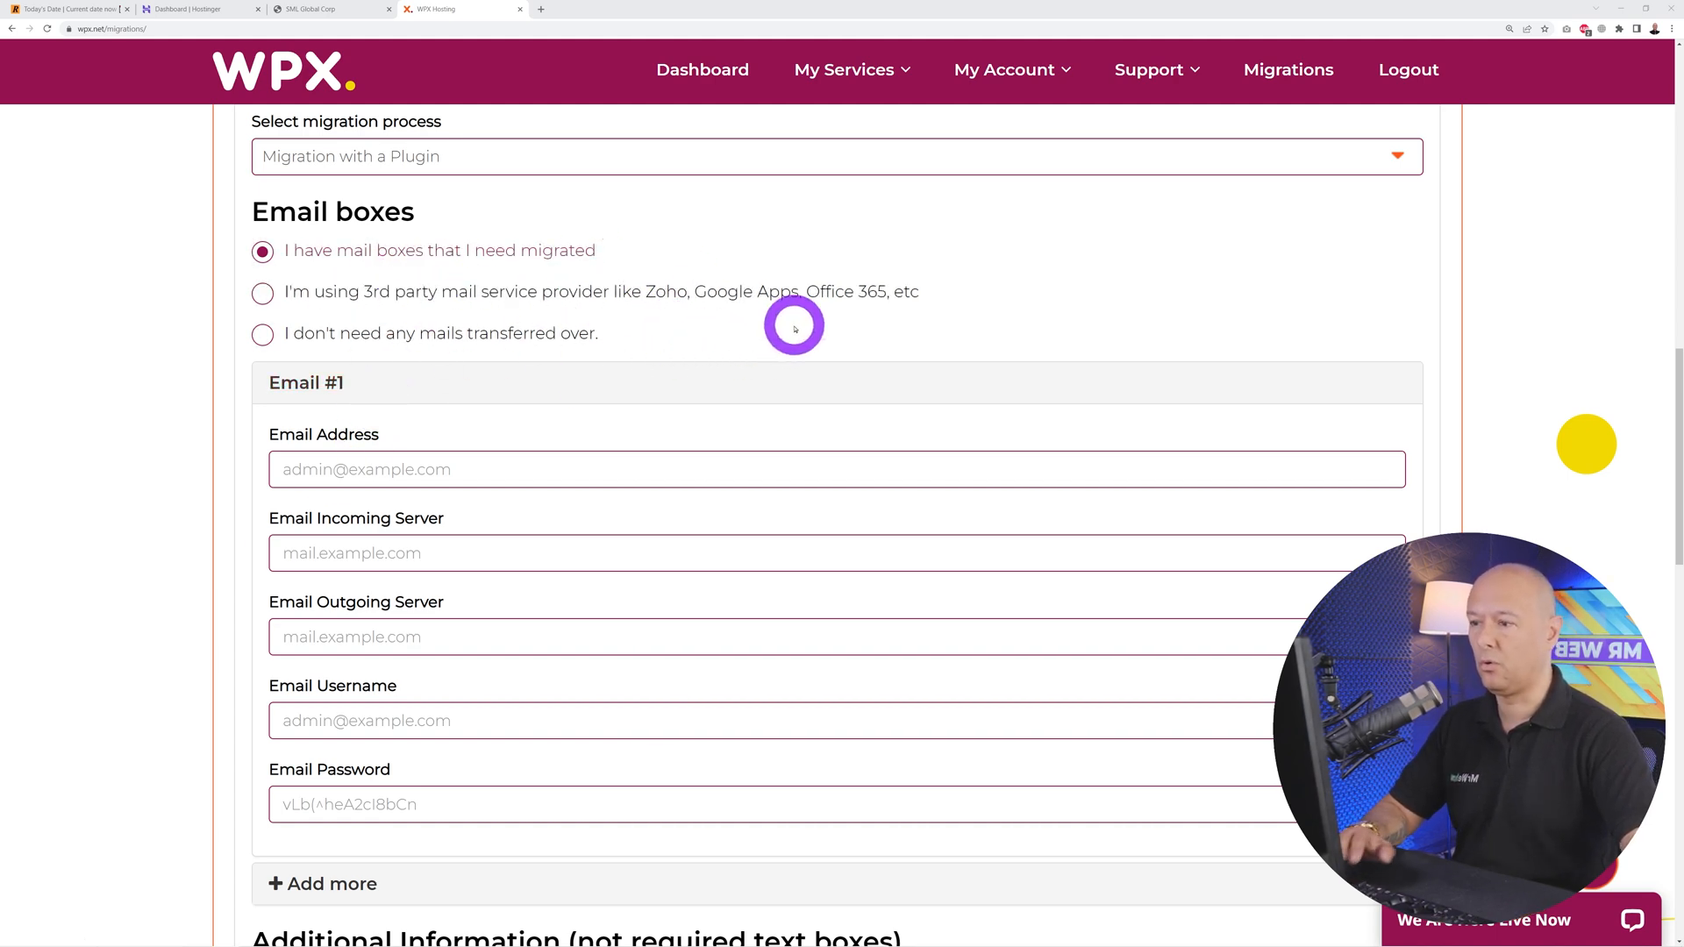
pyautogui.moveTo(319, 349)
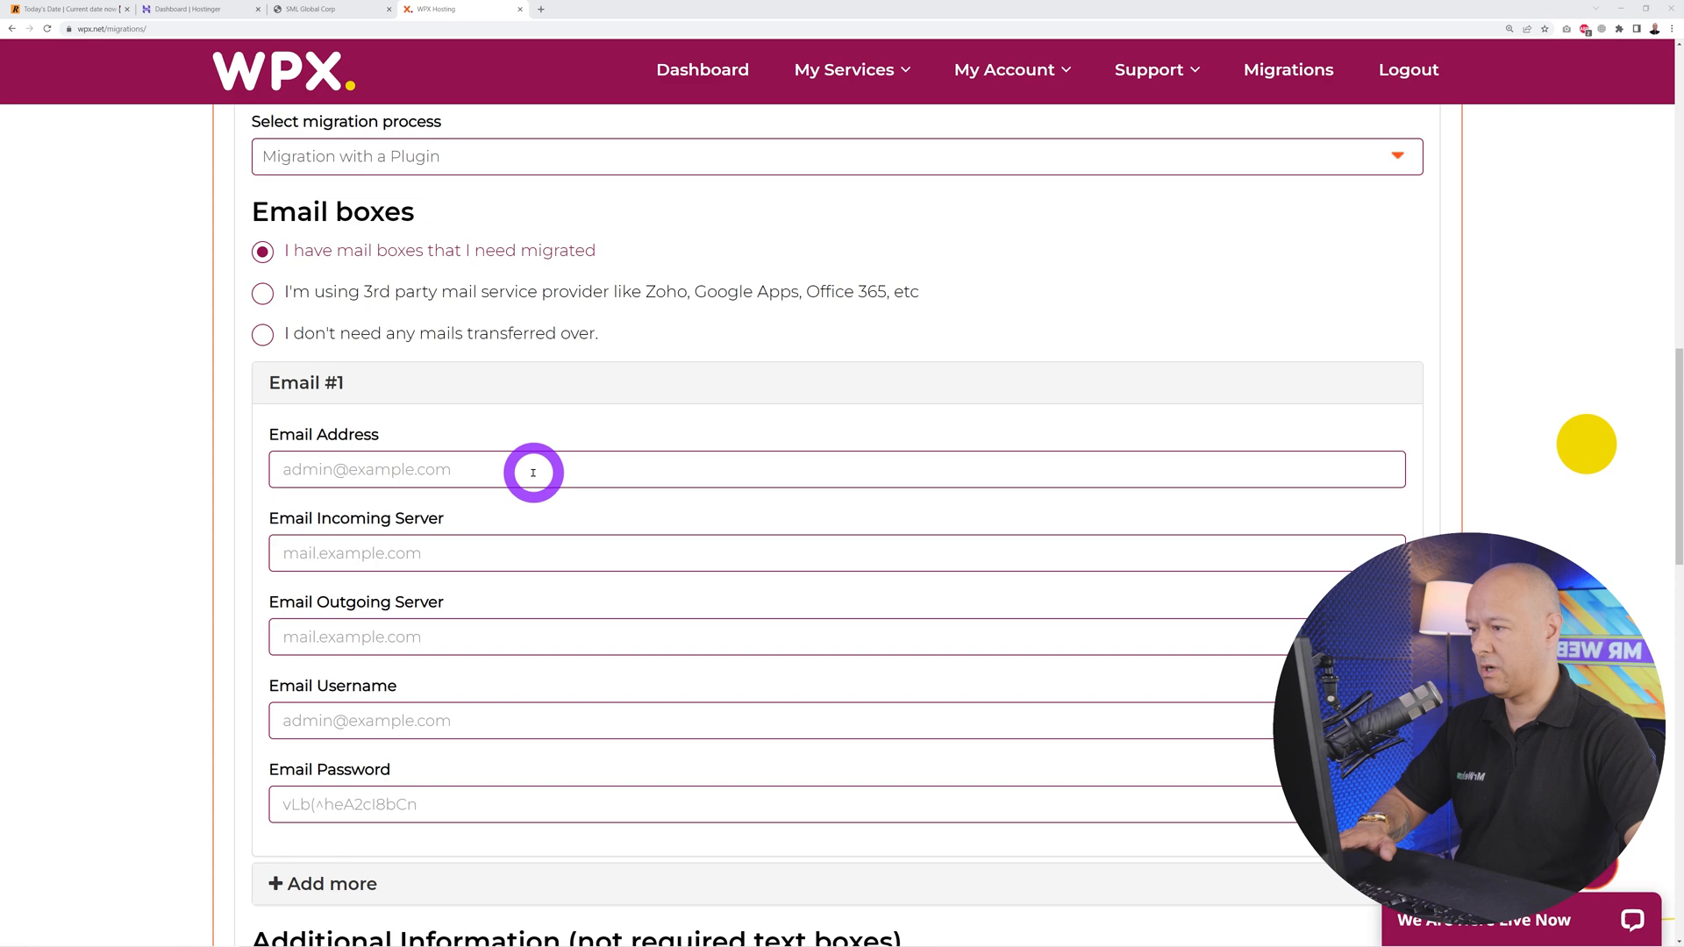
pyautogui.moveTo(529, 637)
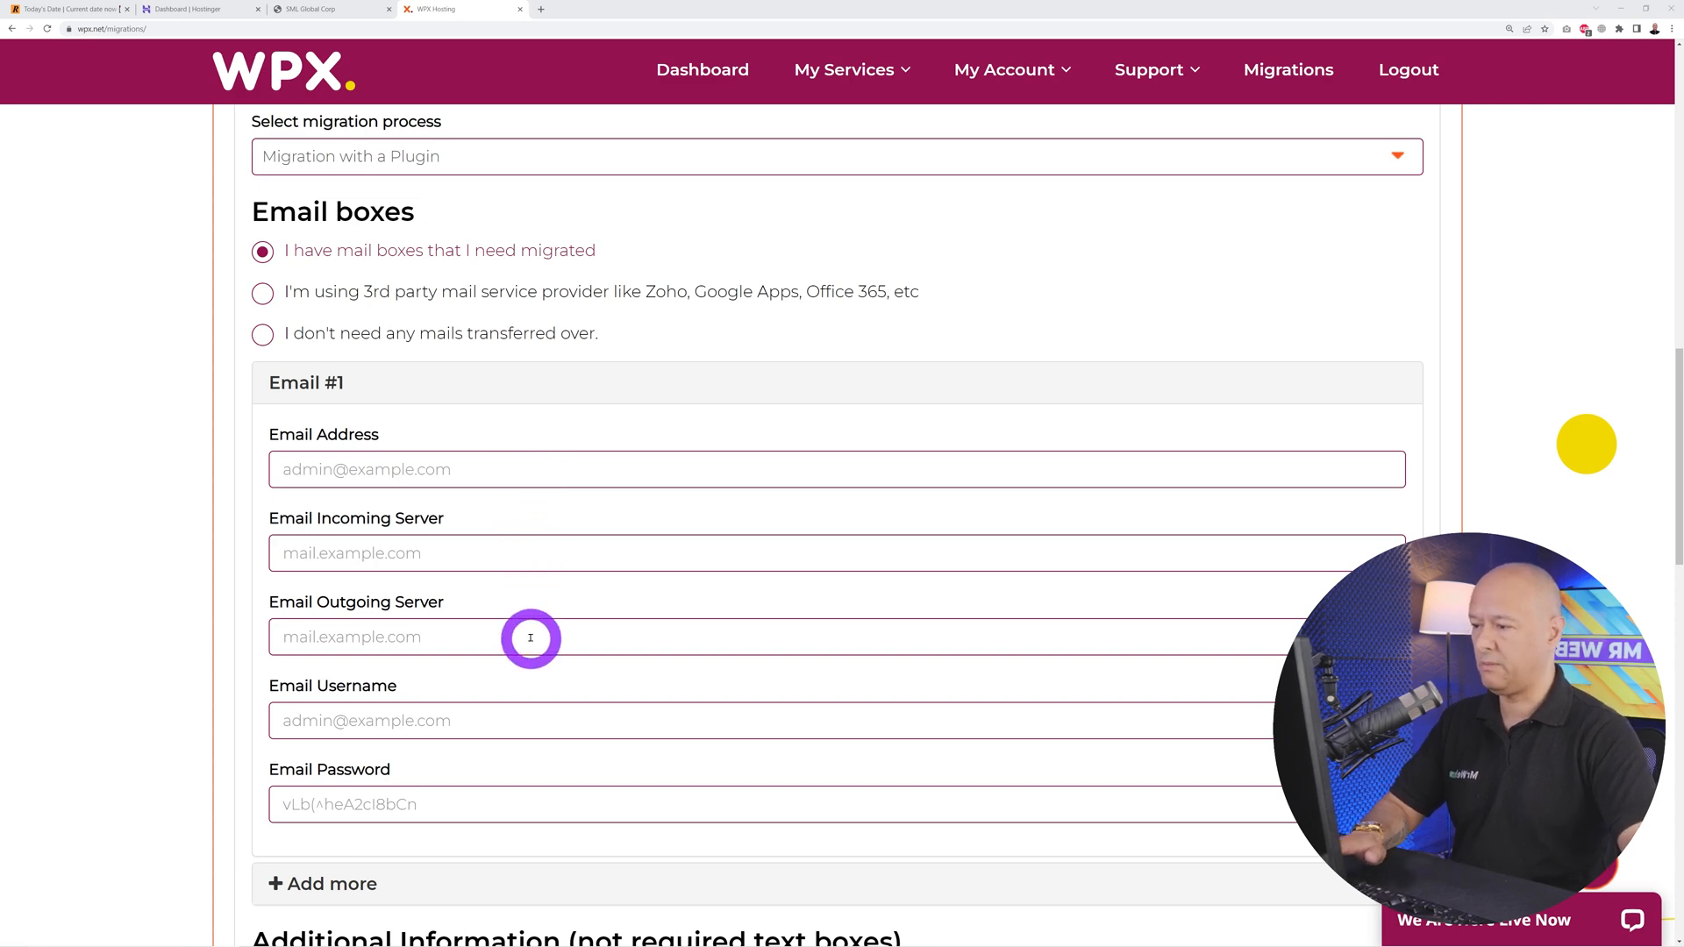
pyautogui.moveTo(508, 790)
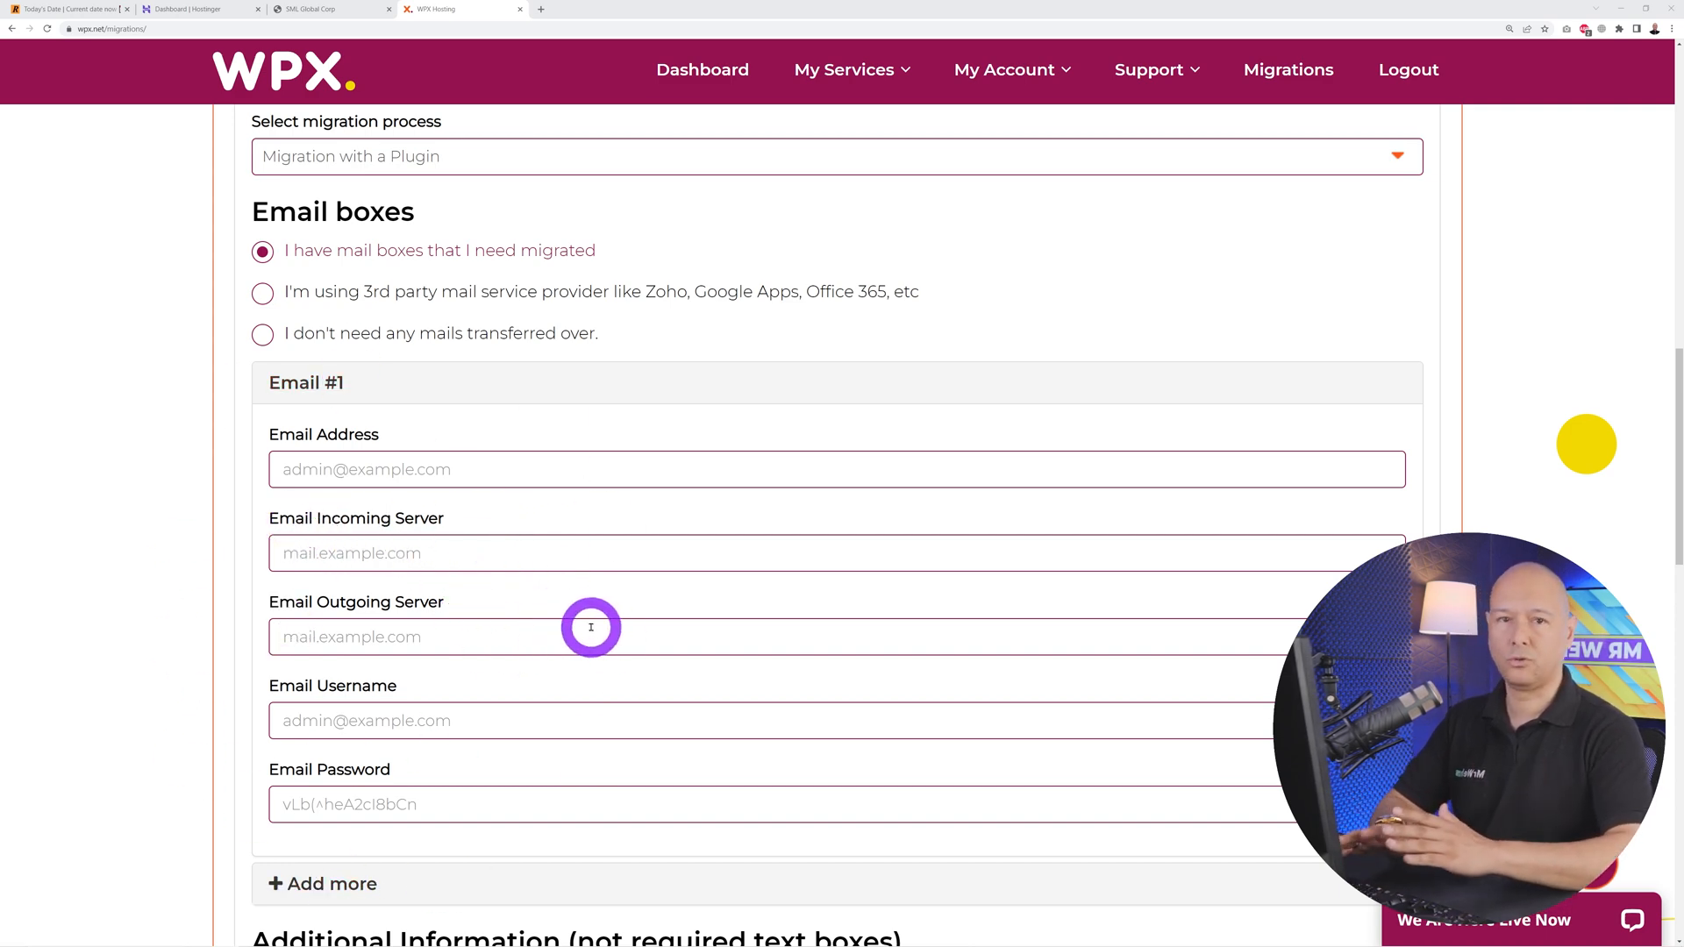
# Step: In Hostinger hPanel, view the Emails configuration settings listing IMAP, SMTP and POP hostnames
pyautogui.click(198, 8)
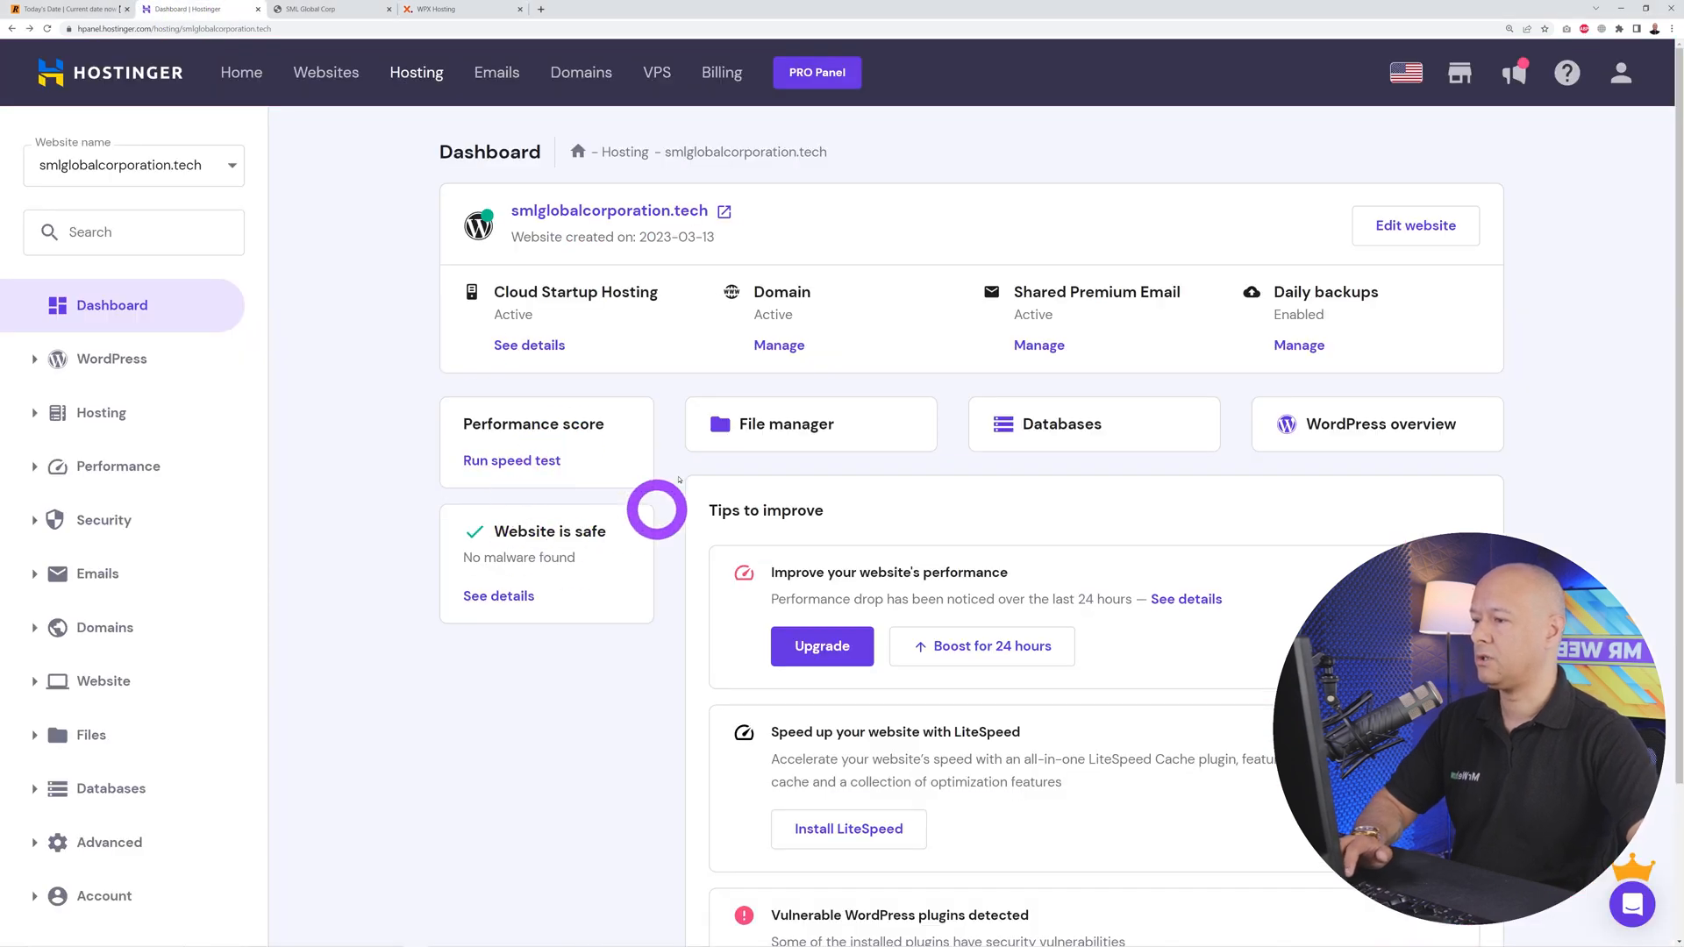
pyautogui.moveTo(155, 606)
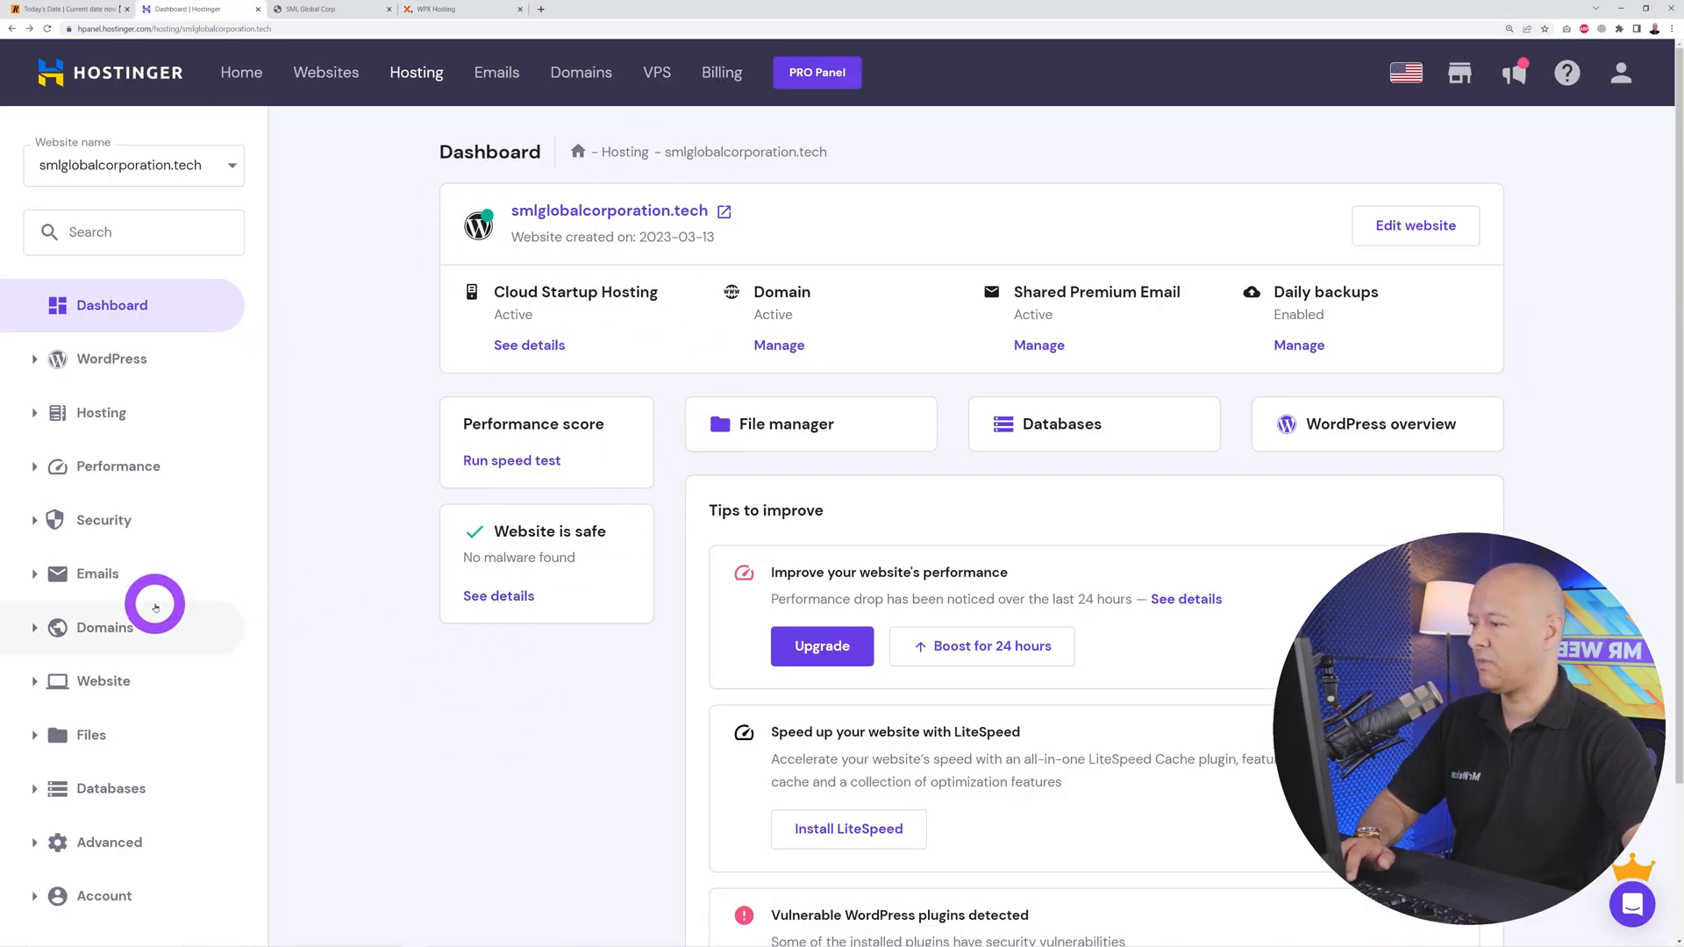
pyautogui.click(95, 574)
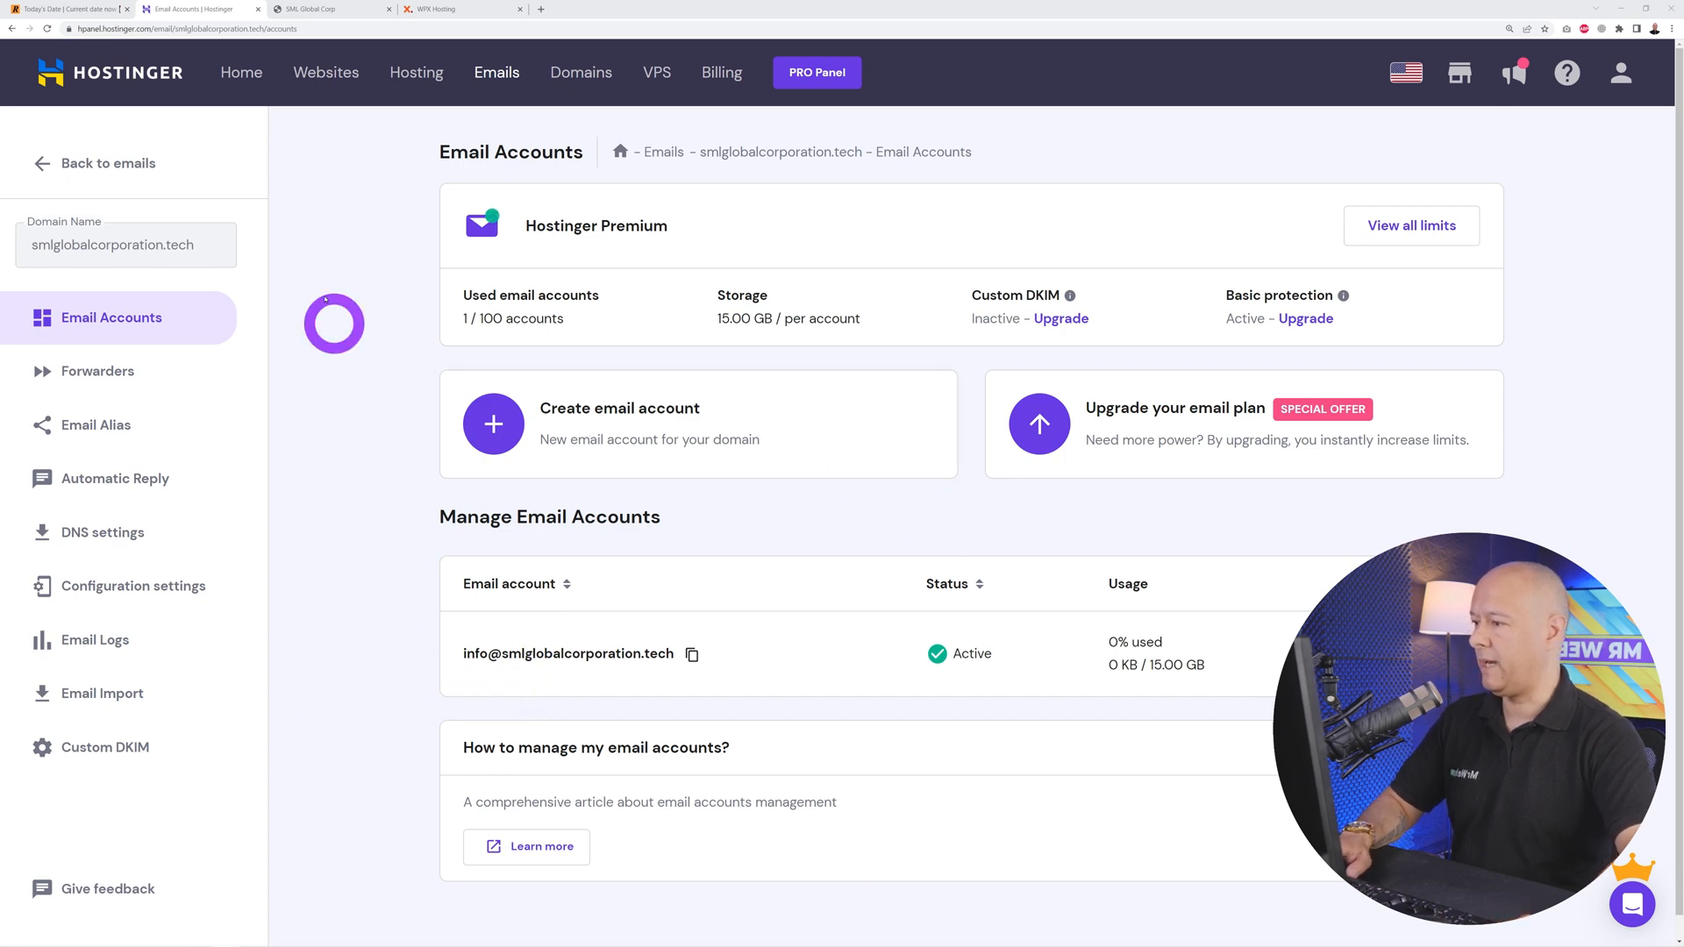
pyautogui.click(133, 586)
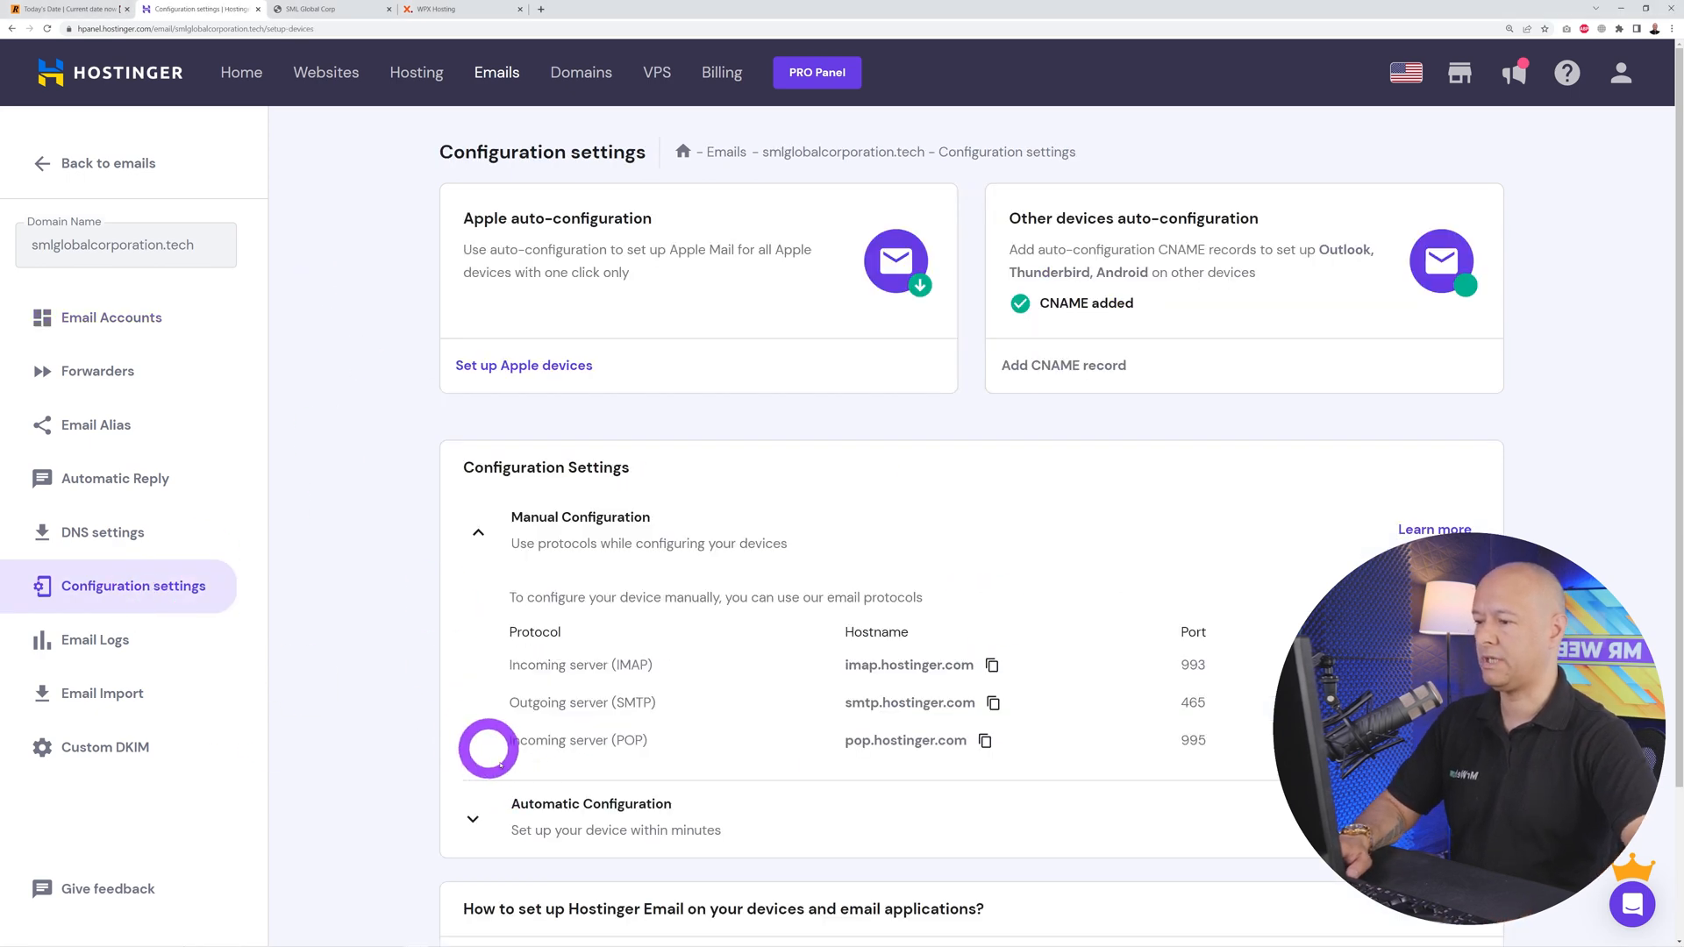
pyautogui.scroll(-3)
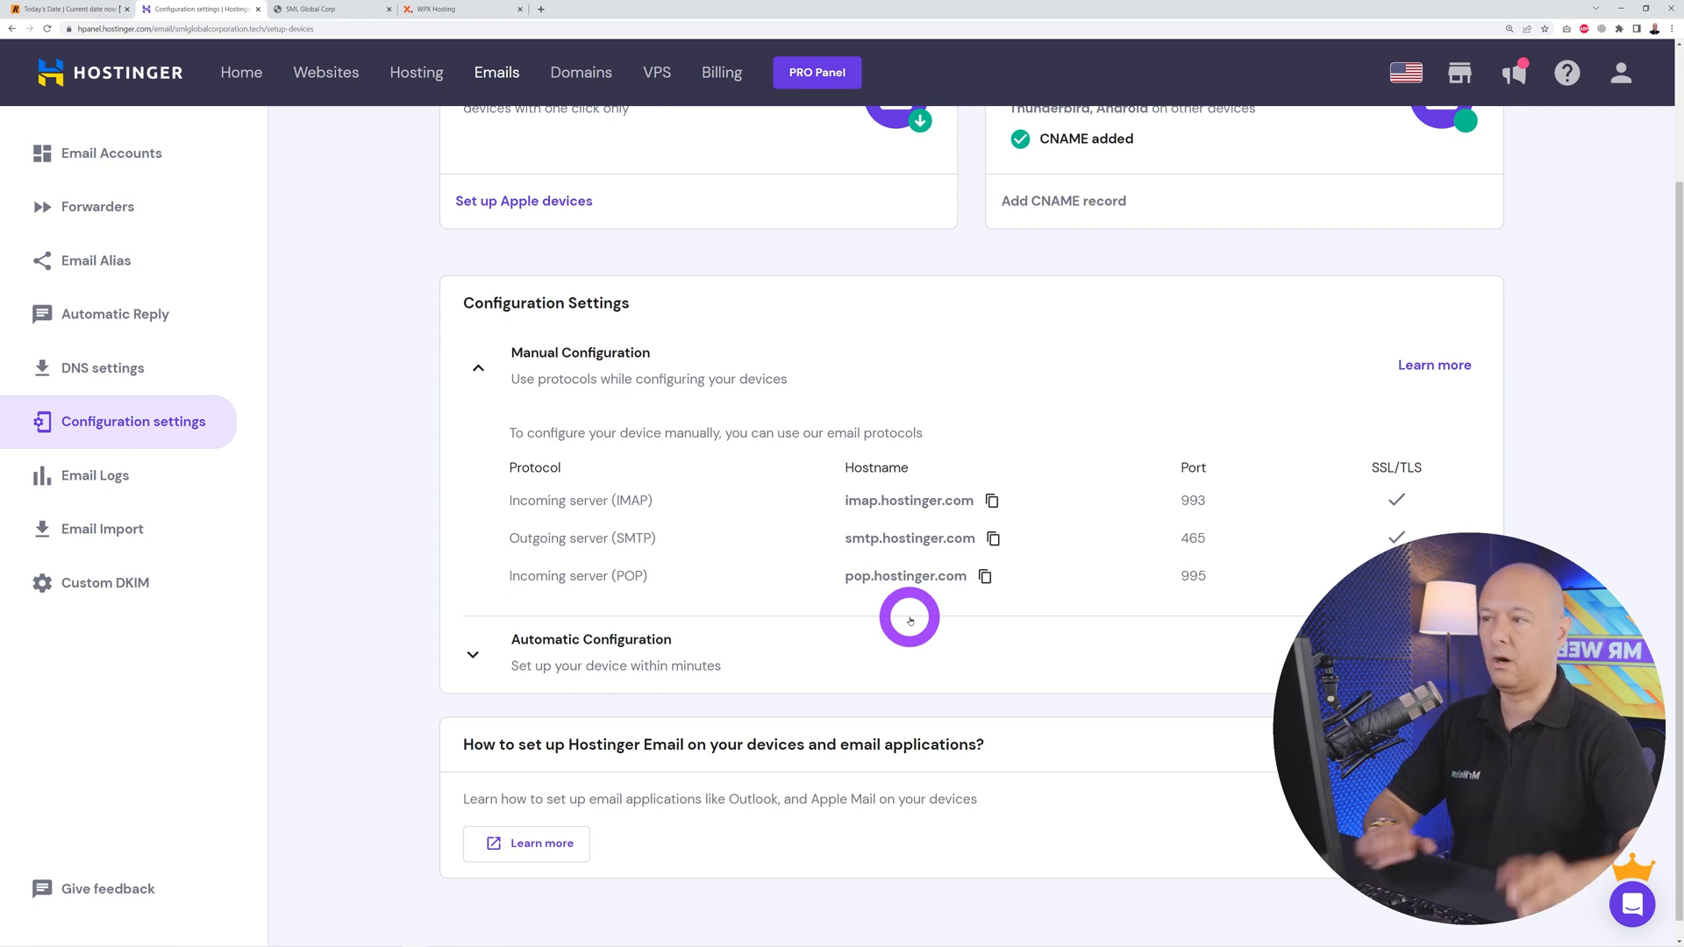
# Step: Return to the WPX form and bring the Additional Information modules question into view
pyautogui.click(435, 8)
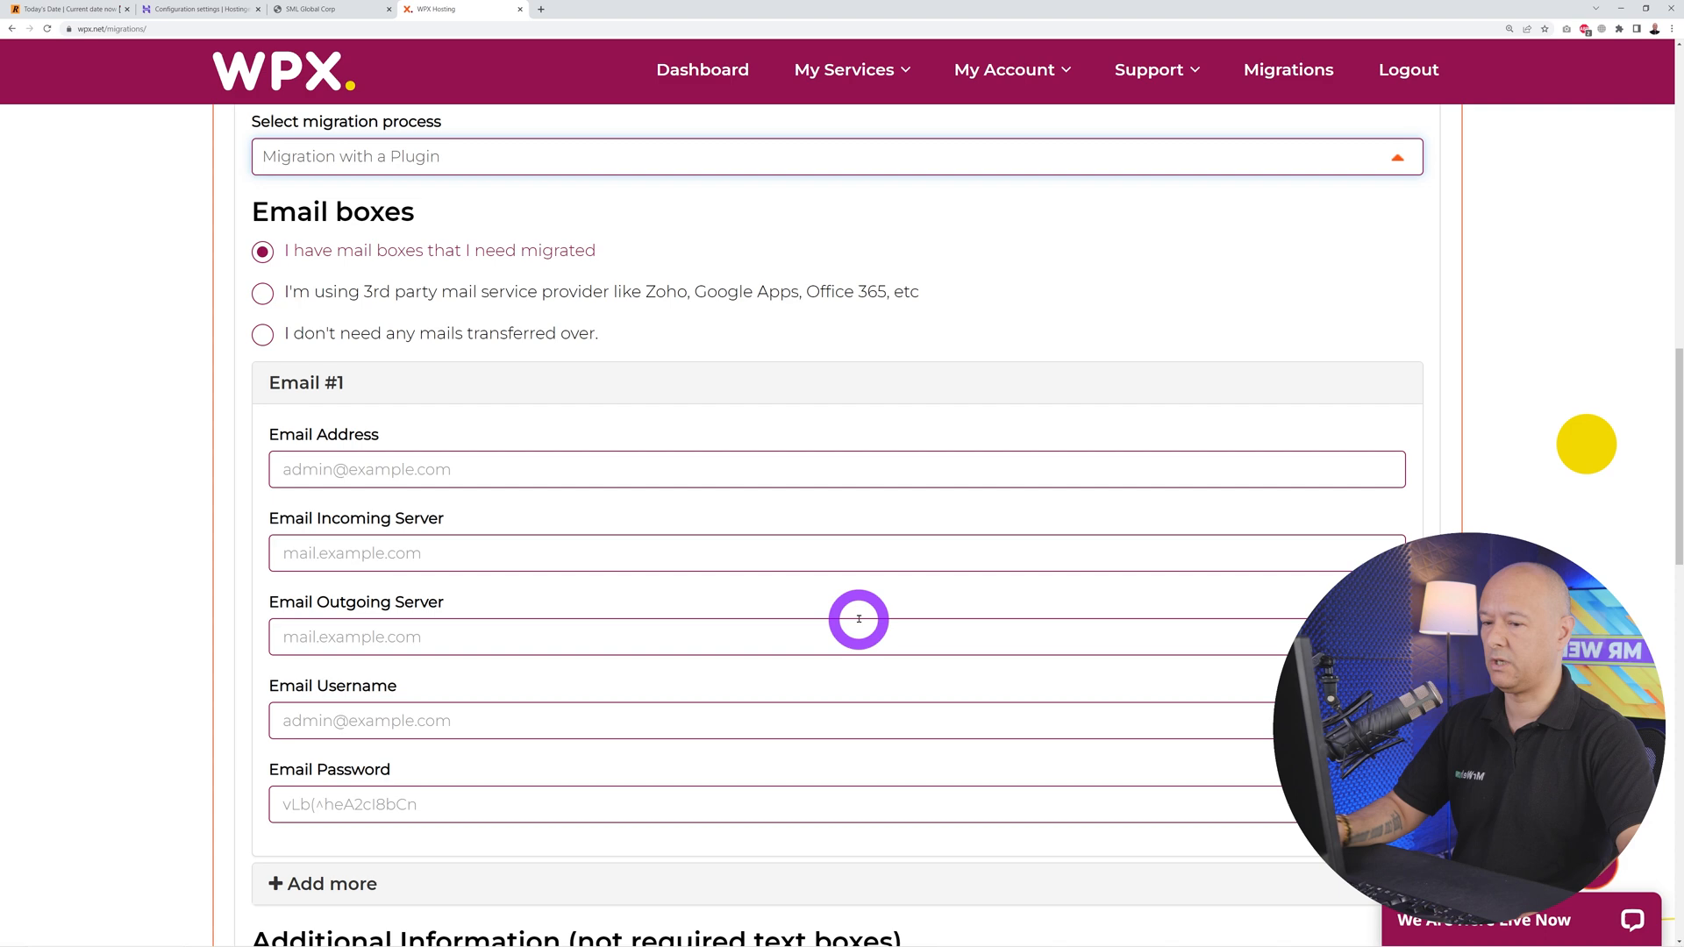
pyautogui.scroll(-3)
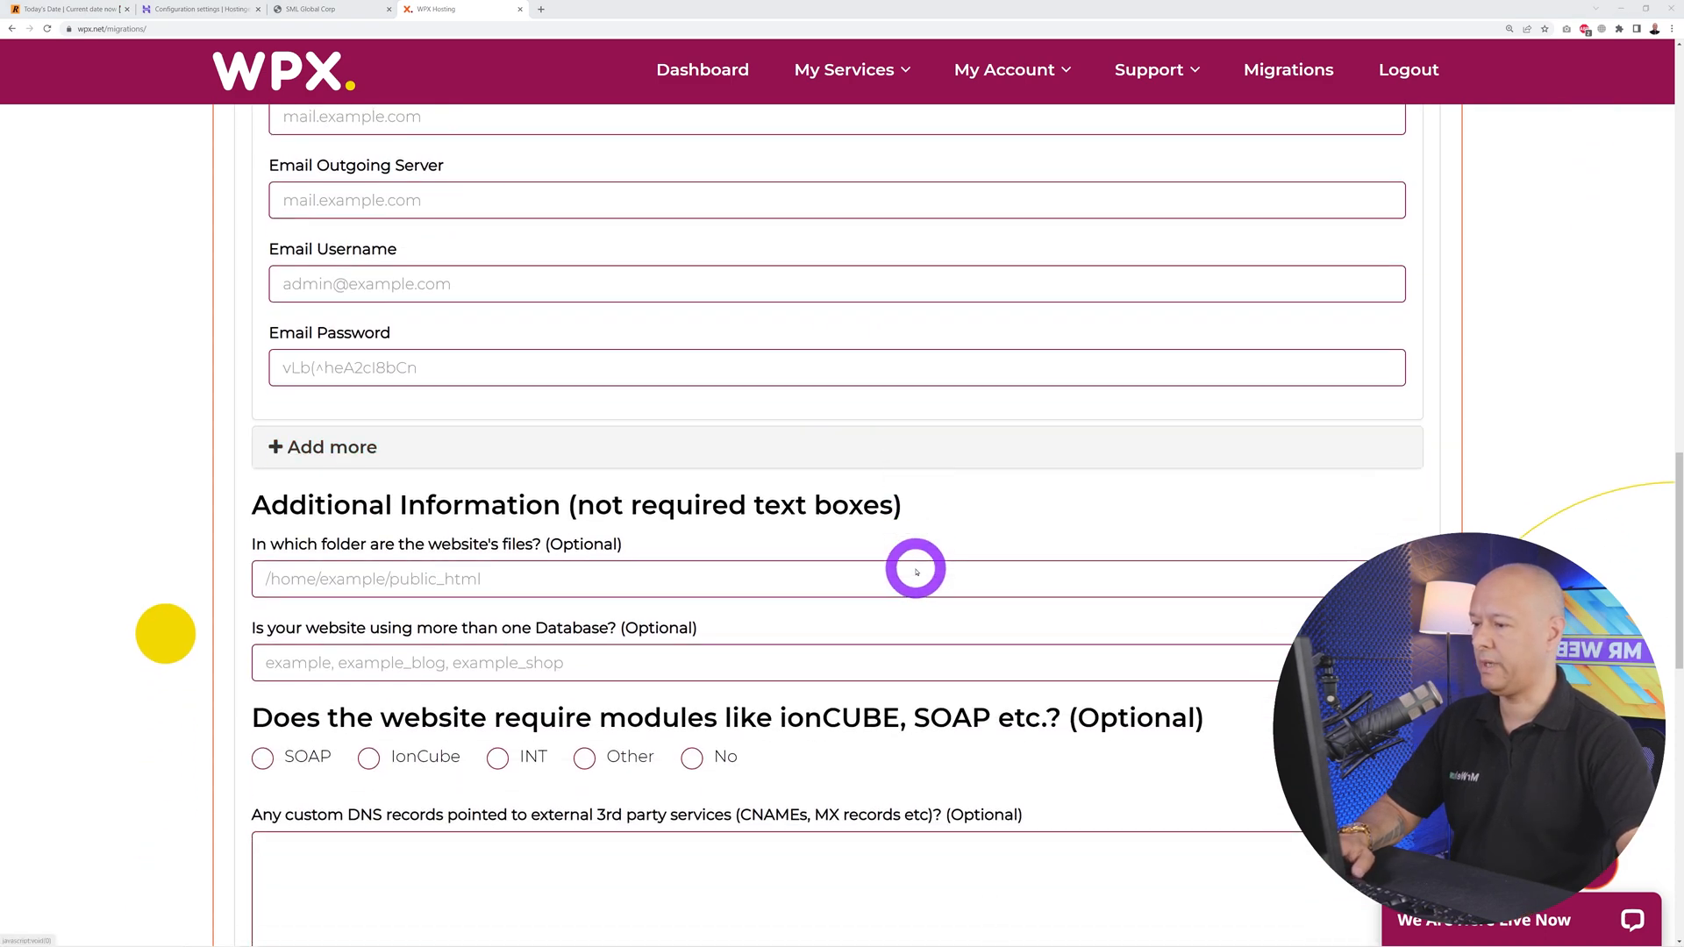
pyautogui.scroll(3)
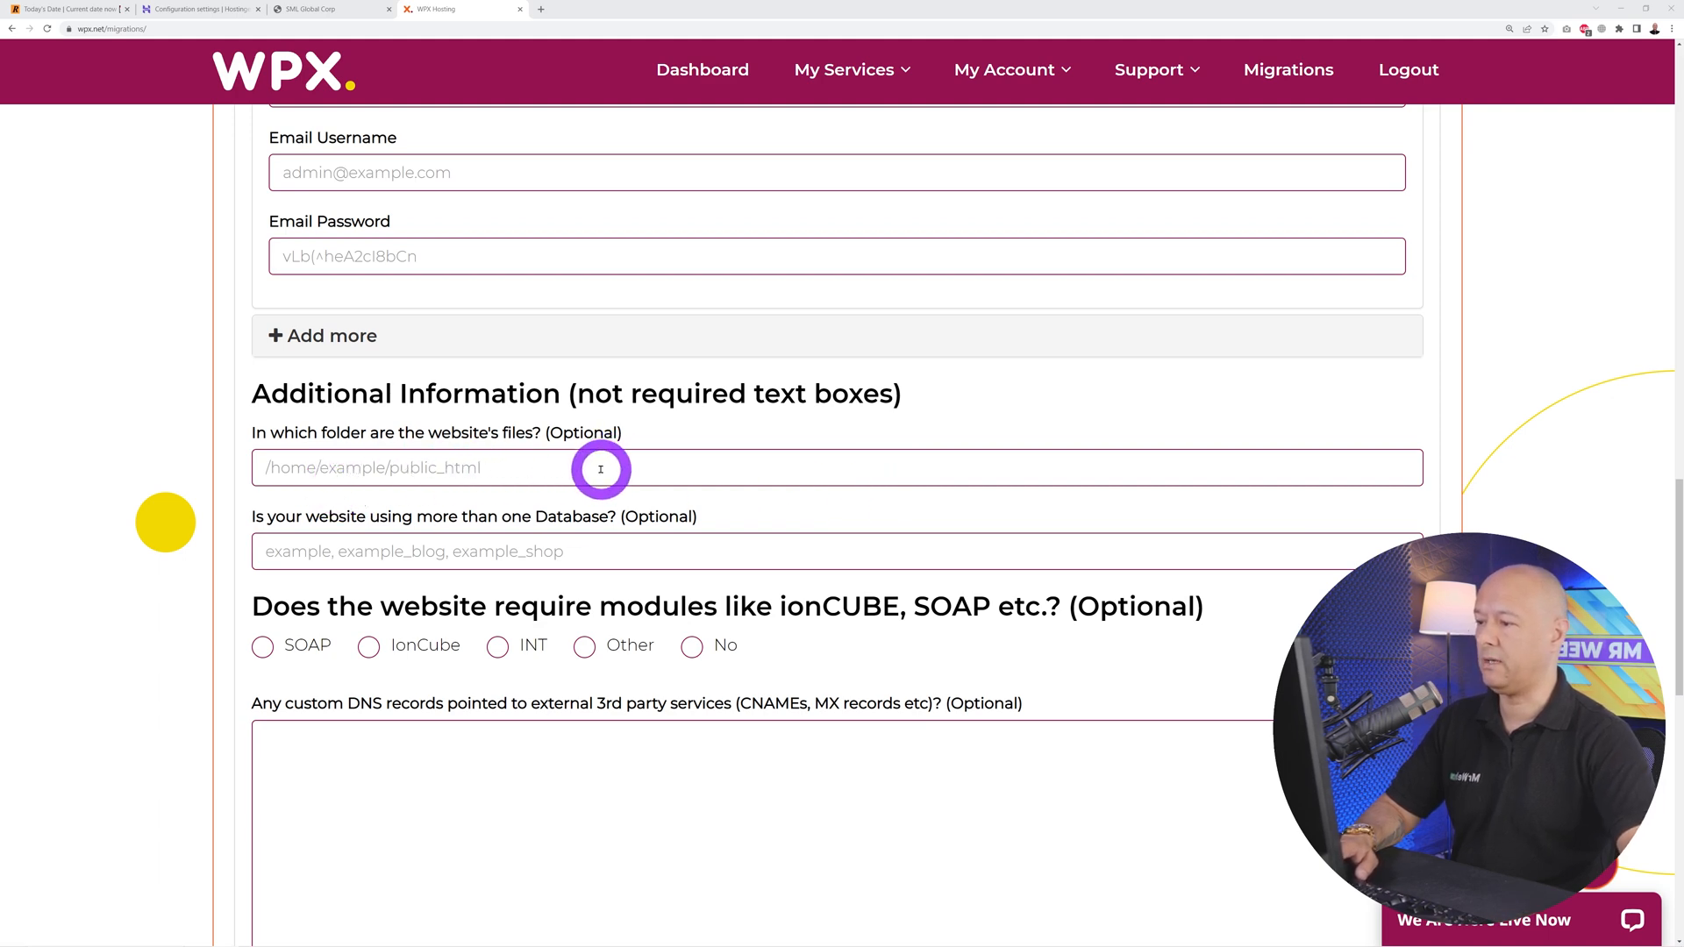
pyautogui.scroll(-3)
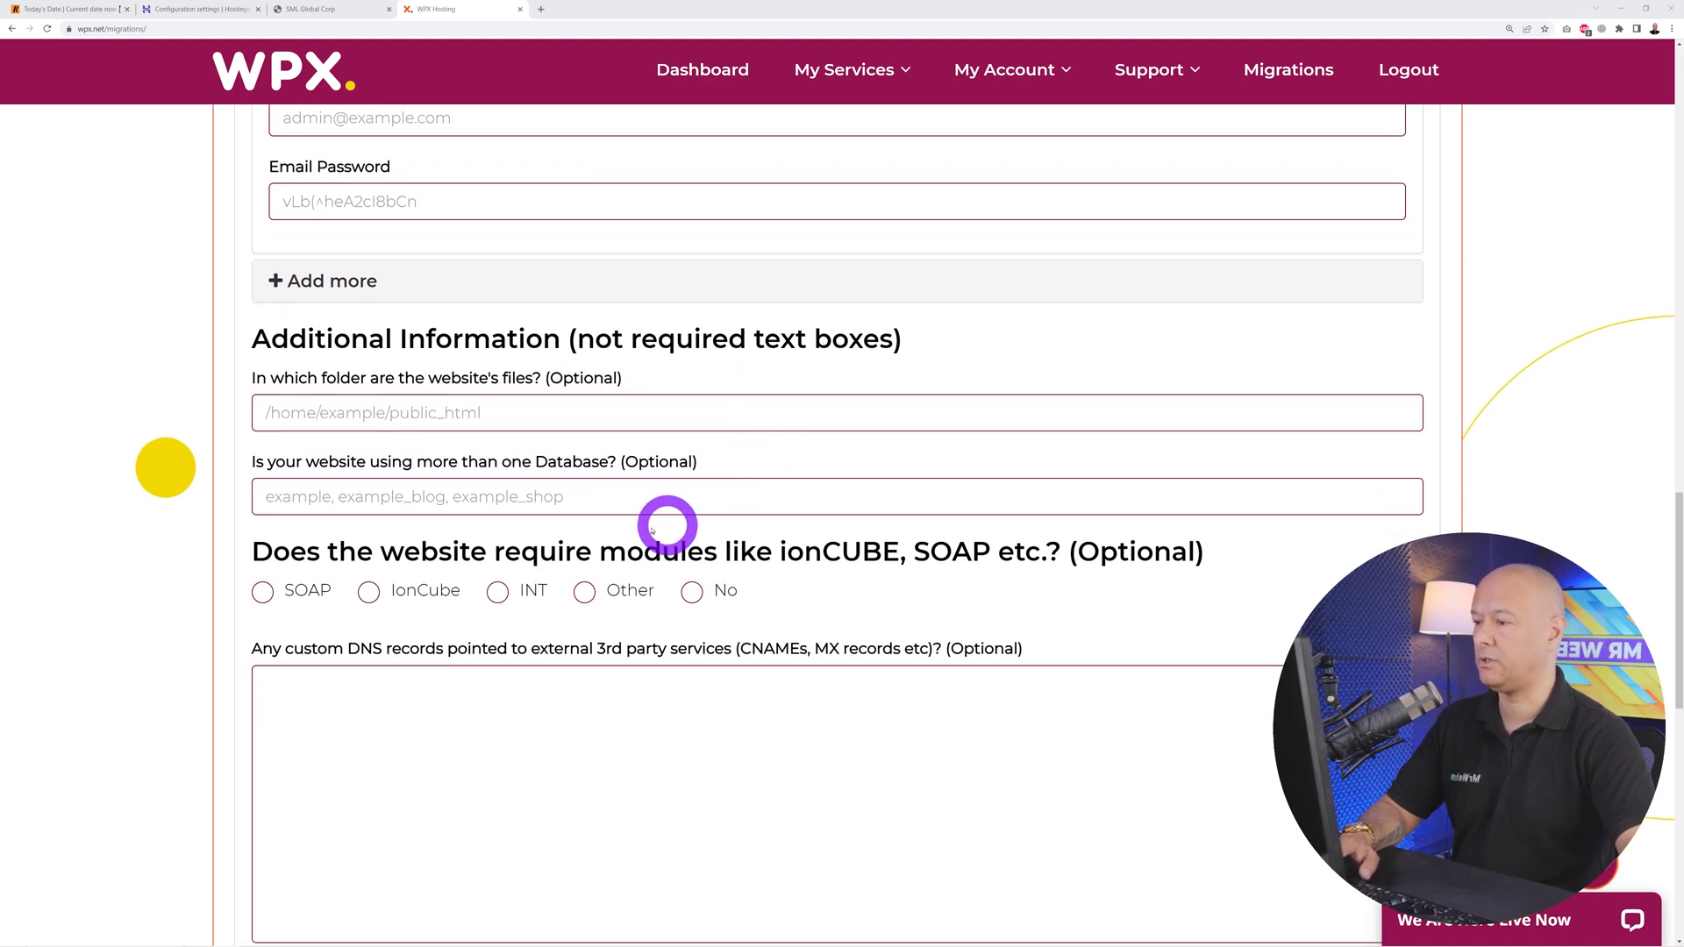
pyautogui.scroll(-3)
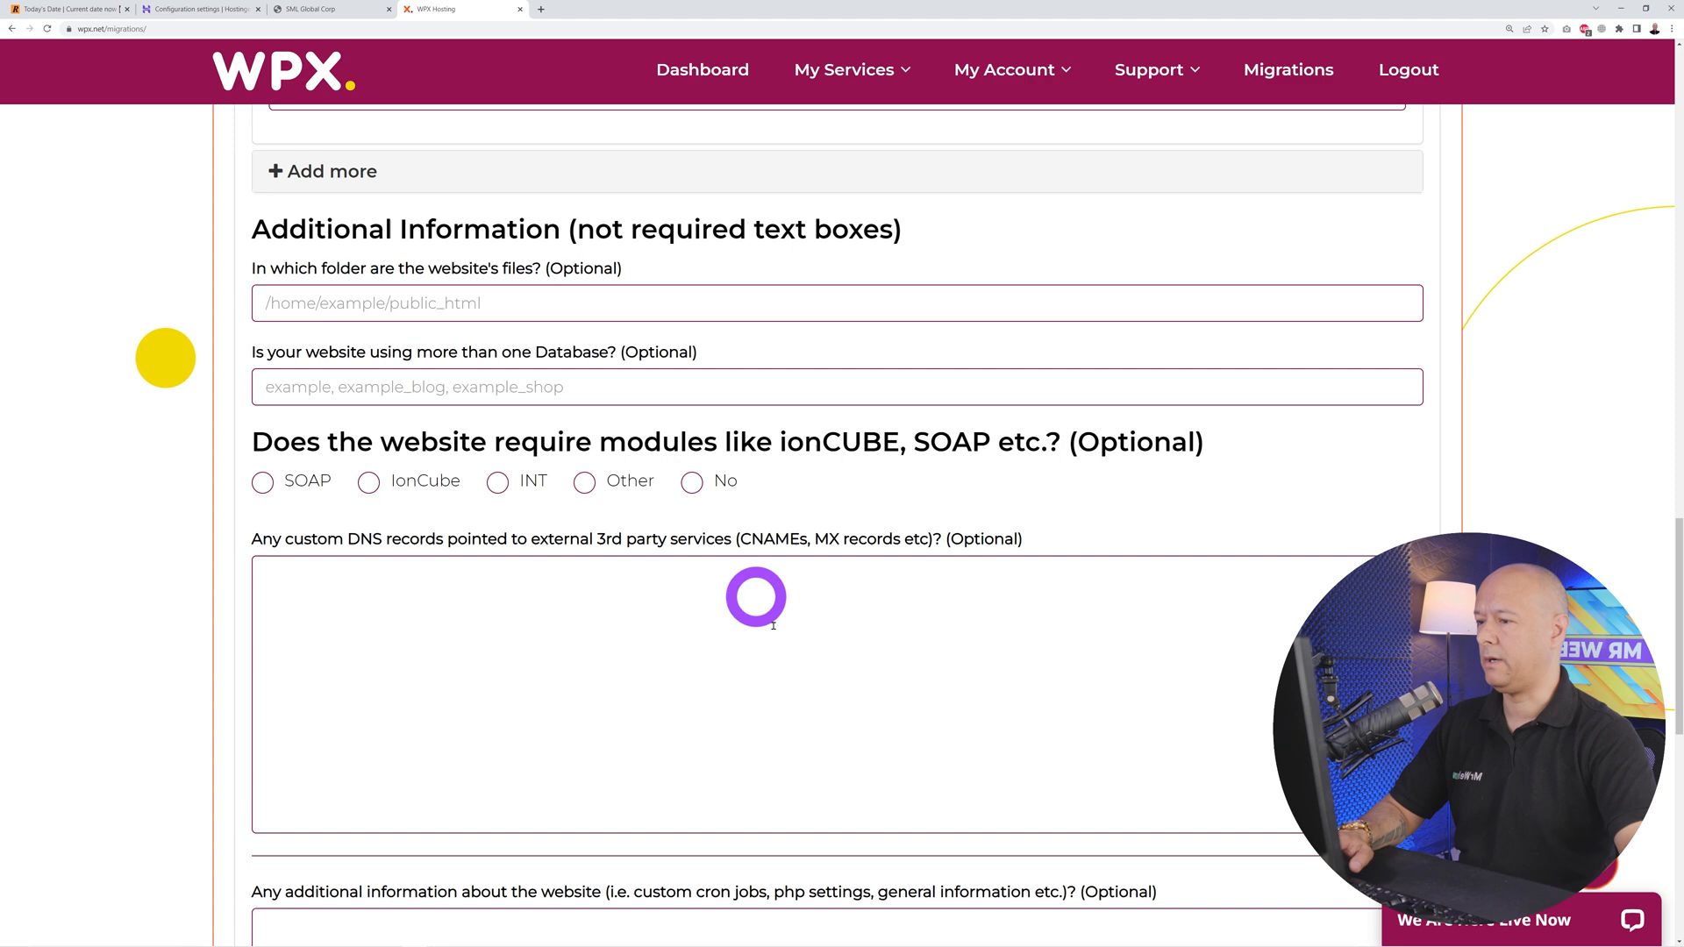
pyautogui.moveTo(930, 432)
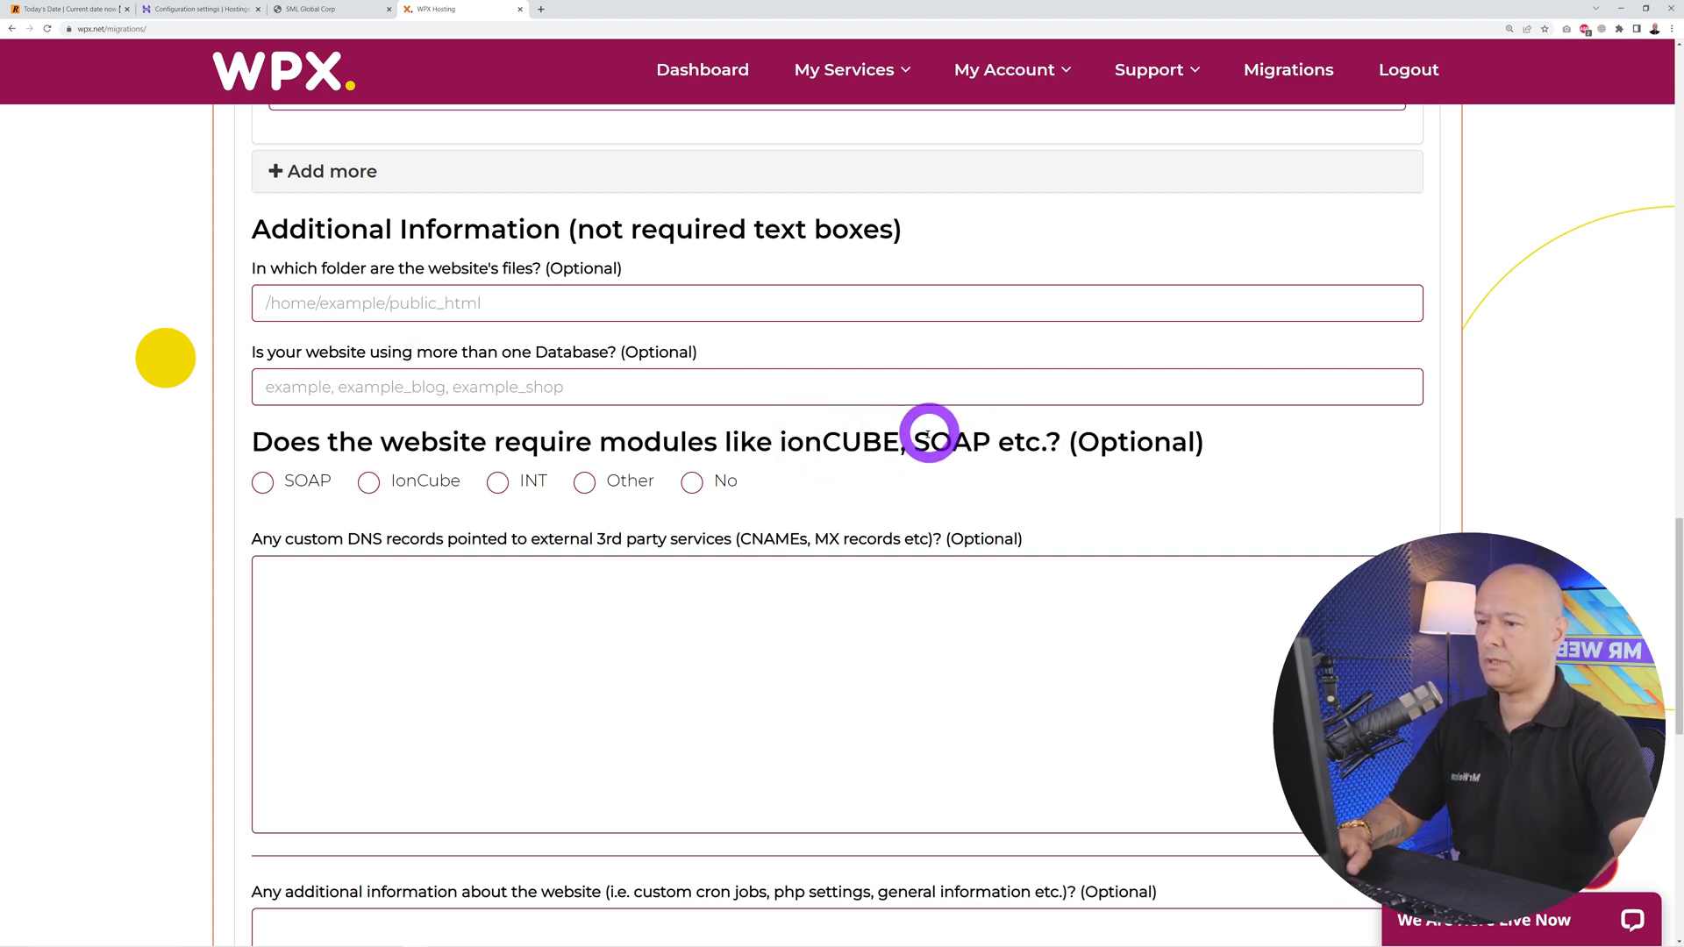
pyautogui.moveTo(926, 476)
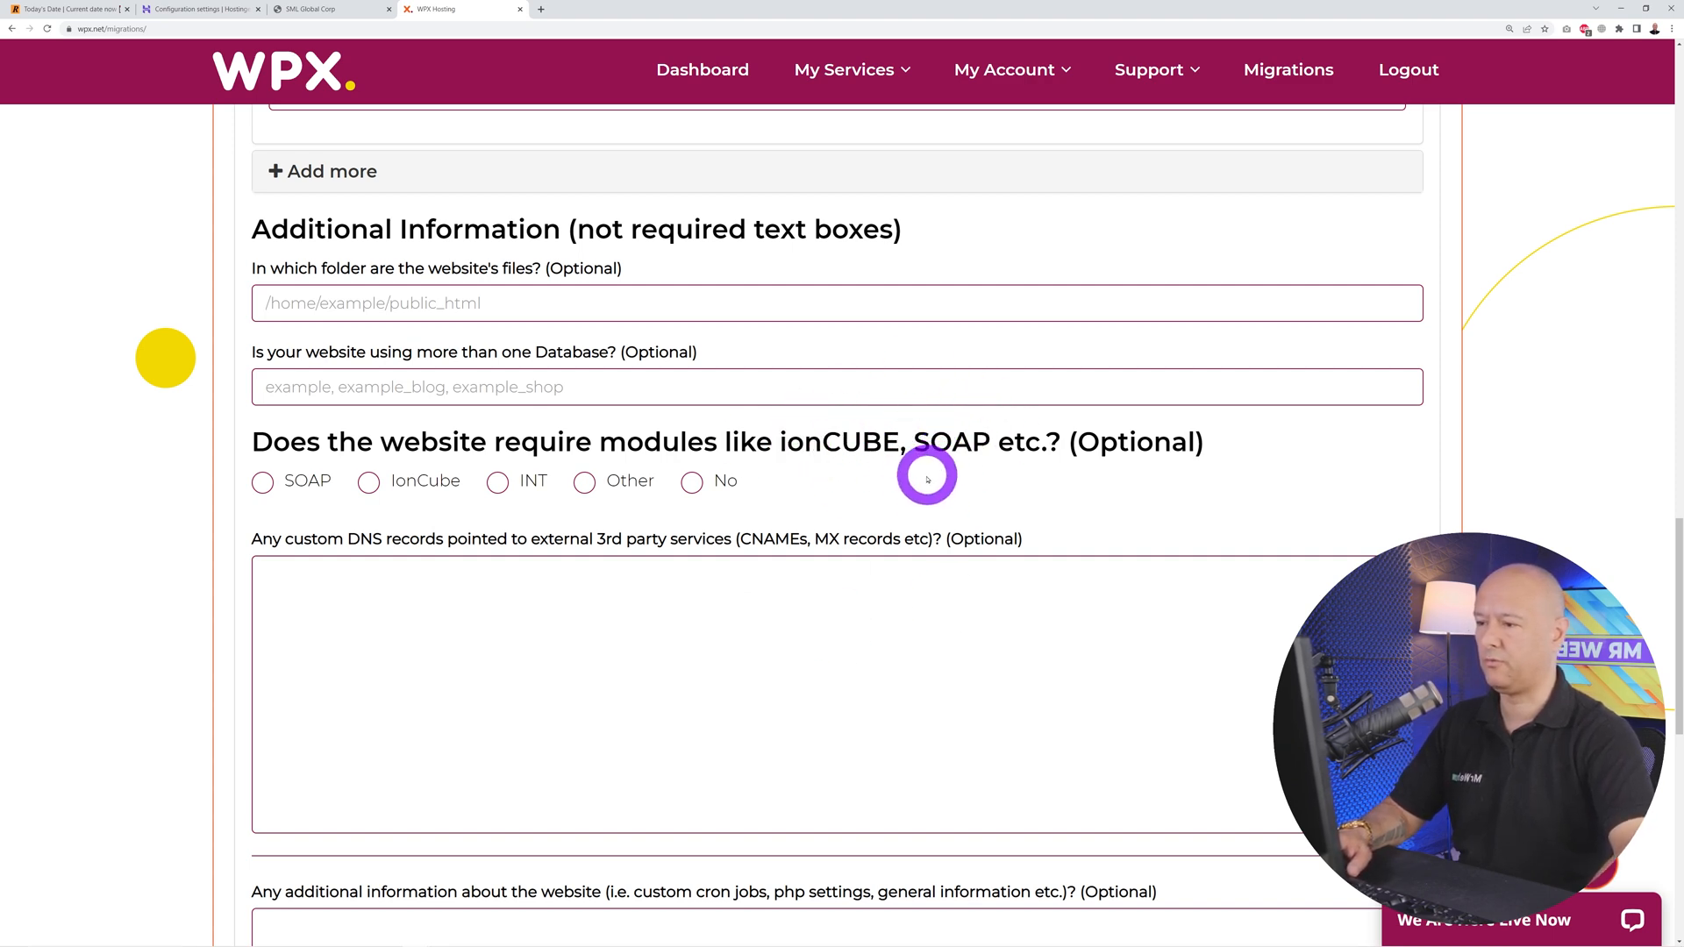
pyautogui.moveTo(455, 556)
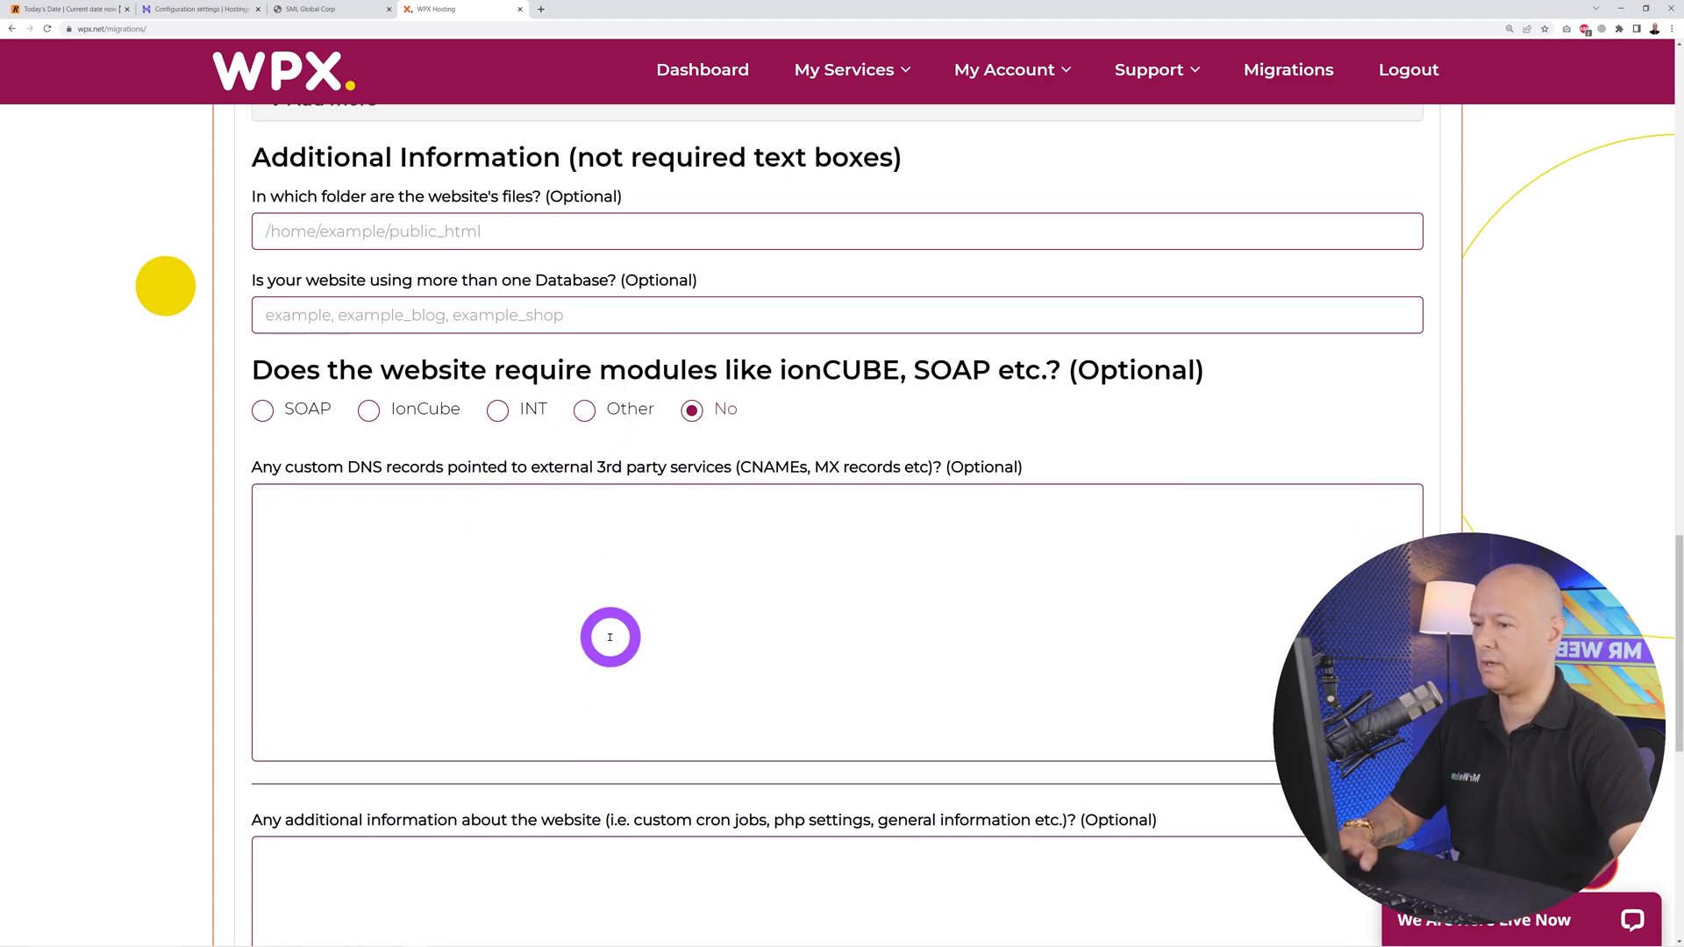
pyautogui.scroll(-3)
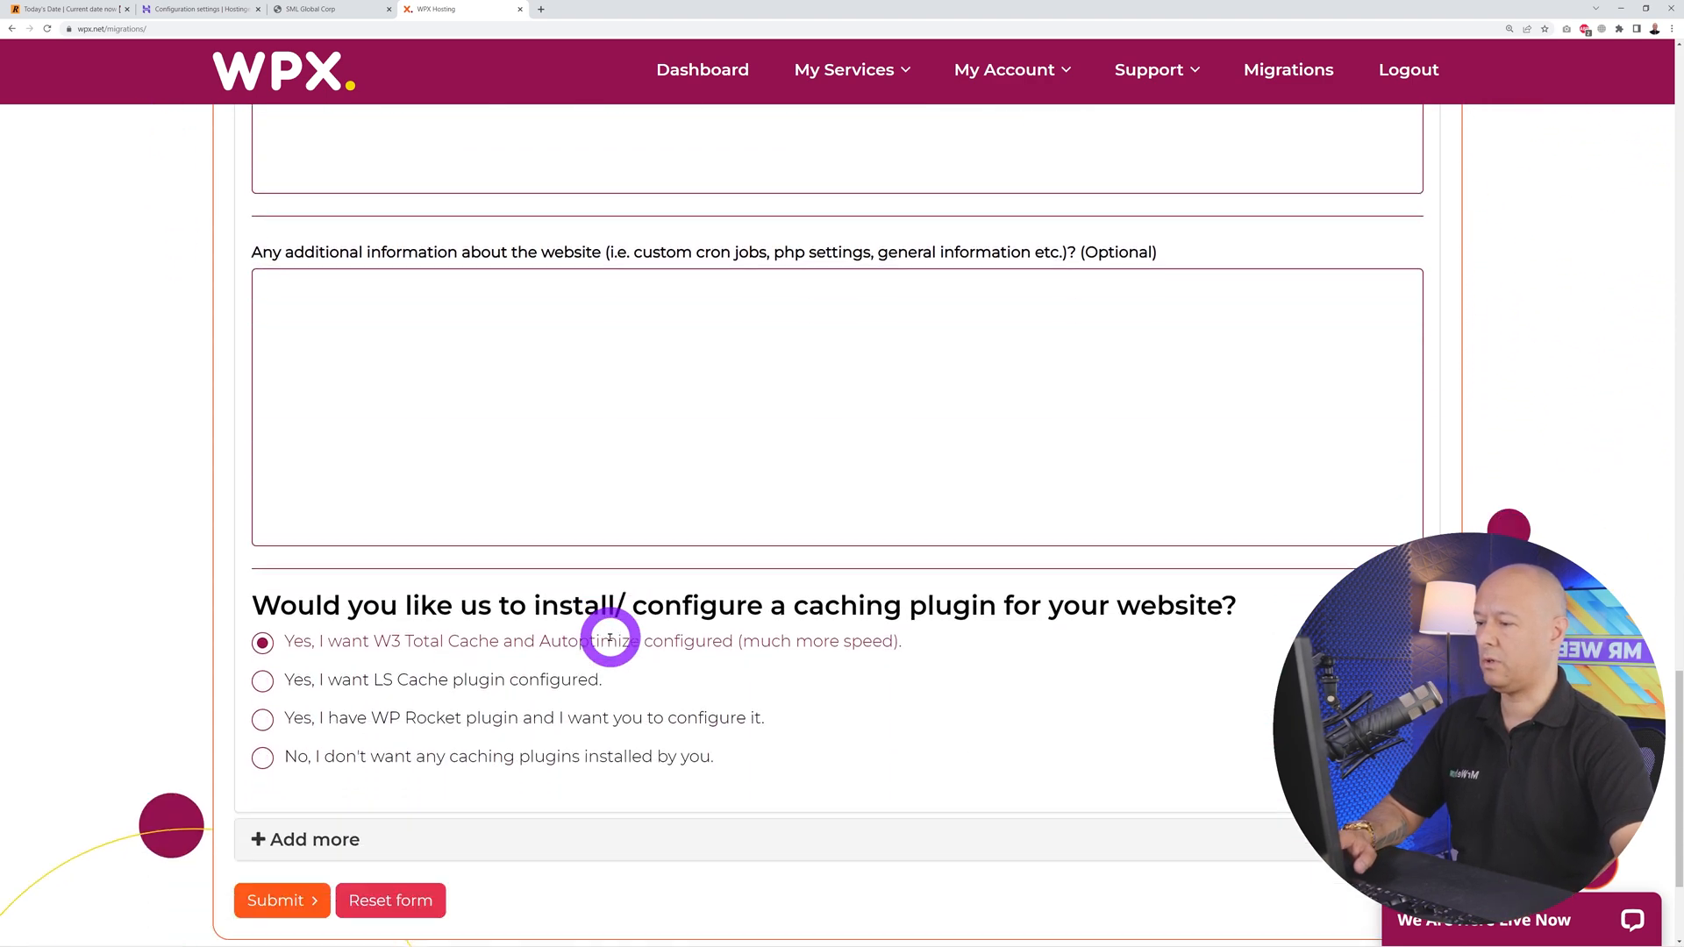
pyautogui.scroll(-3)
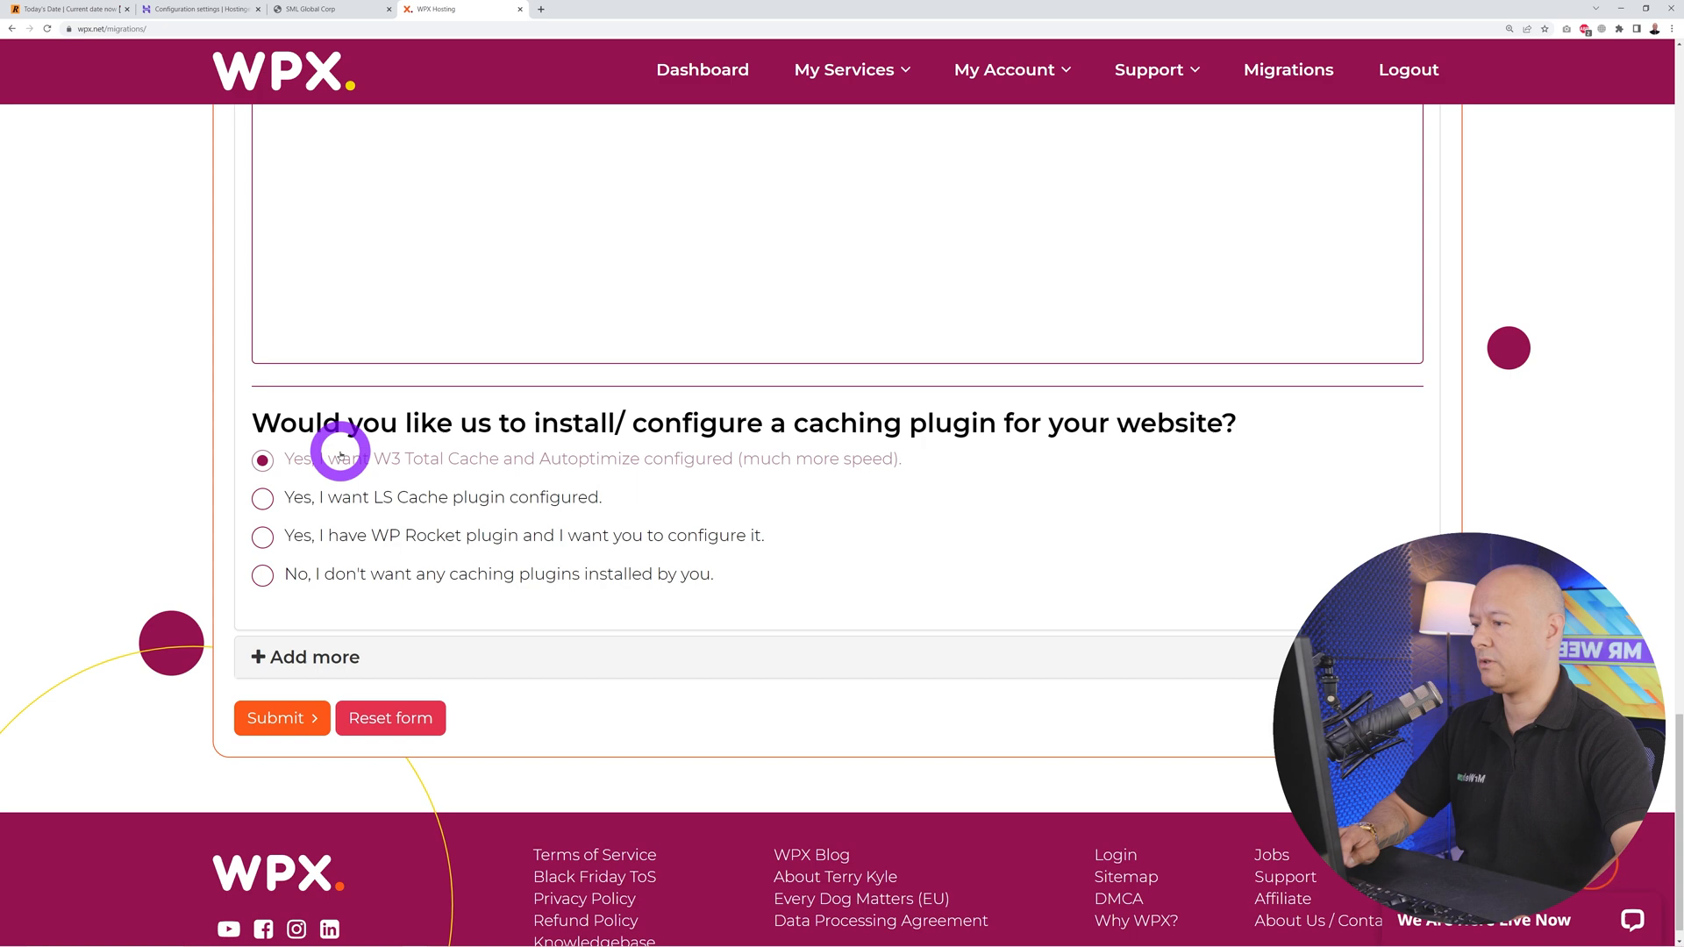
pyautogui.moveTo(345, 624)
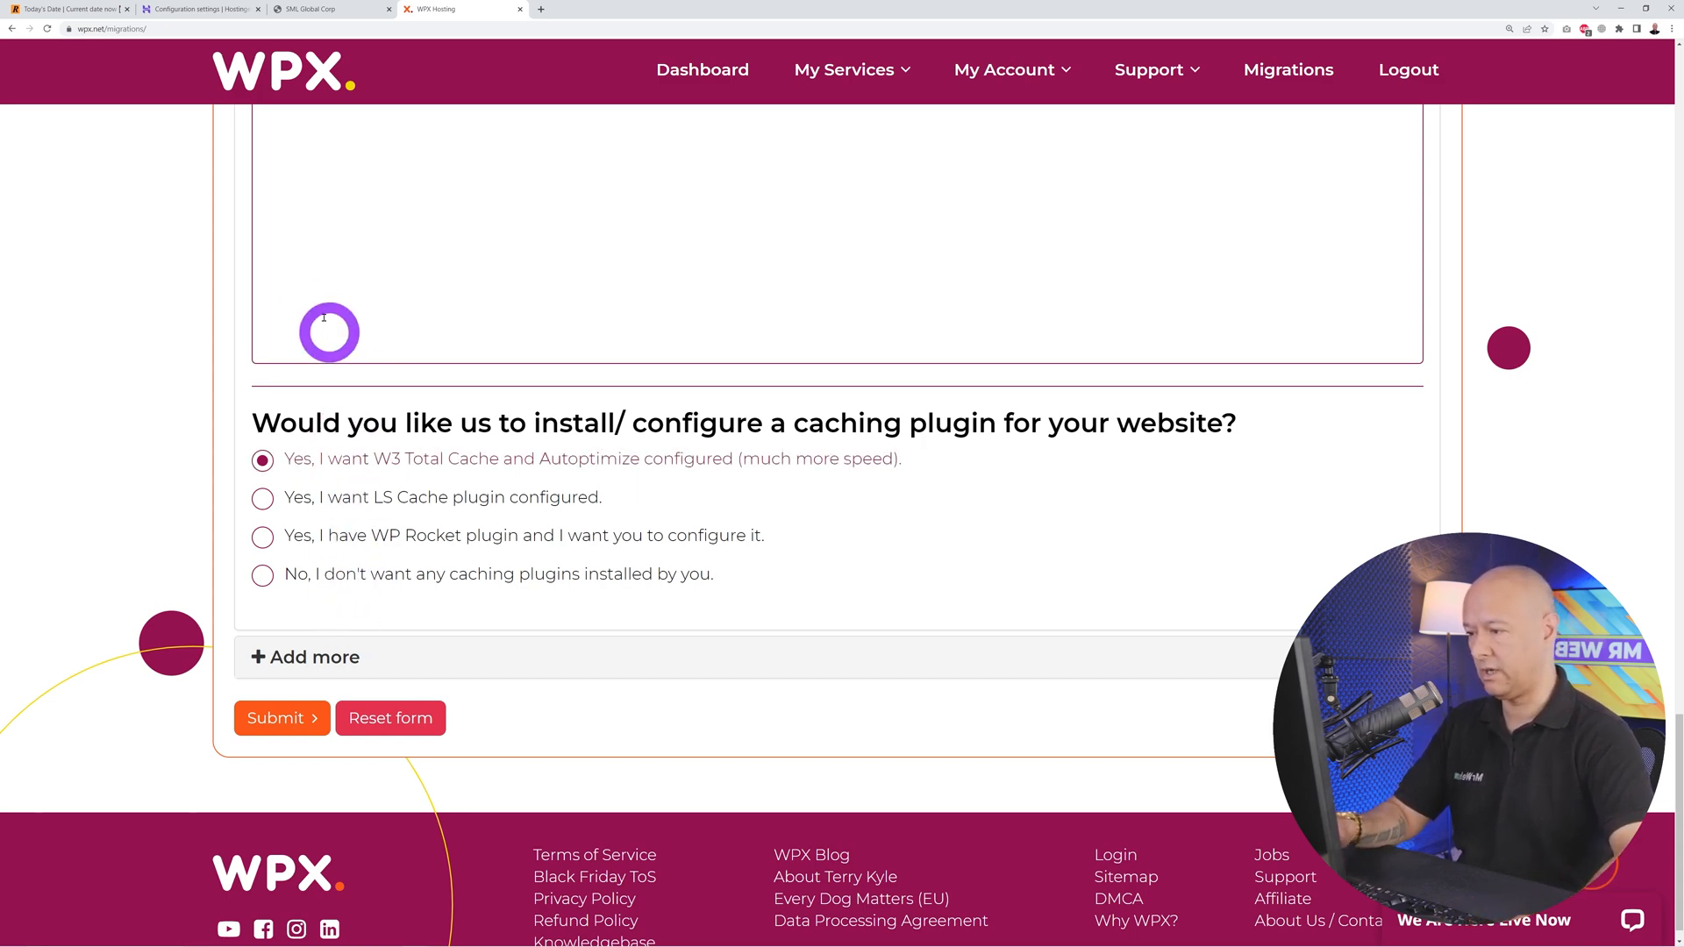
pyautogui.moveTo(598, 557)
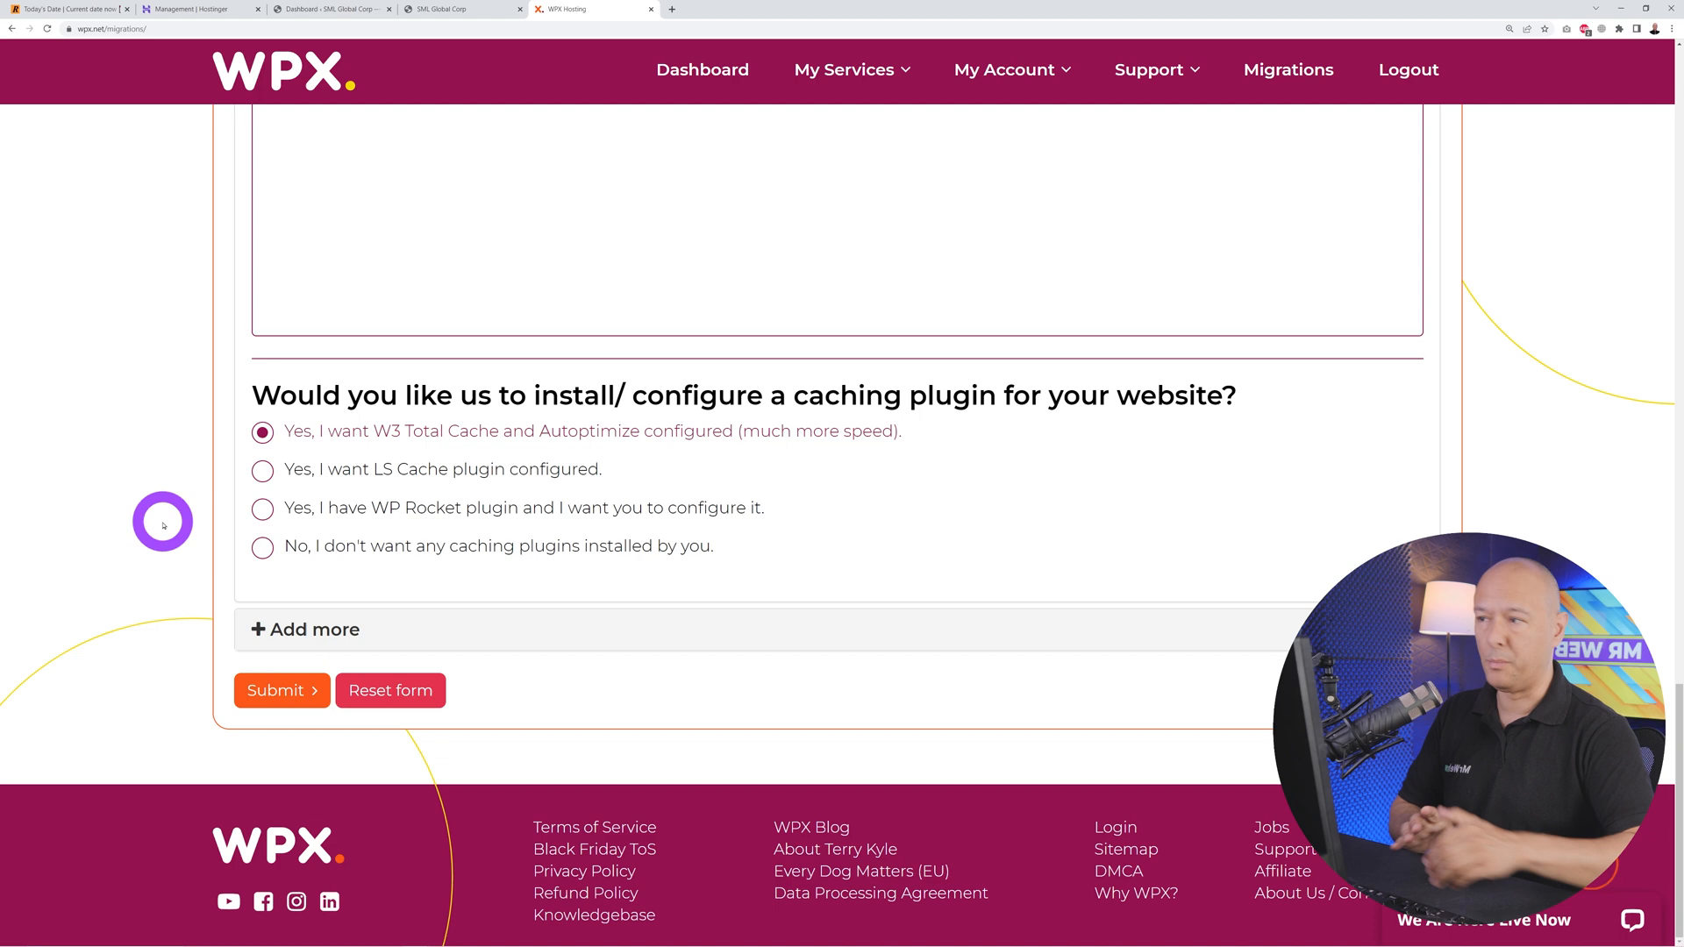
pyautogui.click(70, 9)
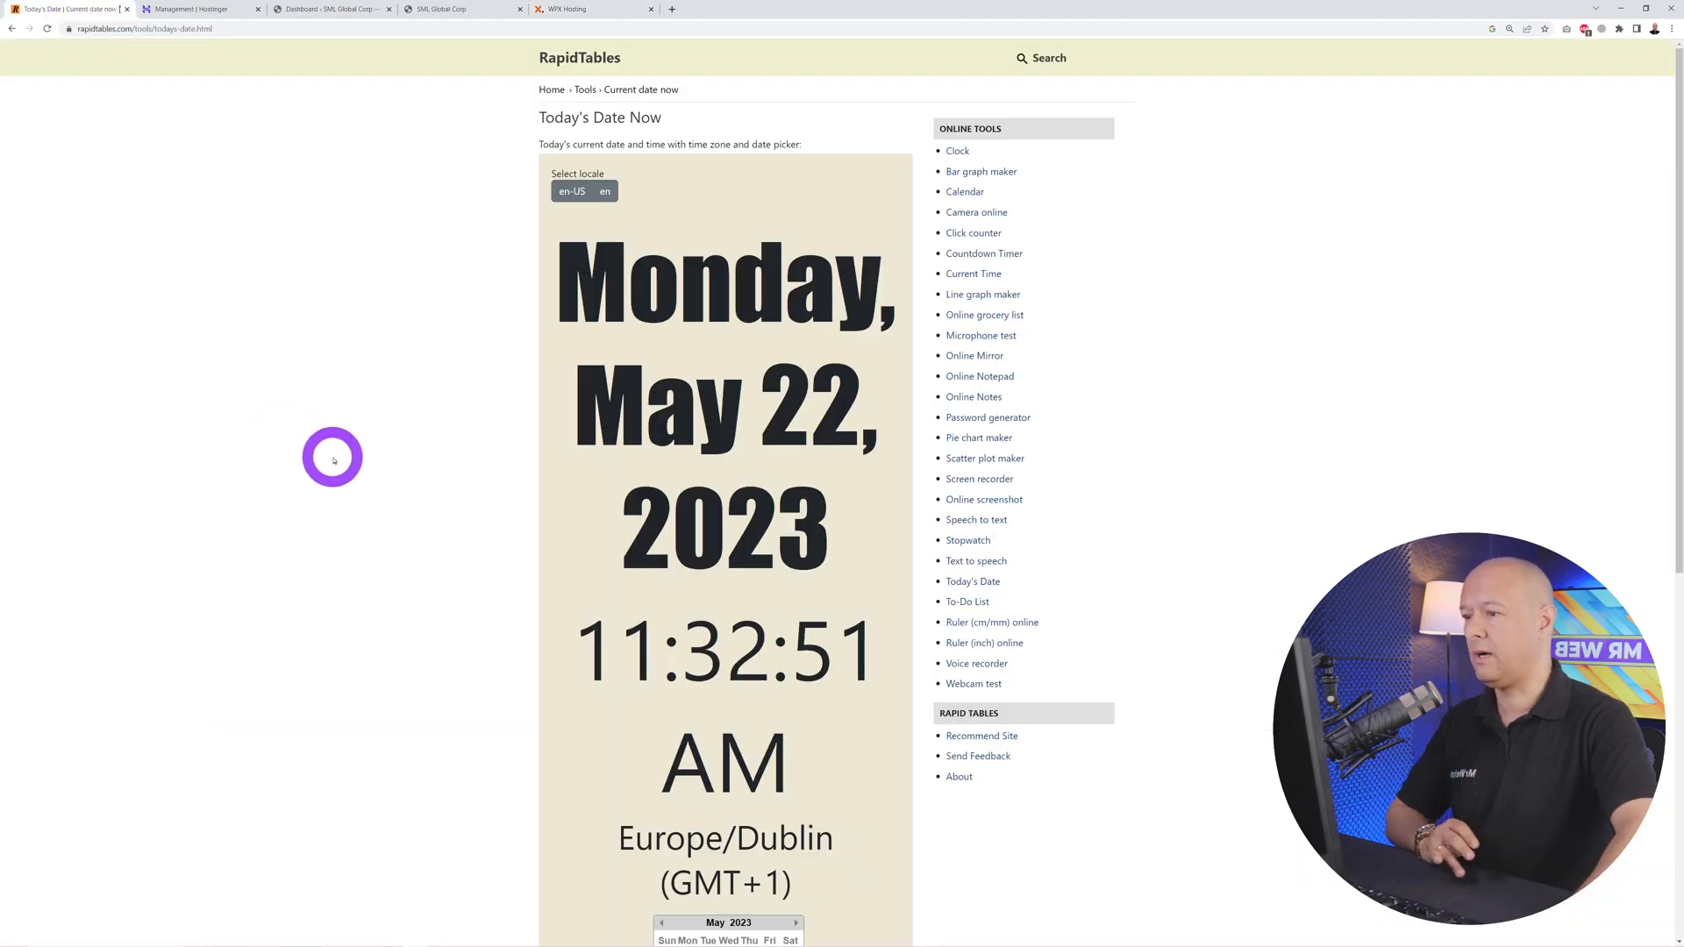
pyautogui.moveTo(795, 419)
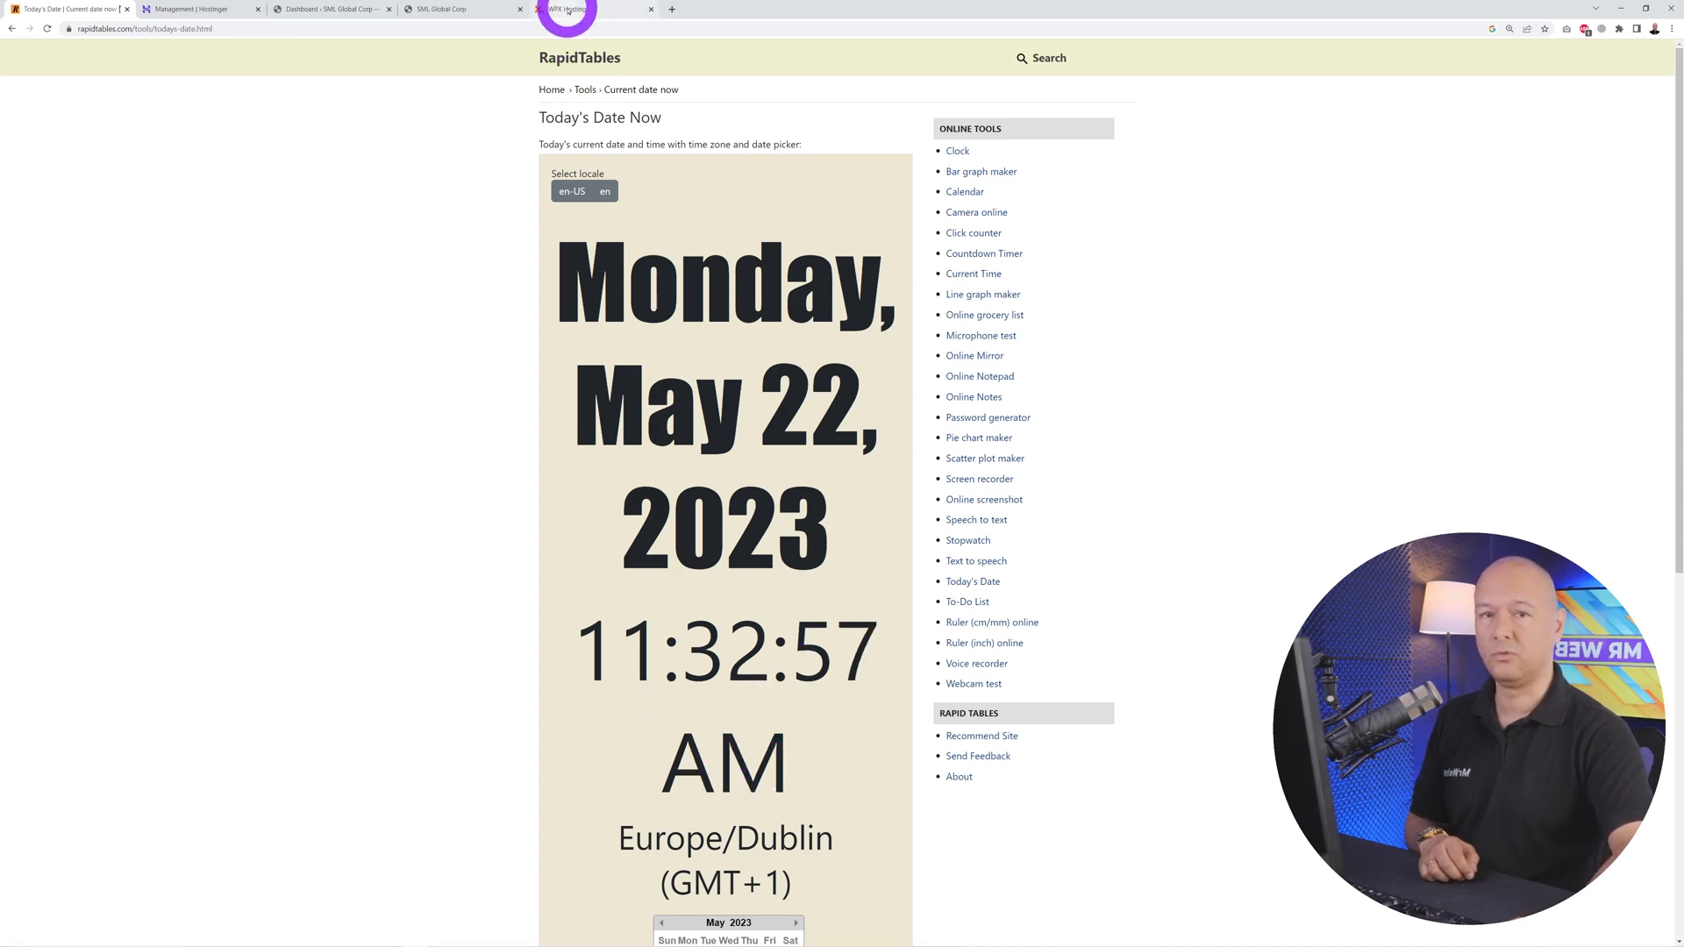
pyautogui.click(567, 9)
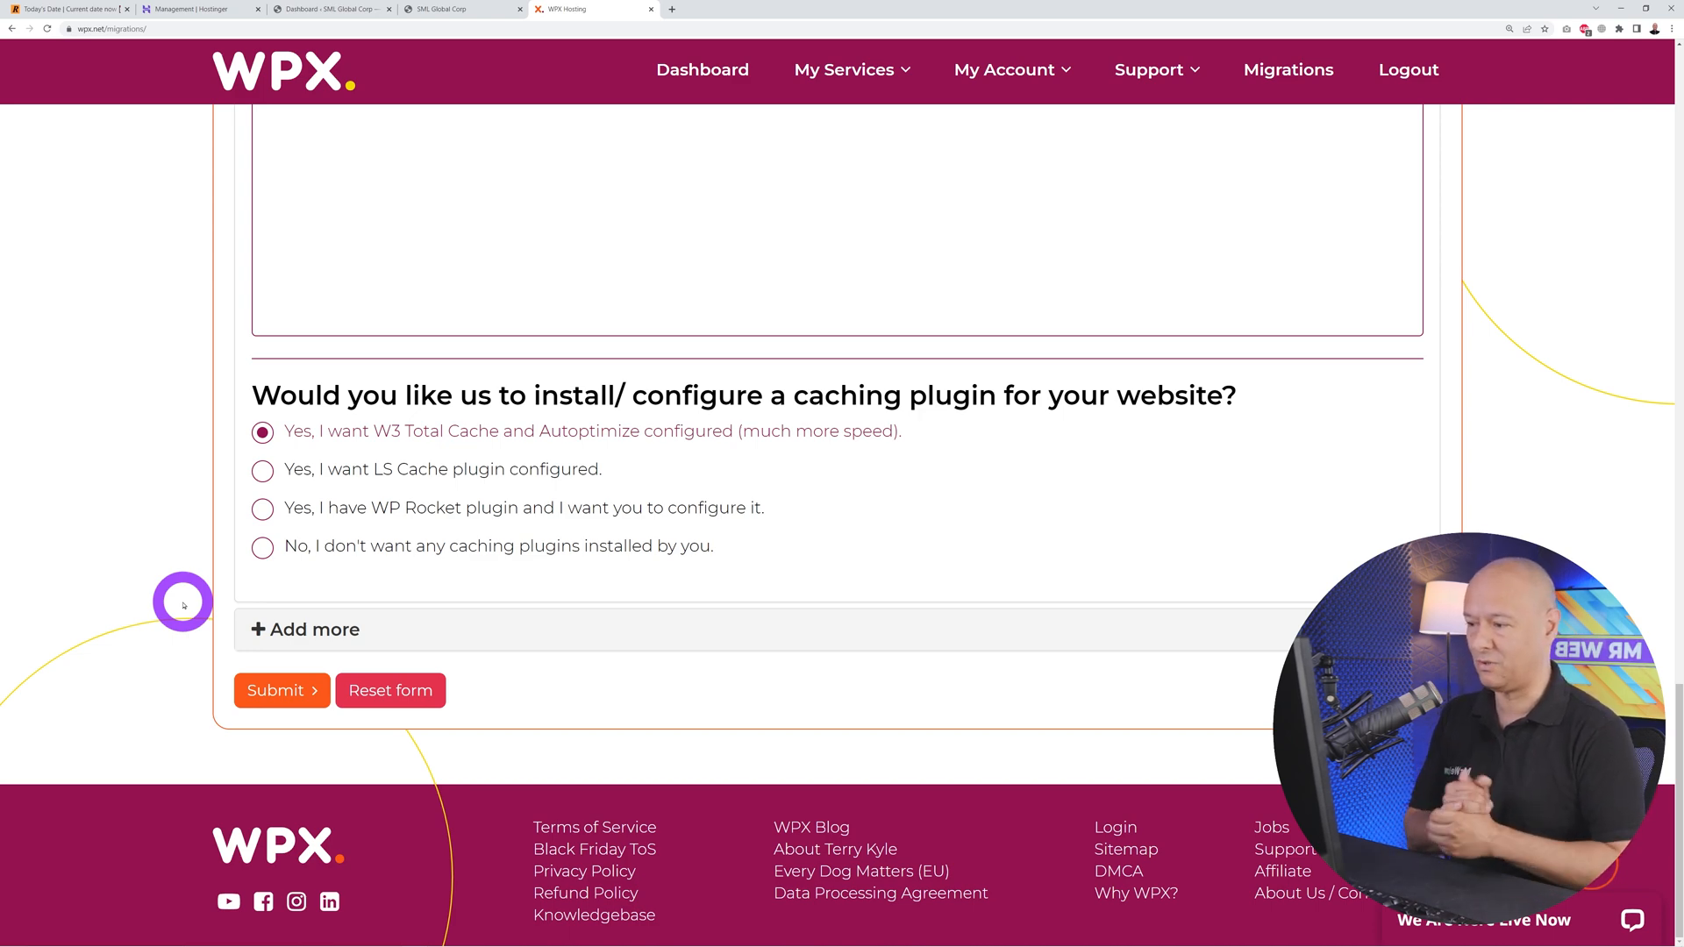
# Step: Submit the completed WPX migration request
pyautogui.click(280, 690)
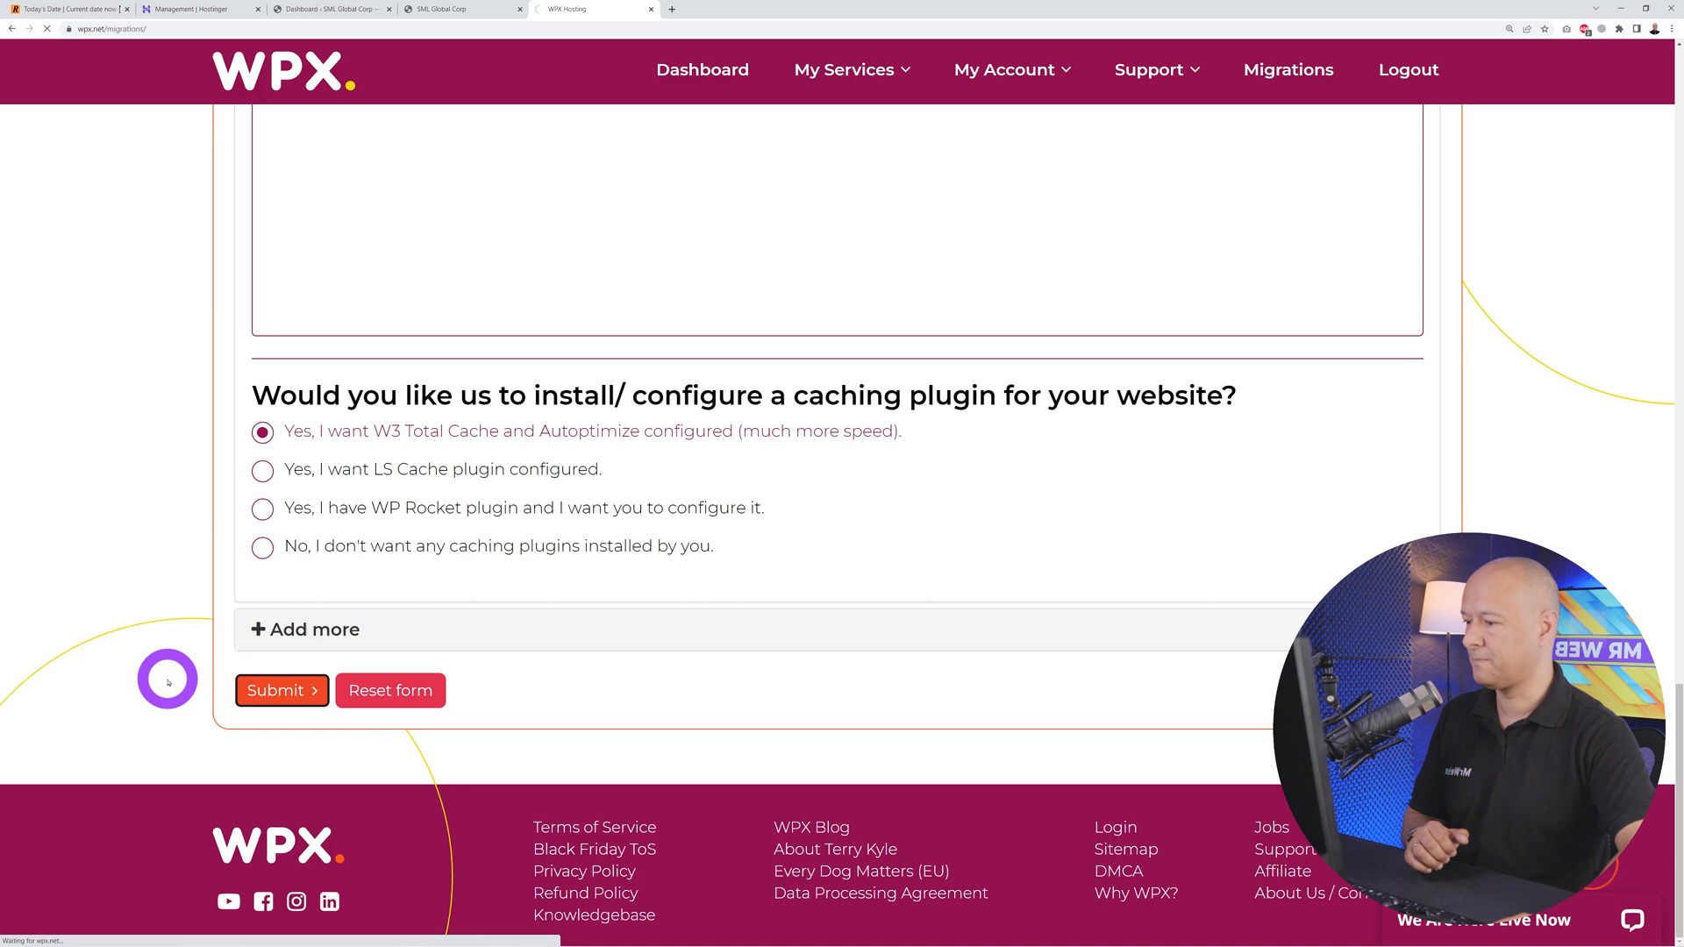
pyautogui.click(275, 691)
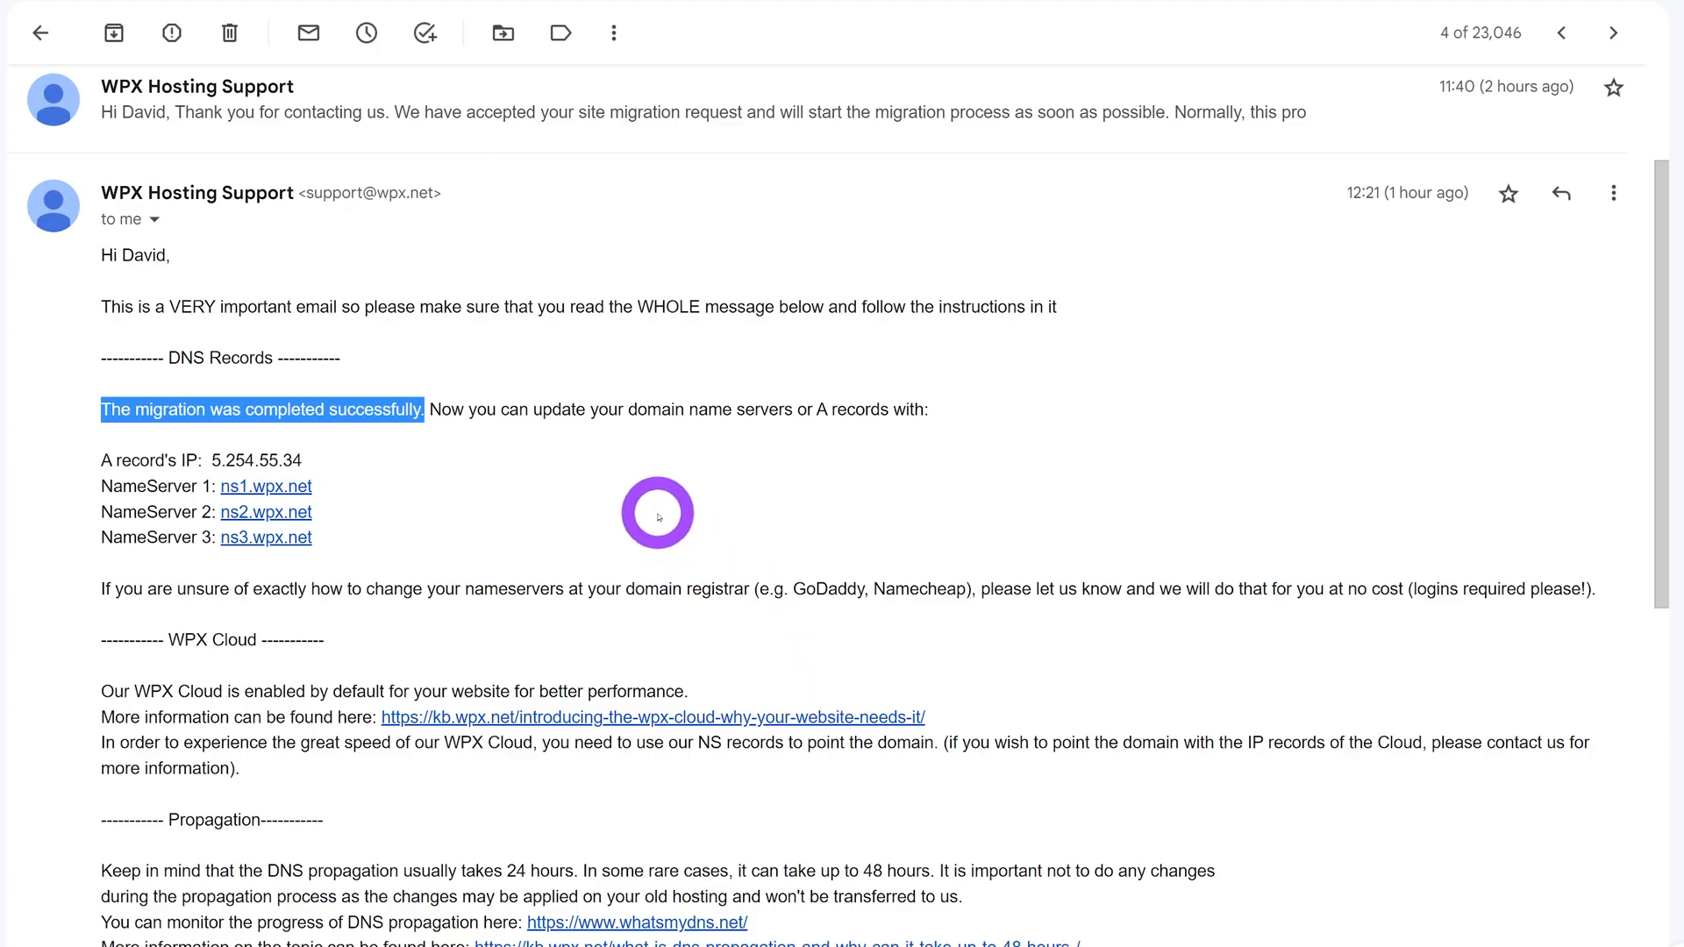
pyautogui.moveTo(1413, 228)
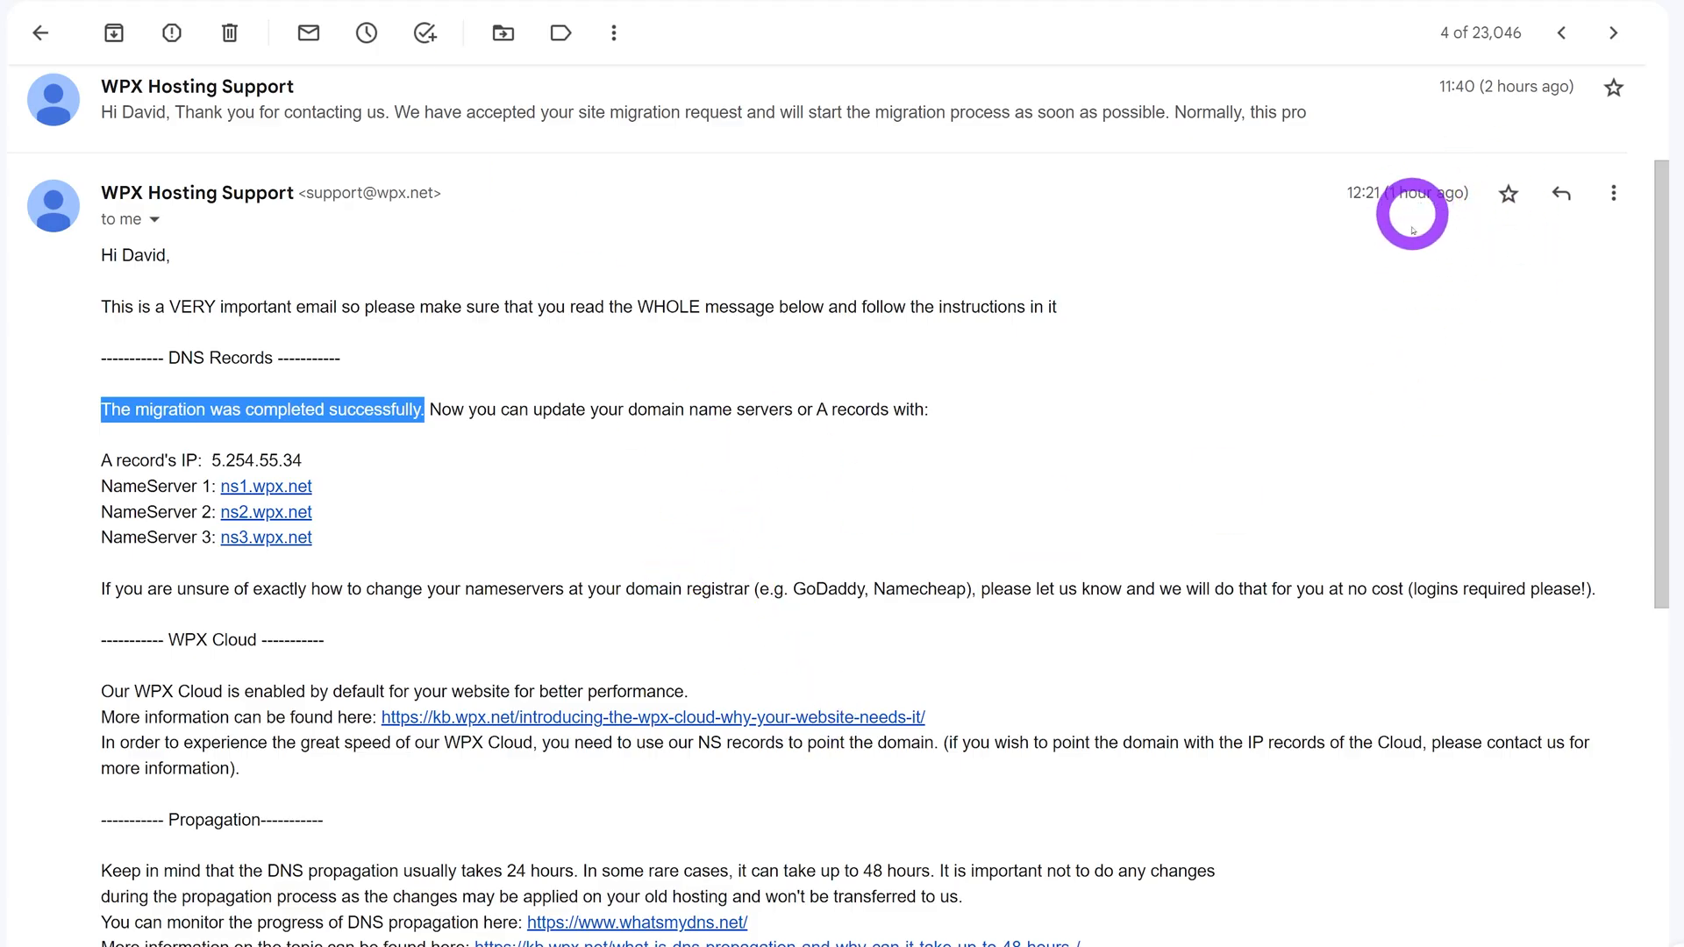
pyautogui.moveTo(748, 572)
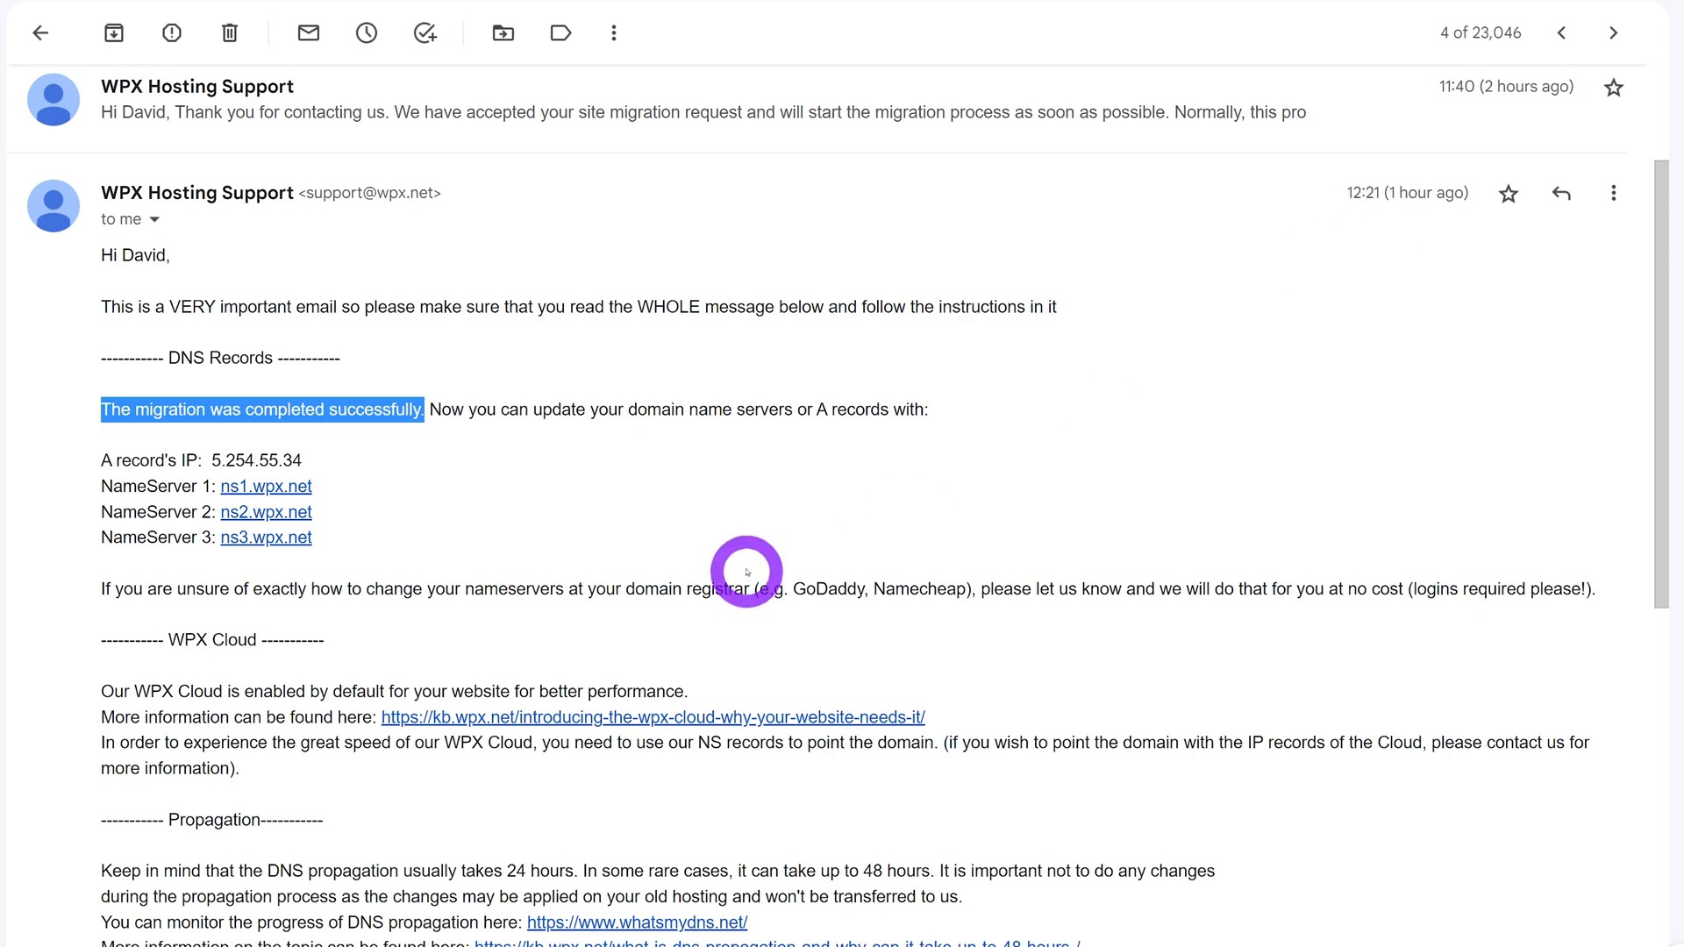
pyautogui.moveTo(290, 461)
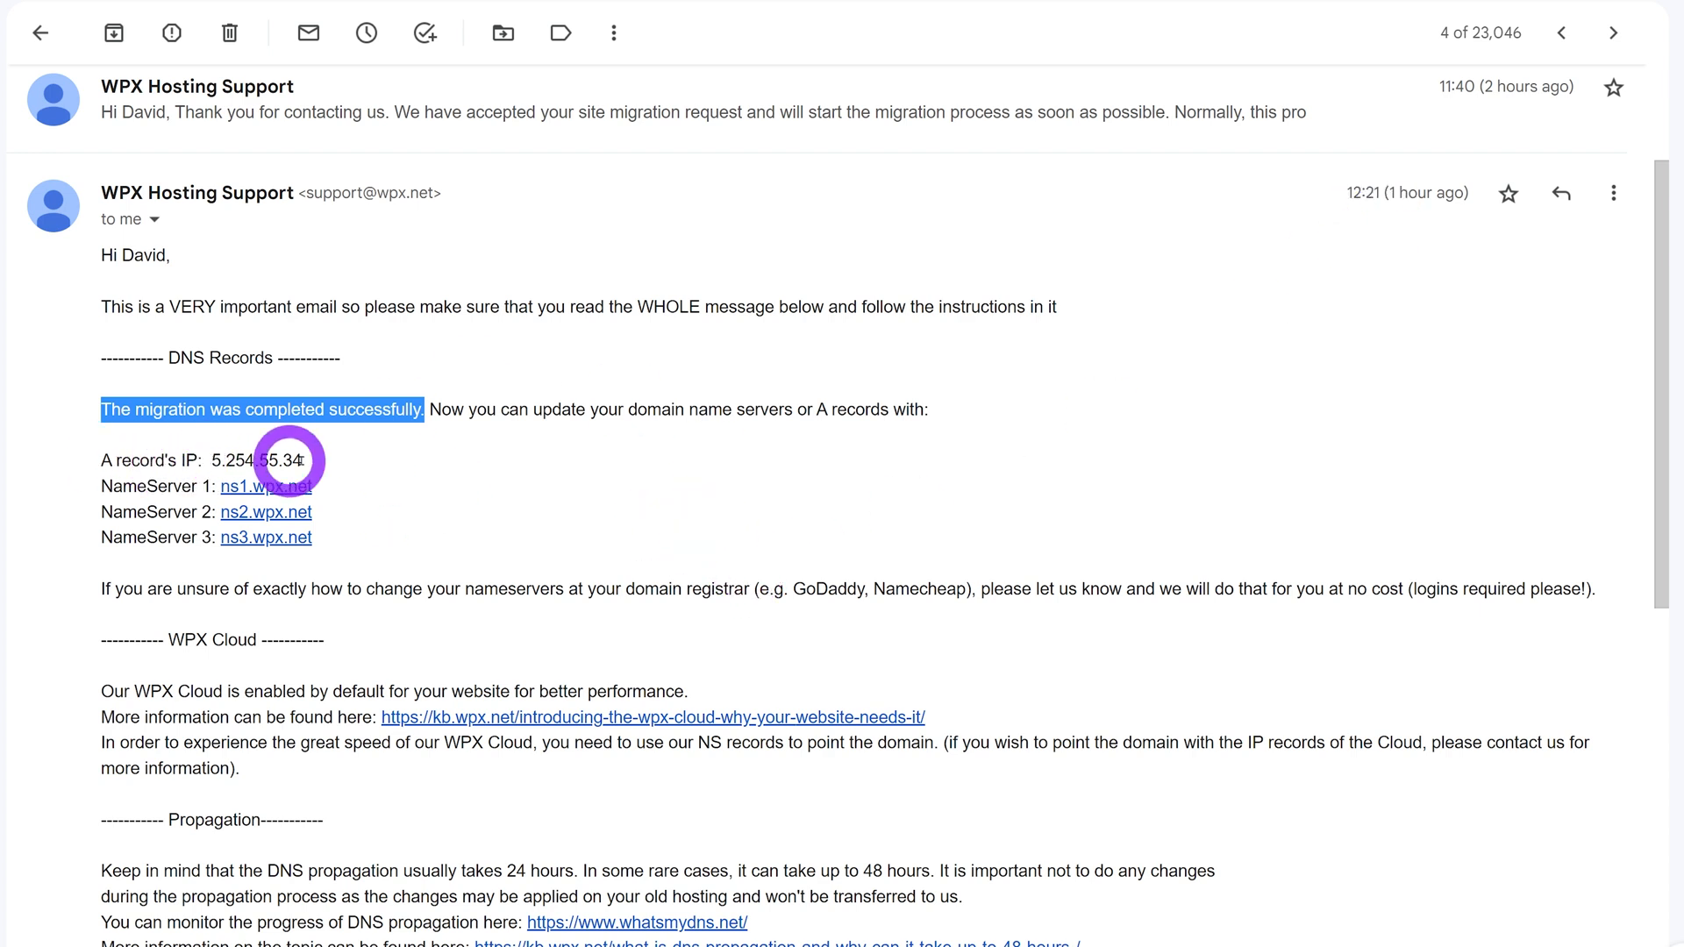
pyautogui.moveTo(758, 525)
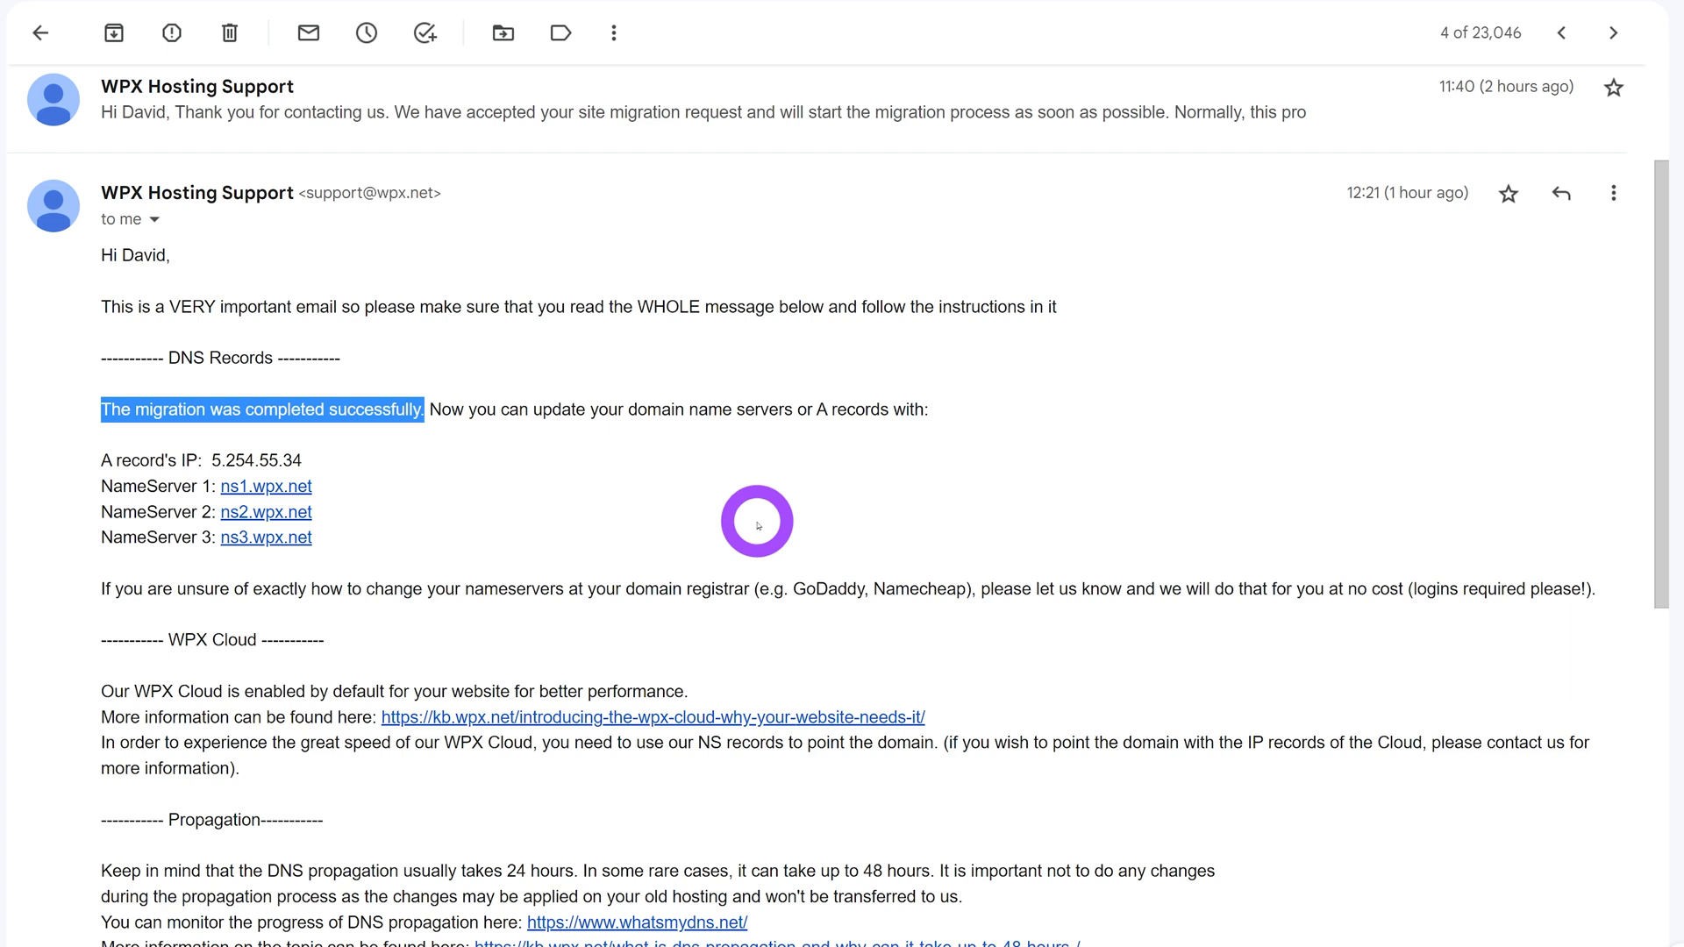
# Step: Select the ns1.wpx.net nameserver in the WPX migration email
pyautogui.click(516, 513)
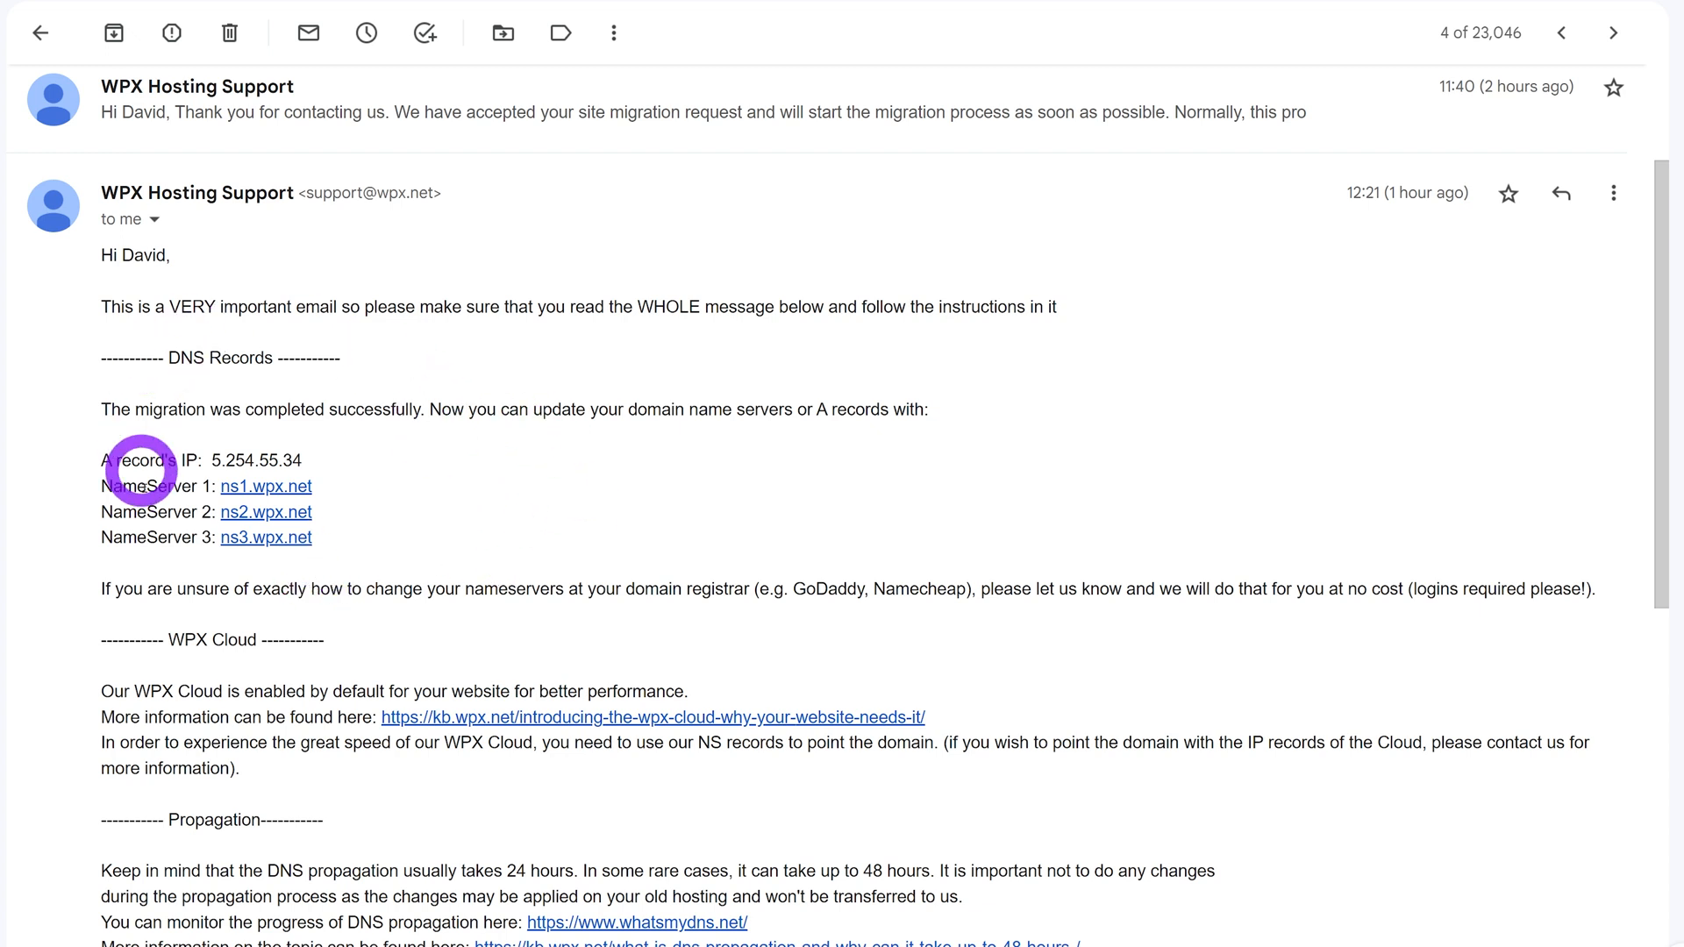
pyautogui.moveTo(365, 502)
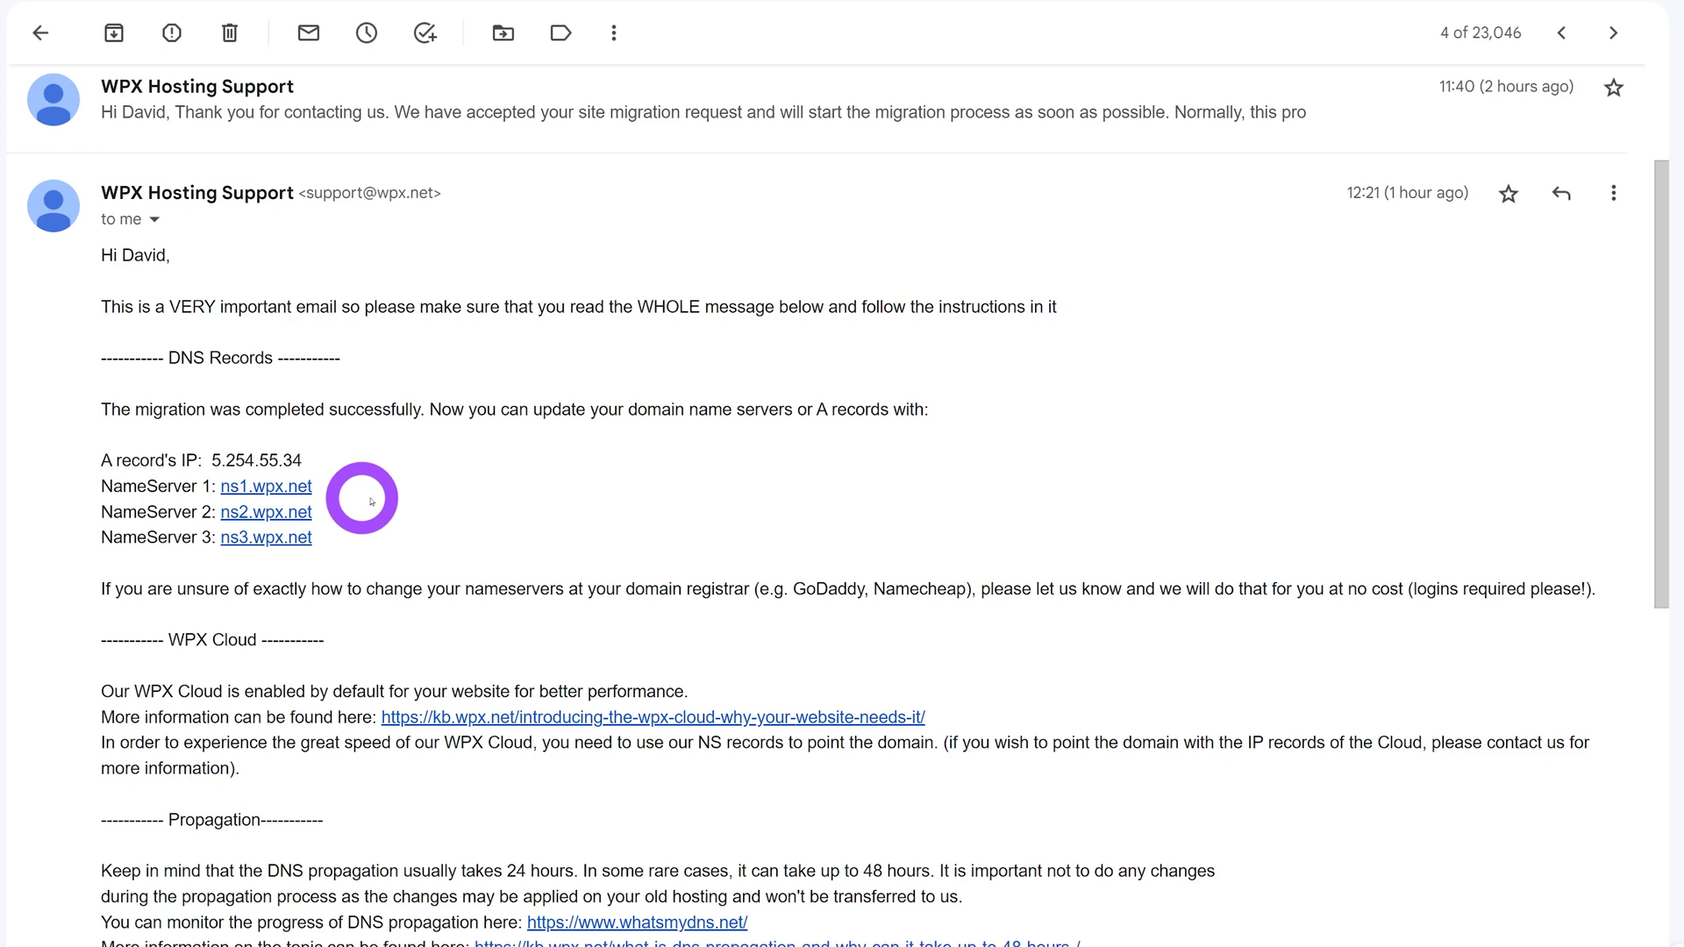
pyautogui.doubleClick(265, 486)
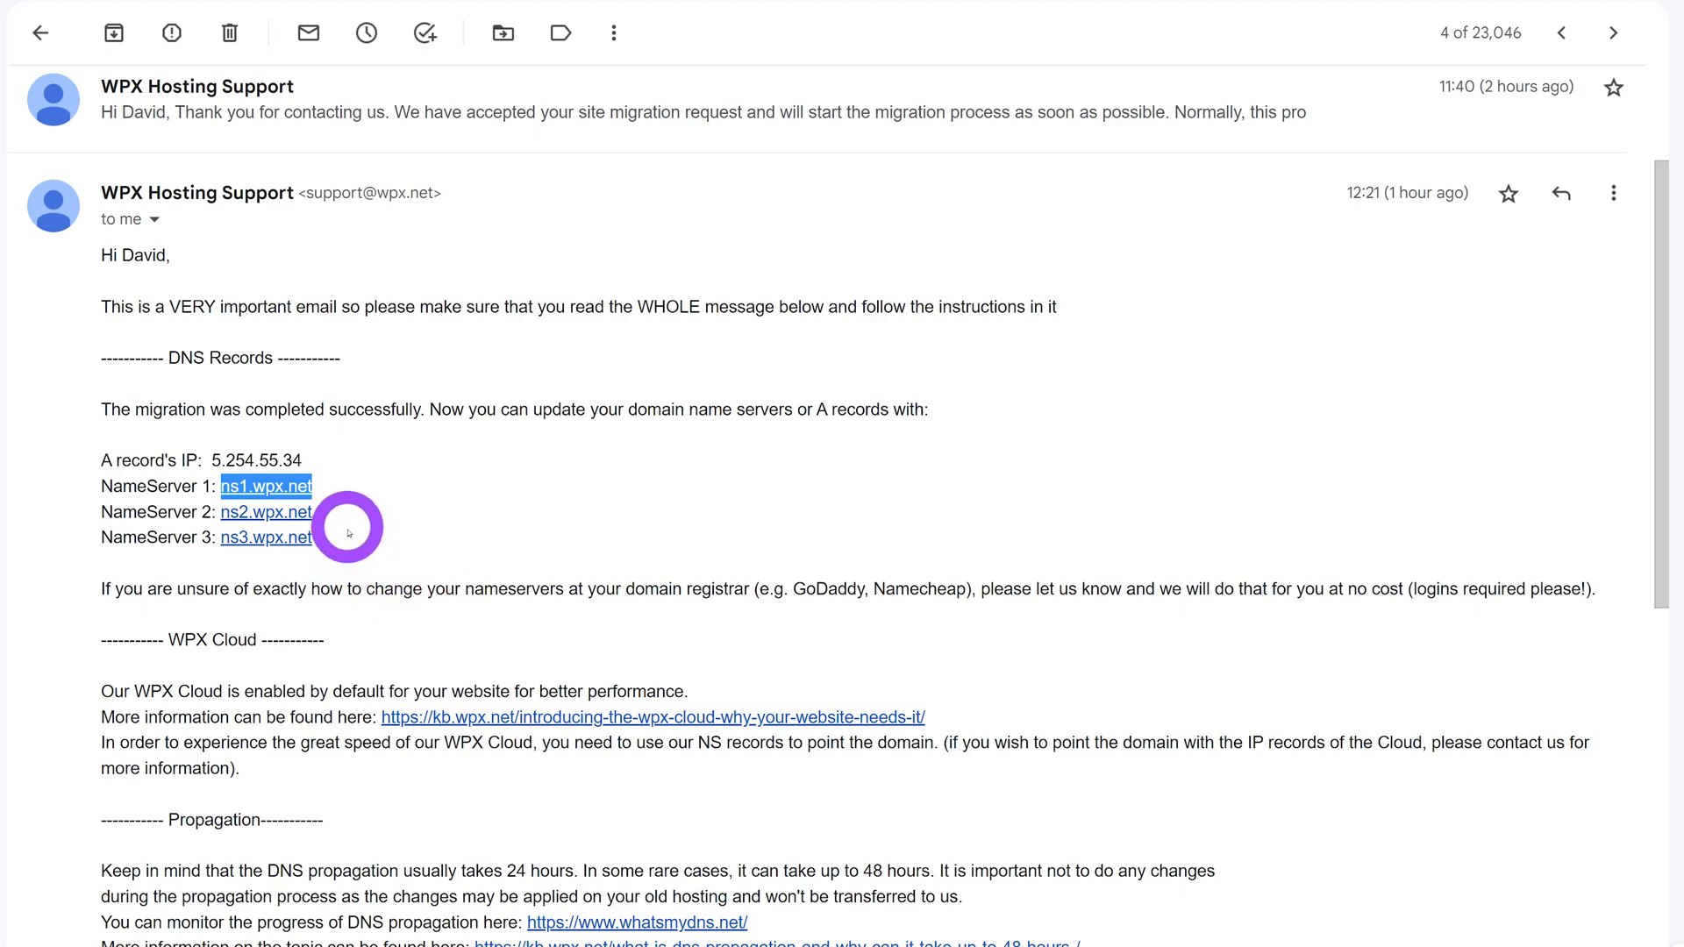
pyautogui.moveTo(441, 572)
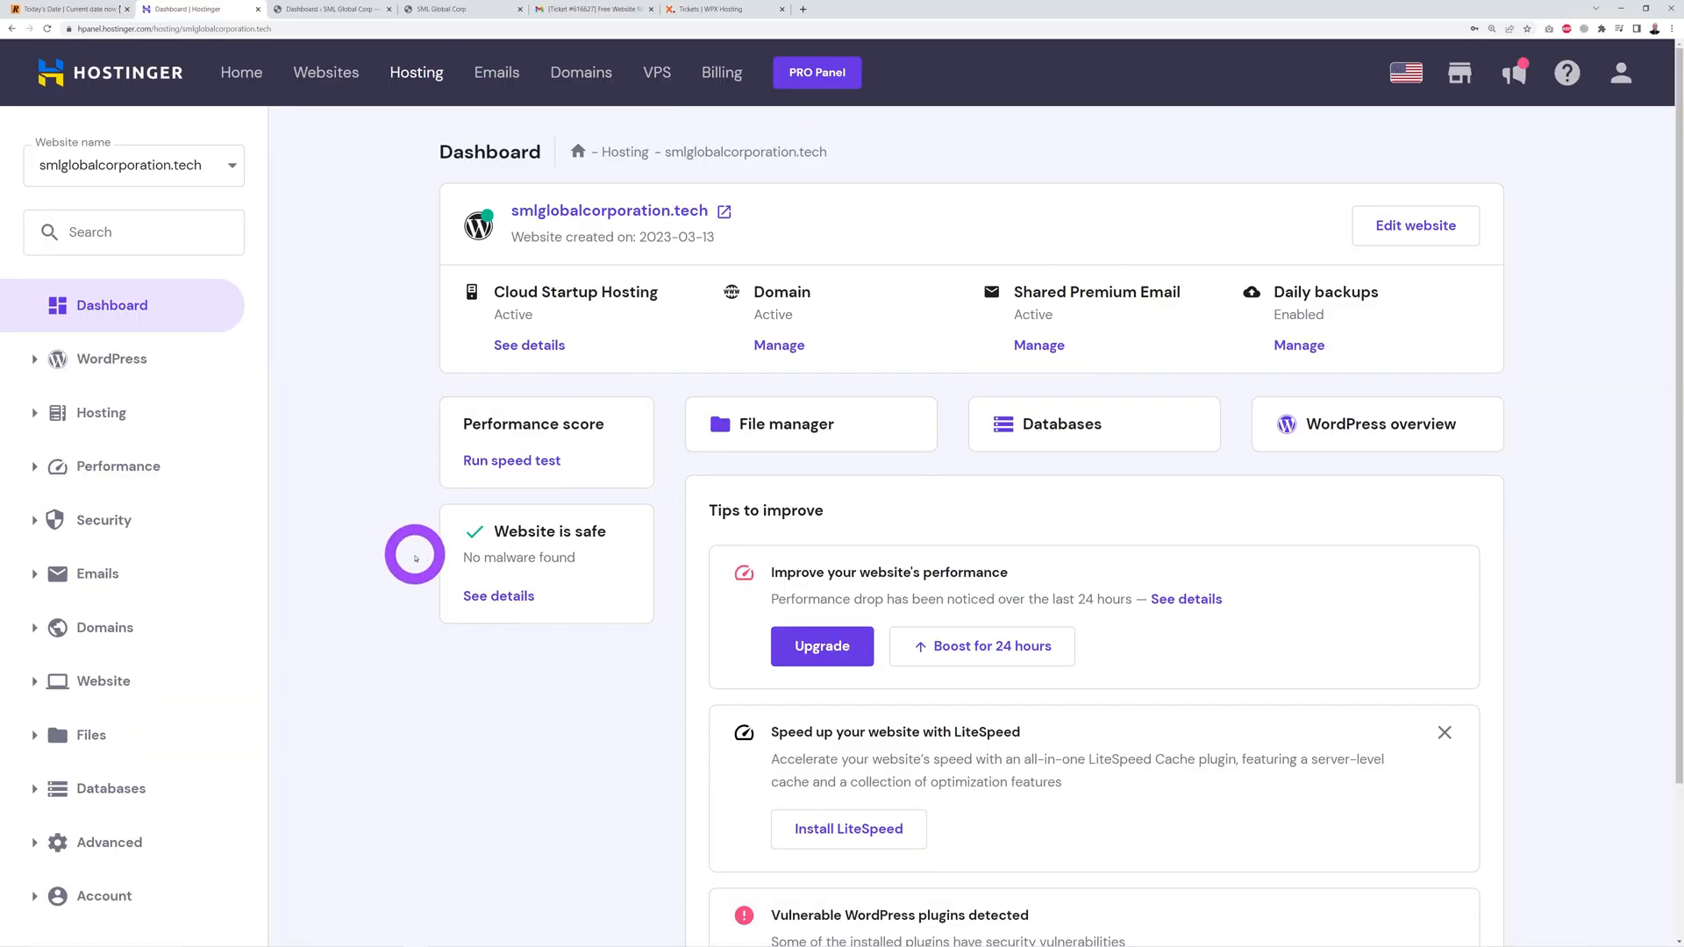
# Step: In hPanel, expand Advanced settings and bring up the domain's DNS Zone Editor
pyautogui.scroll(-3)
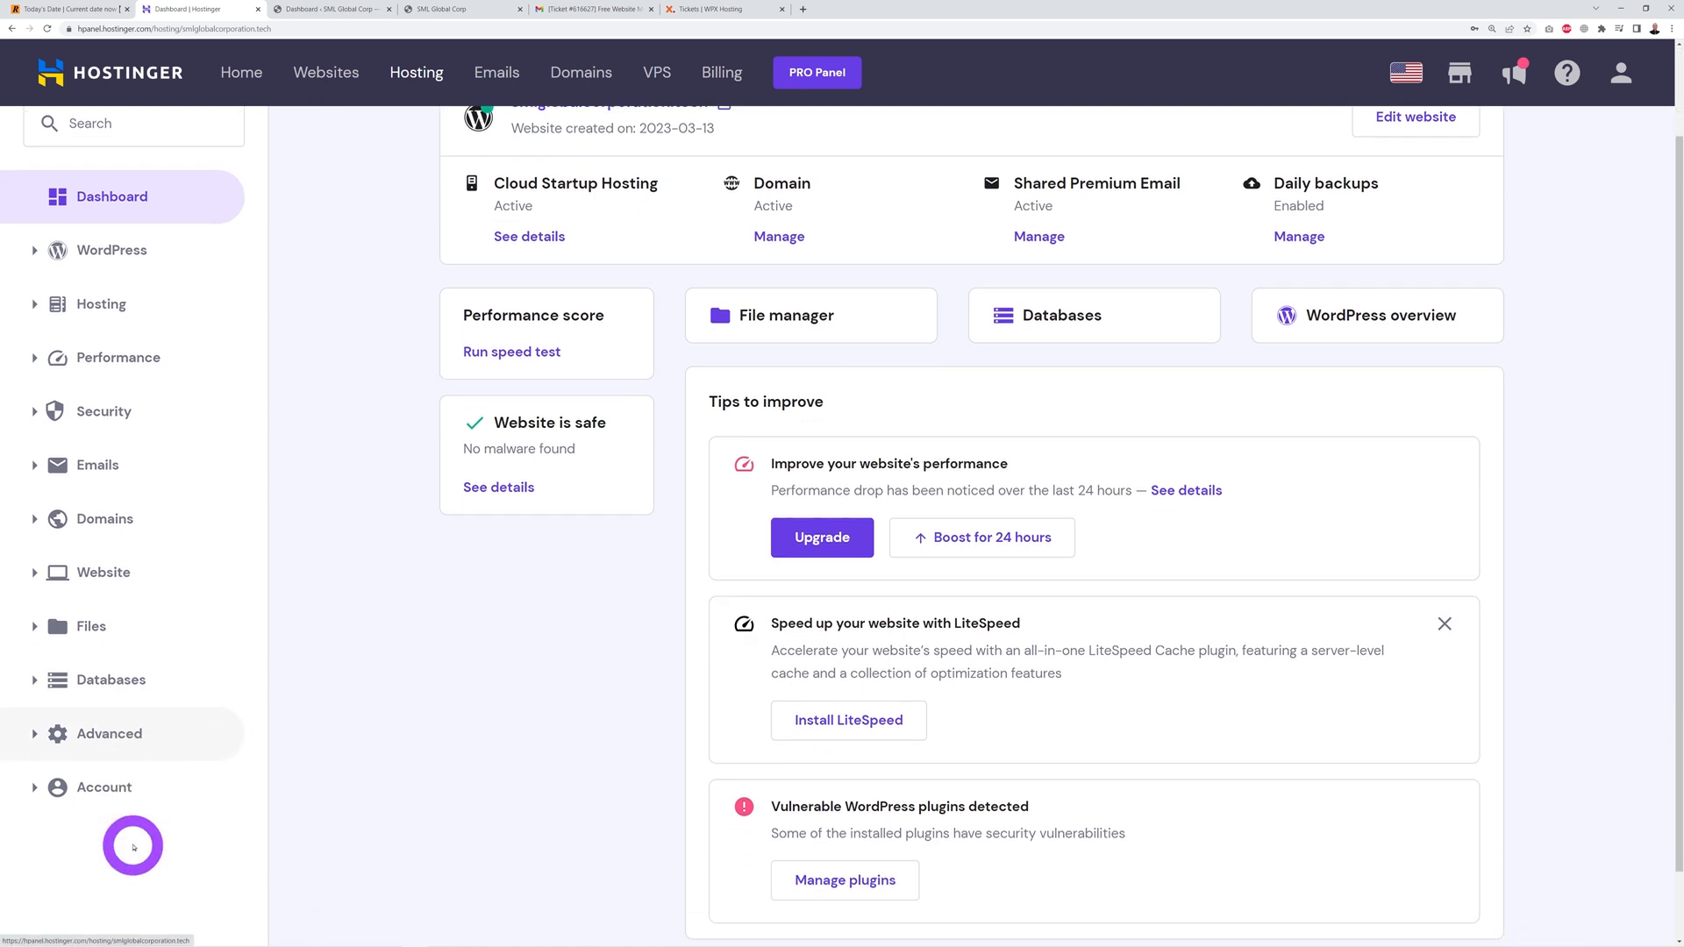
pyautogui.click(108, 733)
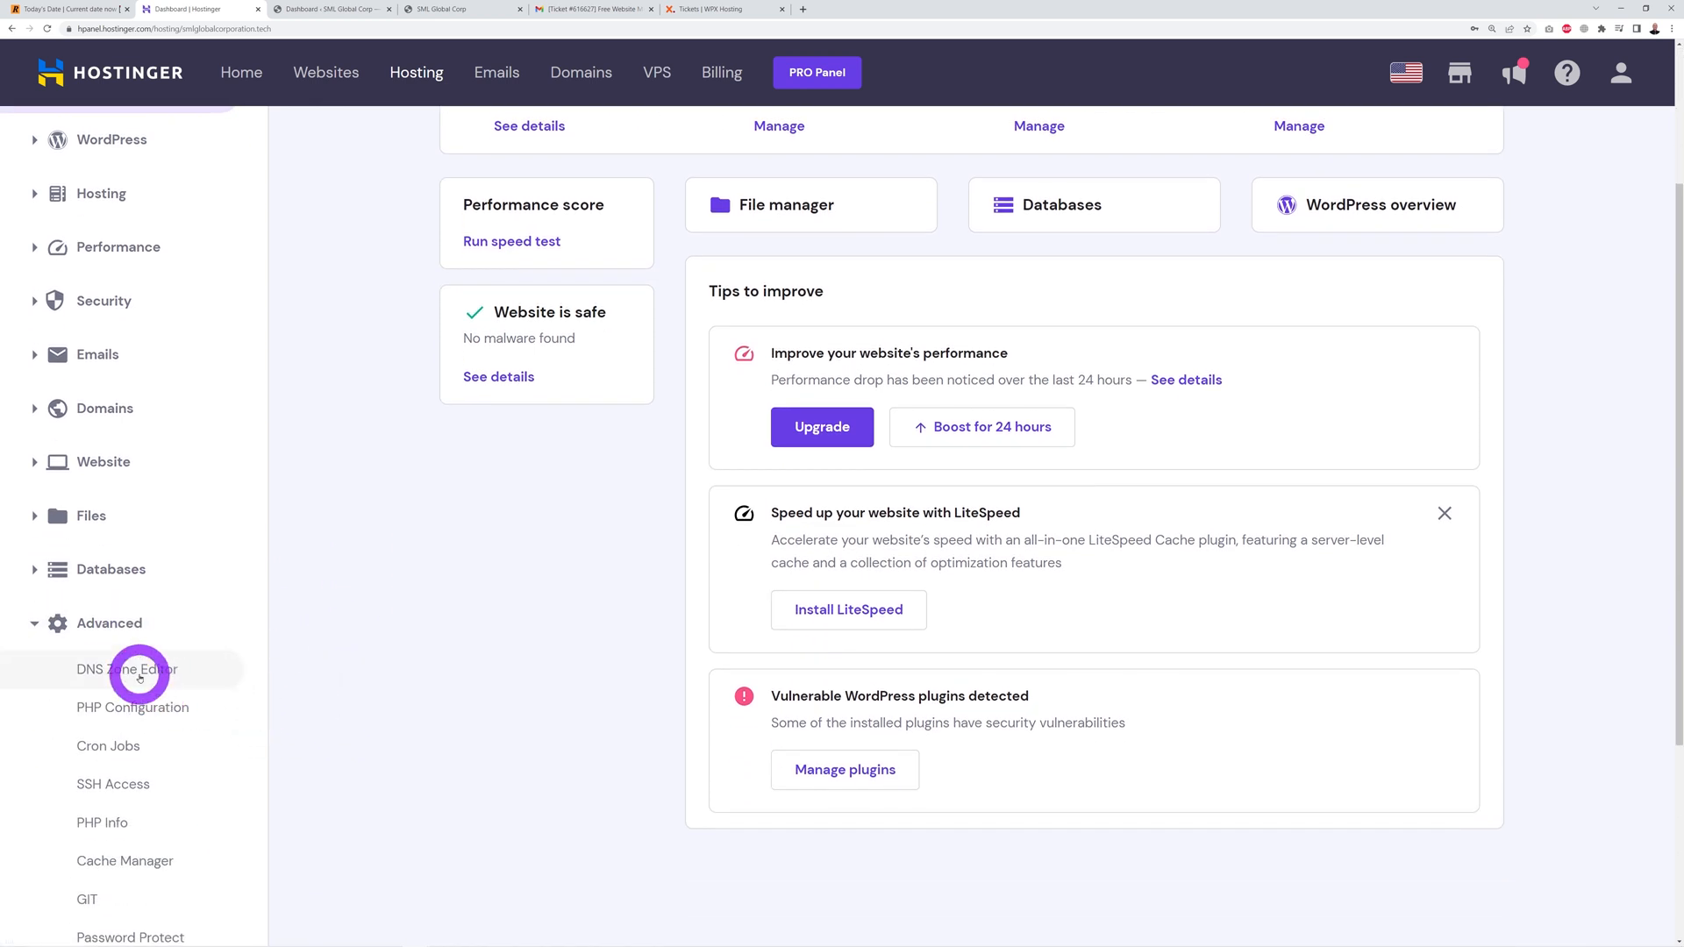
pyautogui.click(125, 669)
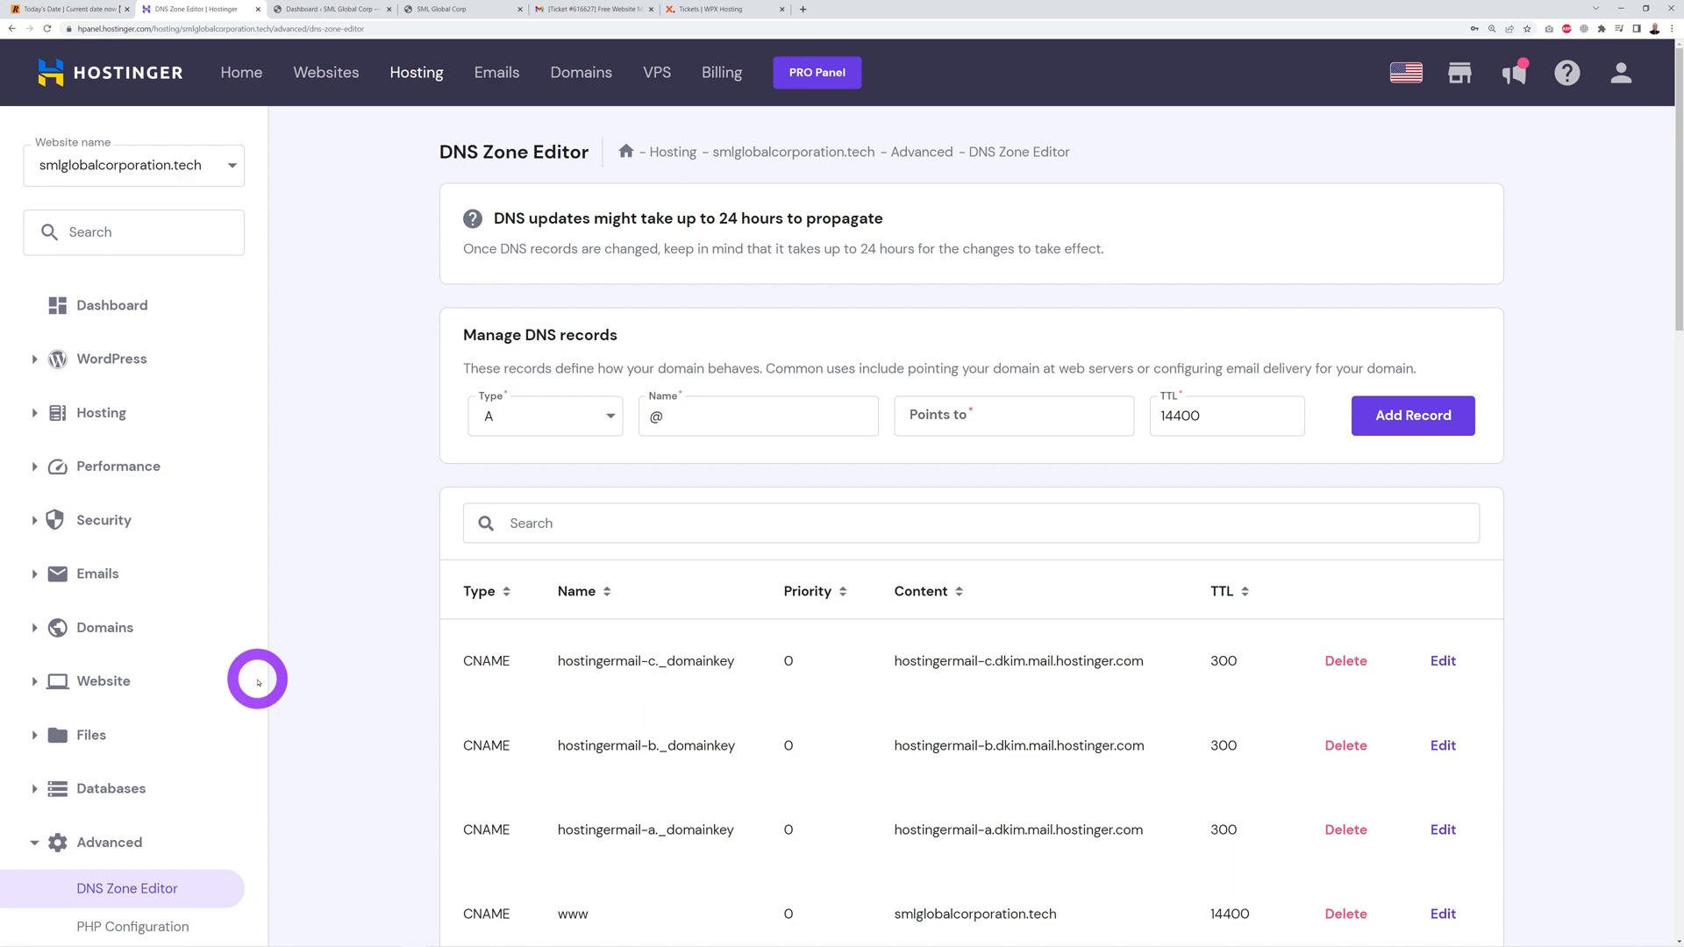
# Step: Point the NS records to ns1, ns2 and ns3.wpx.net, then move to the DNS propagation search results
pyautogui.scroll(-3)
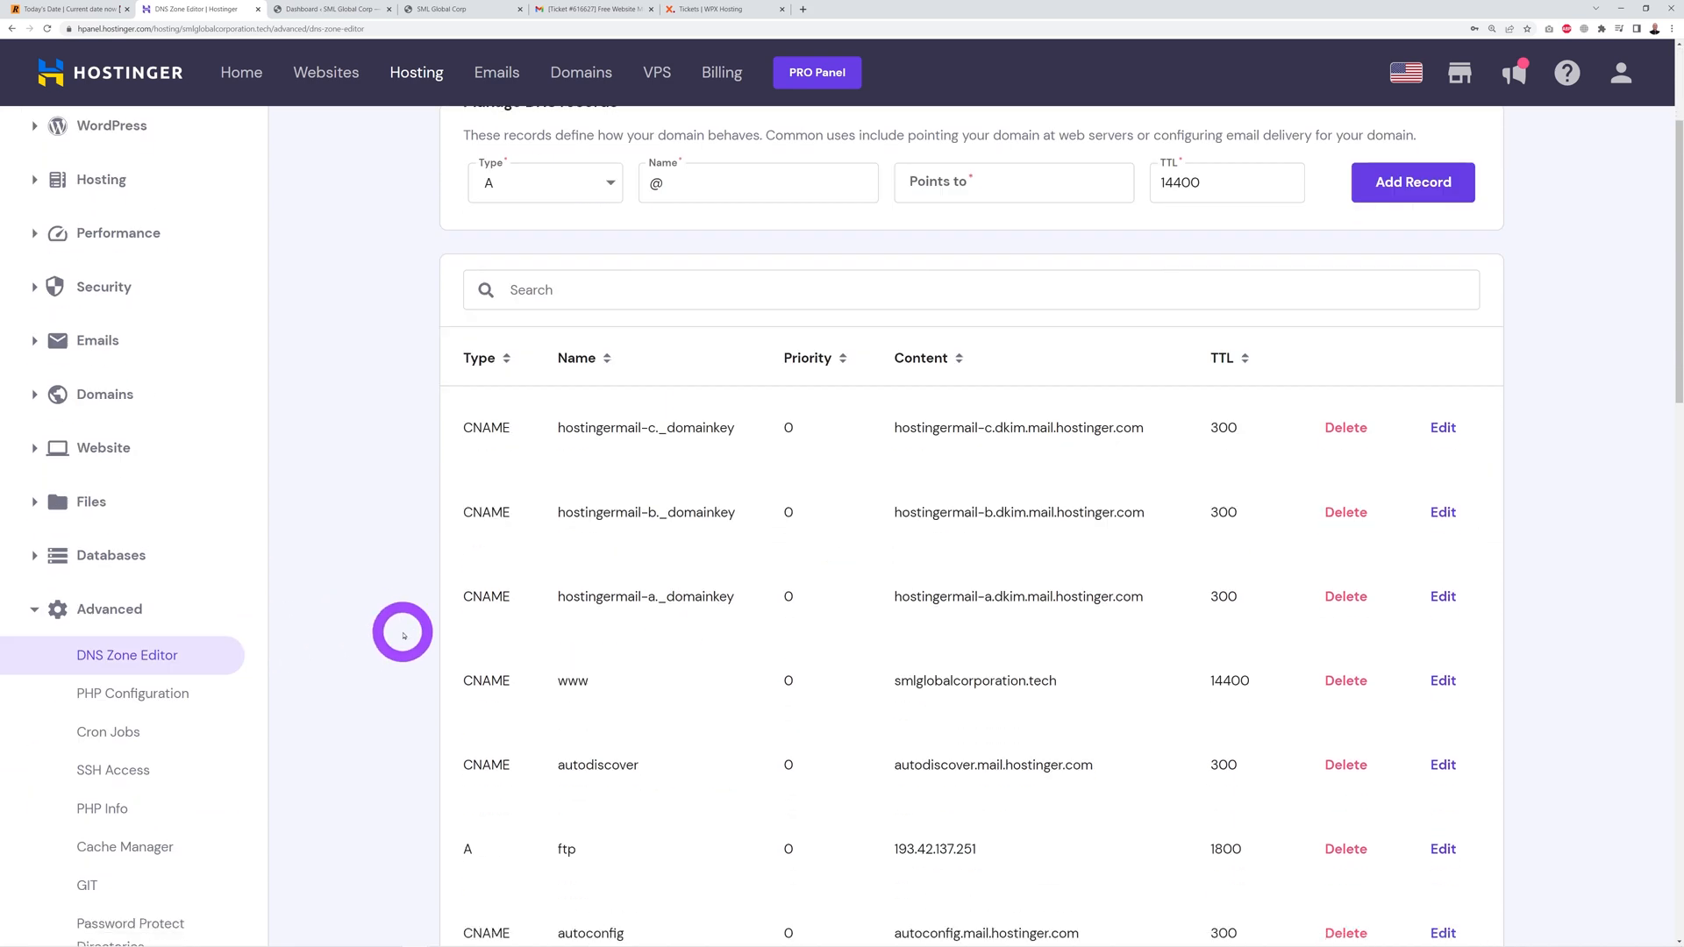
pyautogui.scroll(-3)
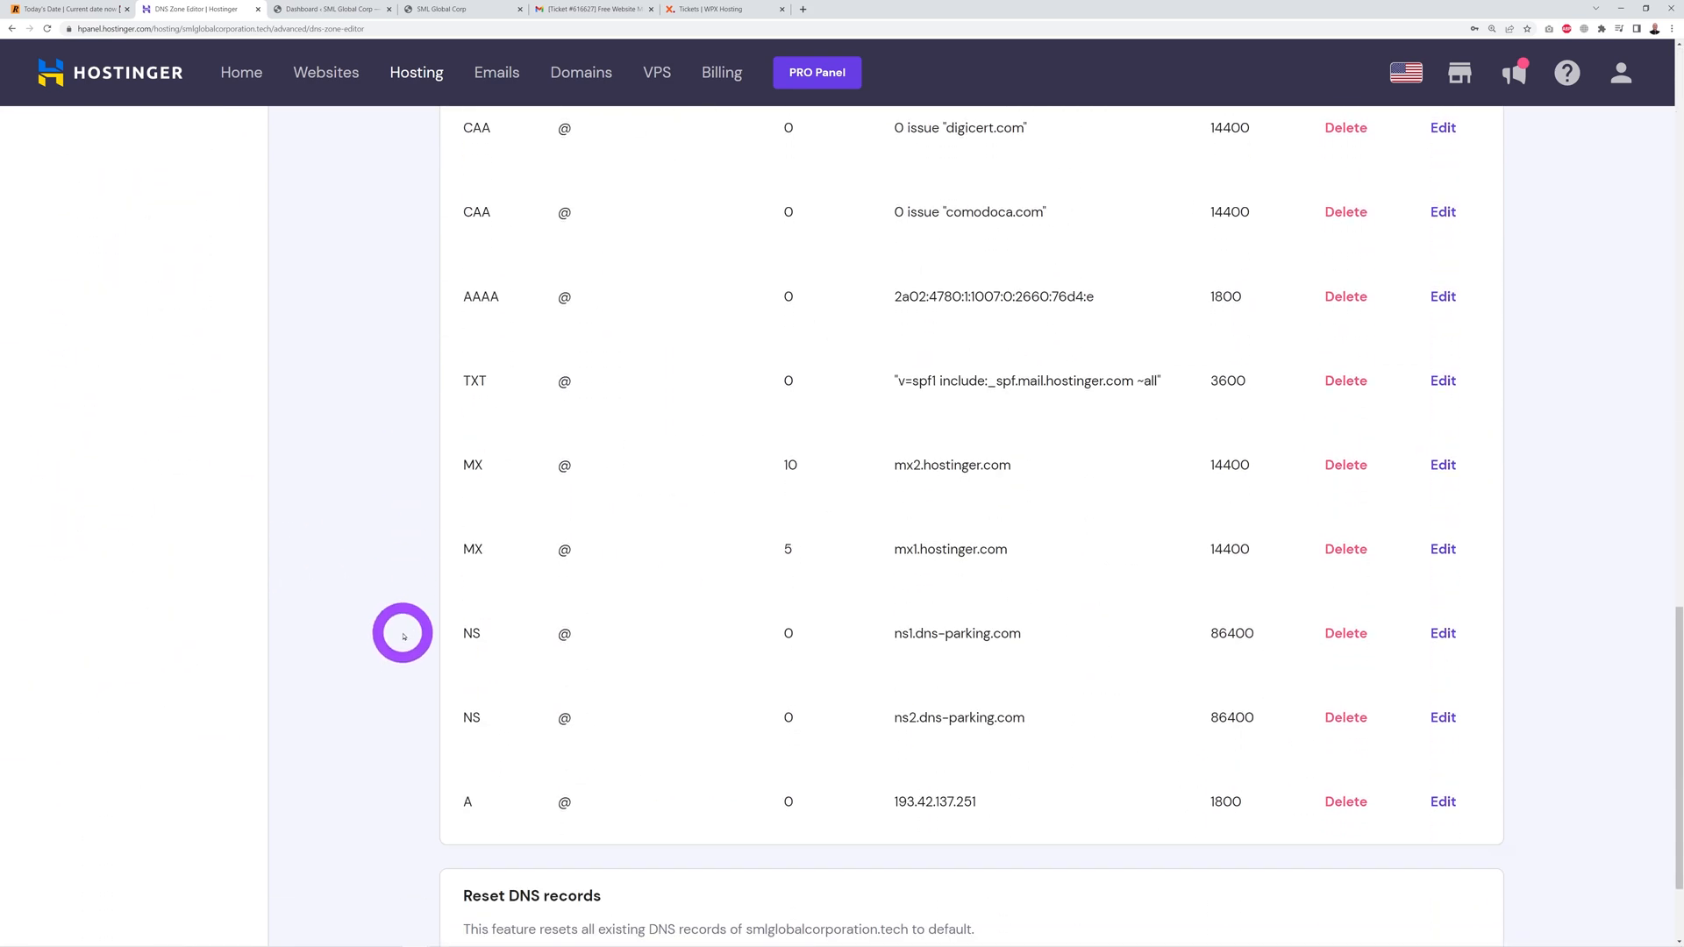
pyautogui.scroll(-3)
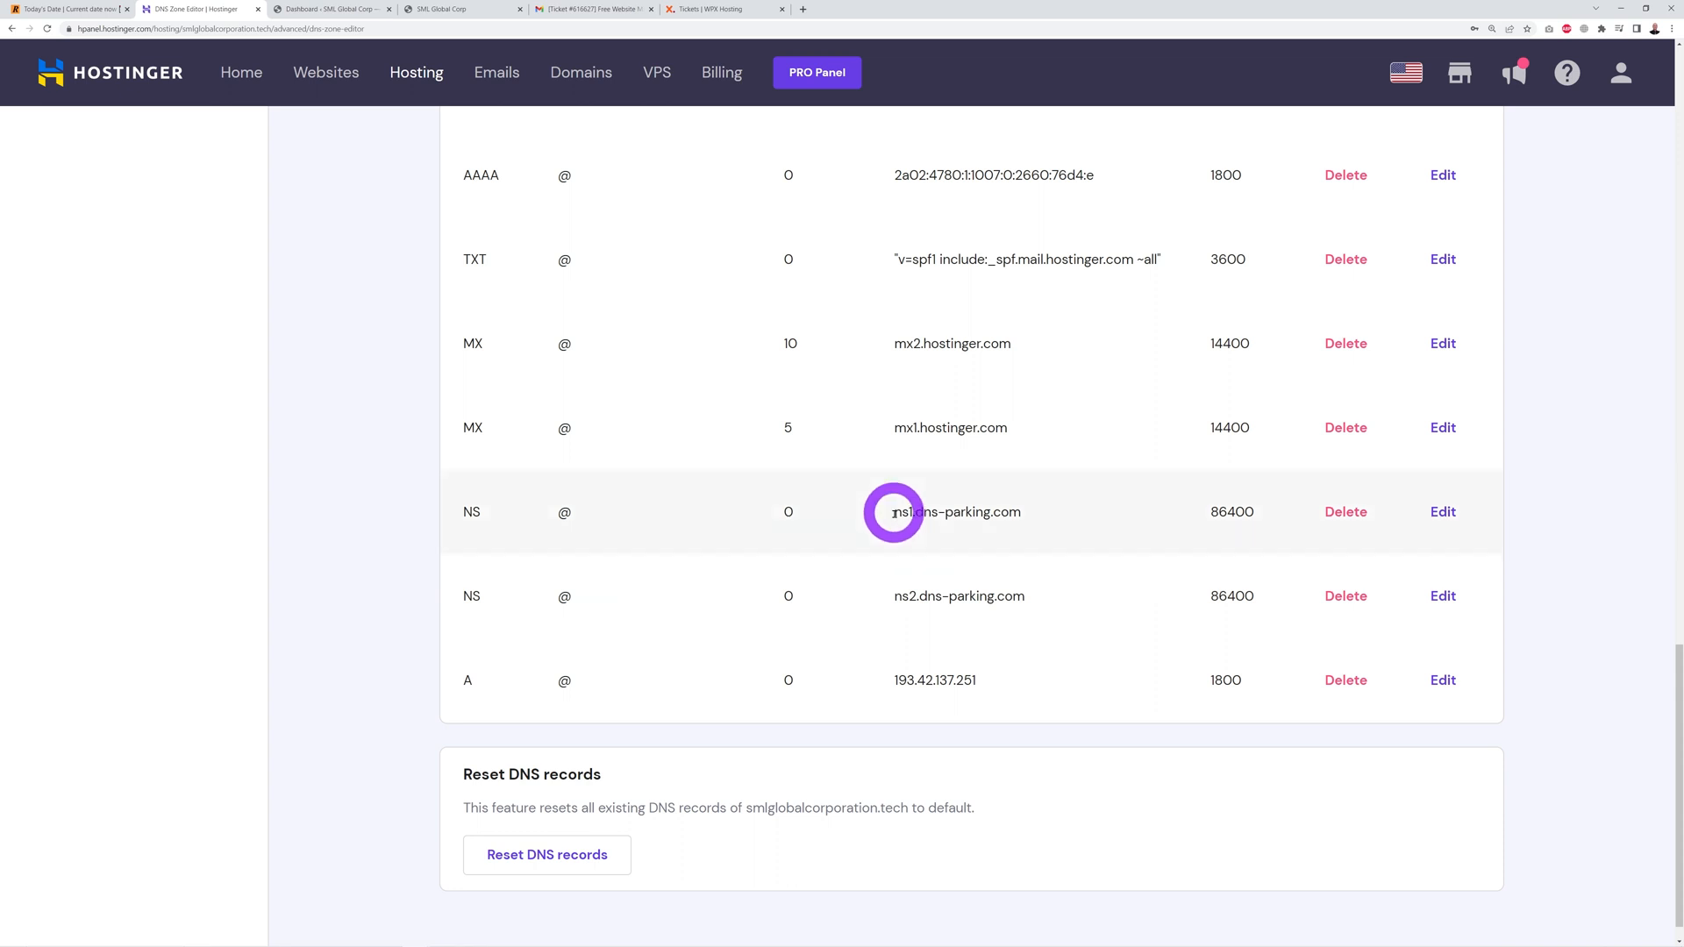
pyautogui.moveTo(905, 597)
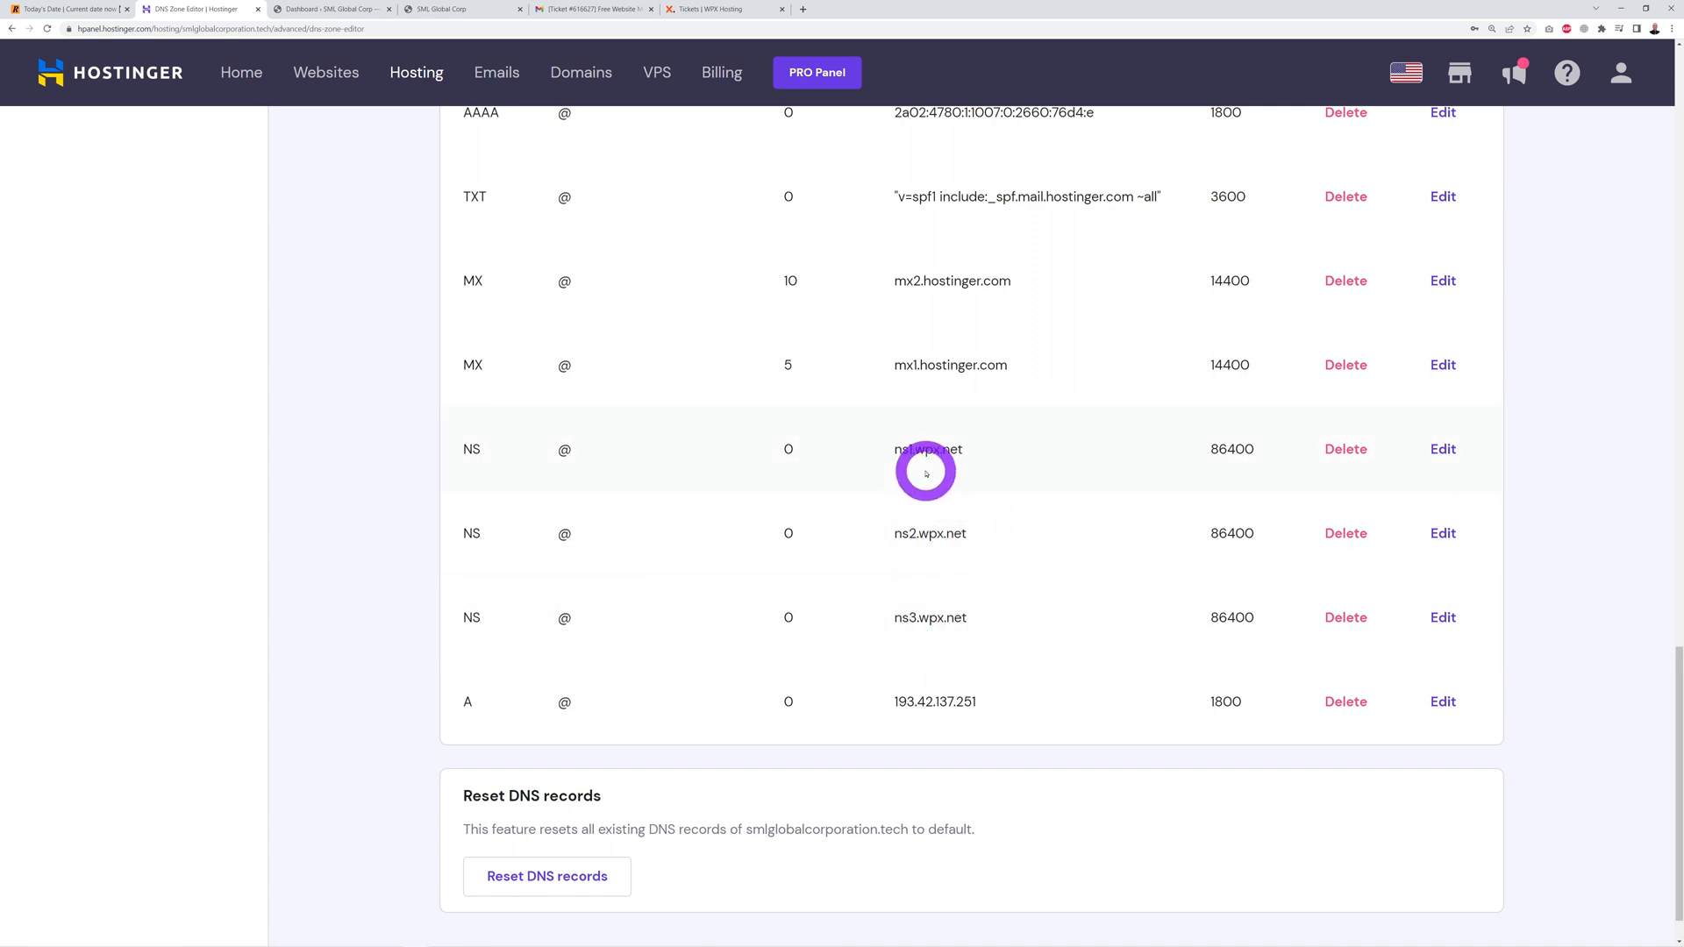
pyautogui.moveTo(932, 265)
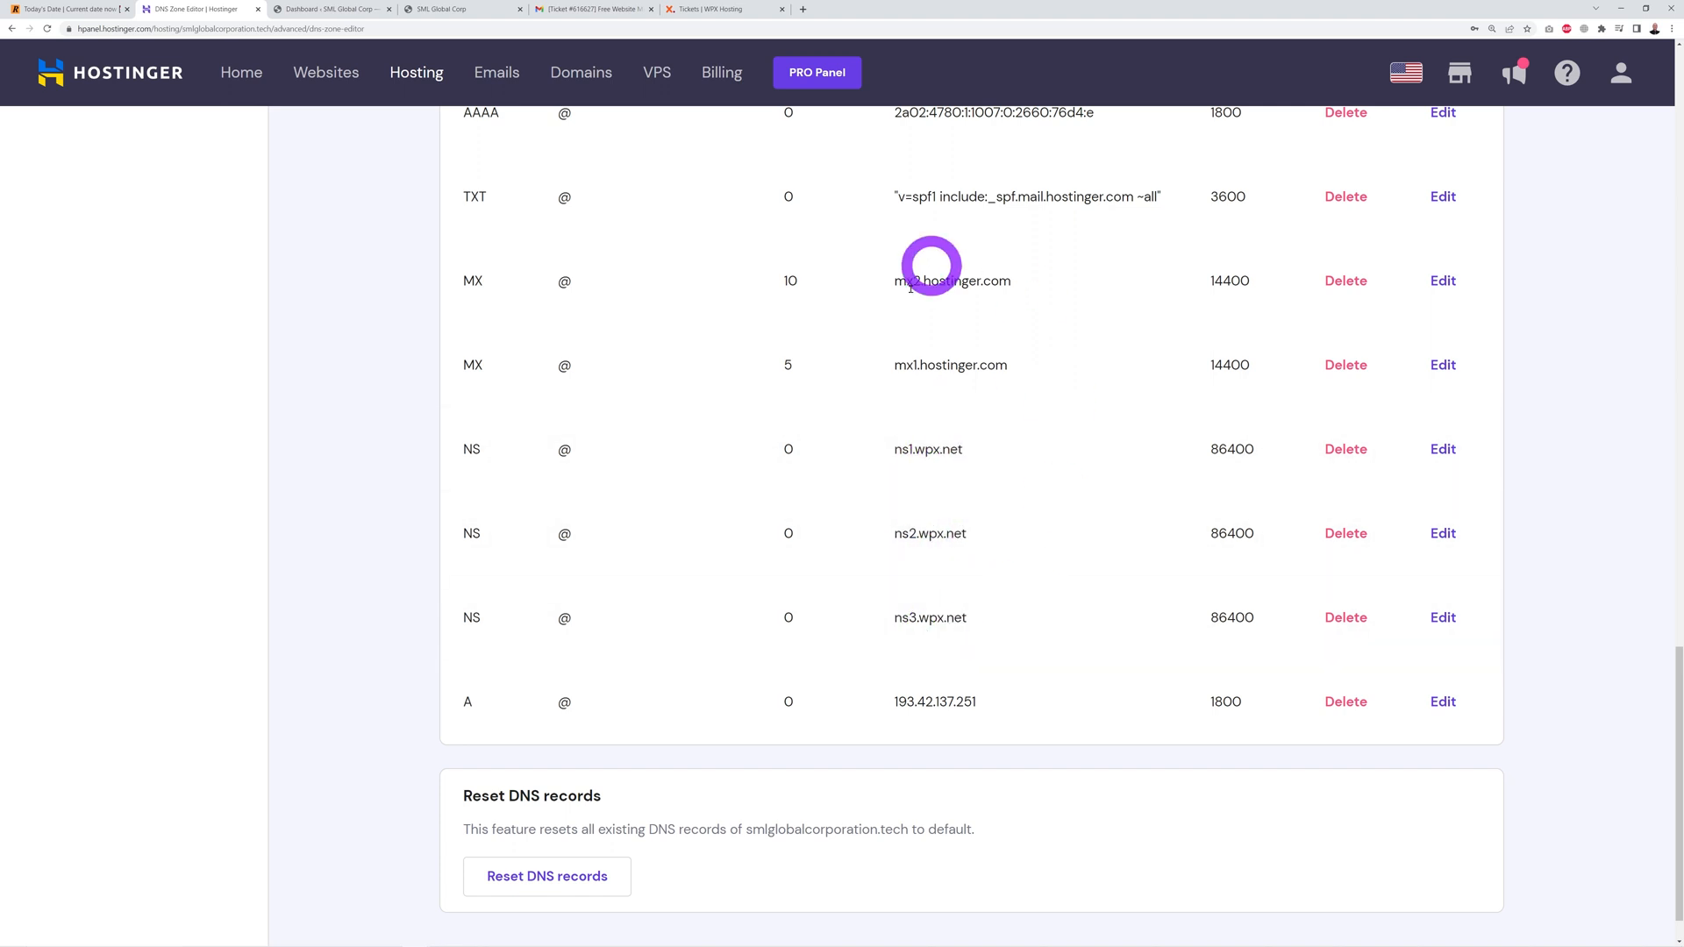
pyautogui.moveTo(946, 648)
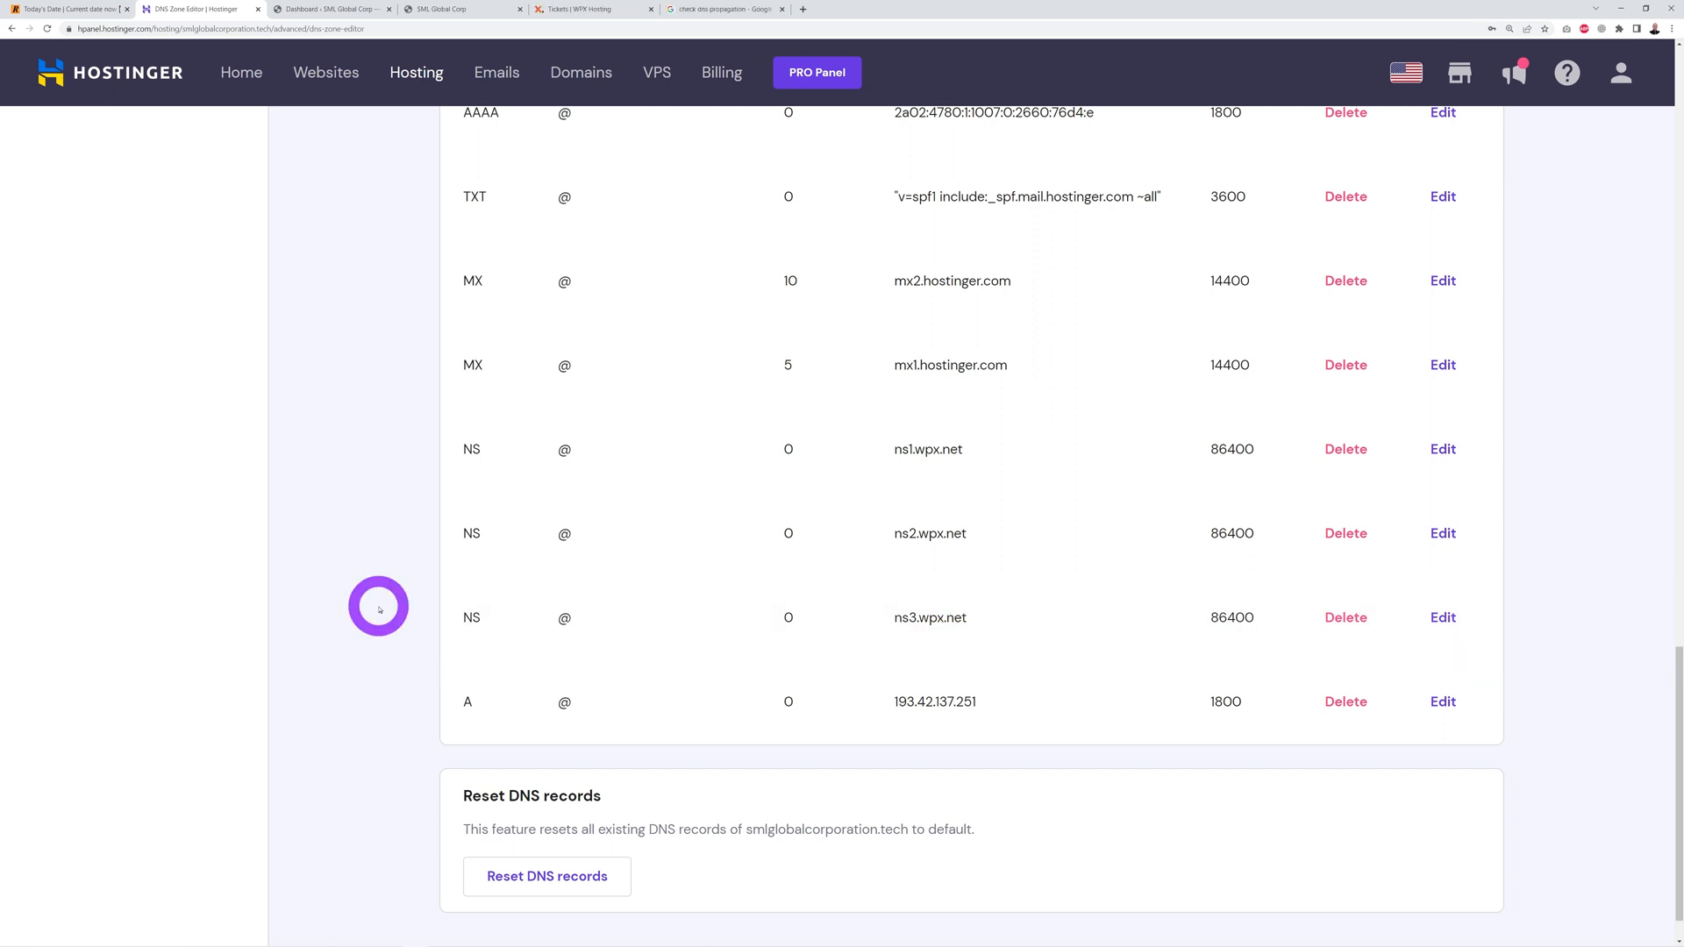
pyautogui.click(725, 9)
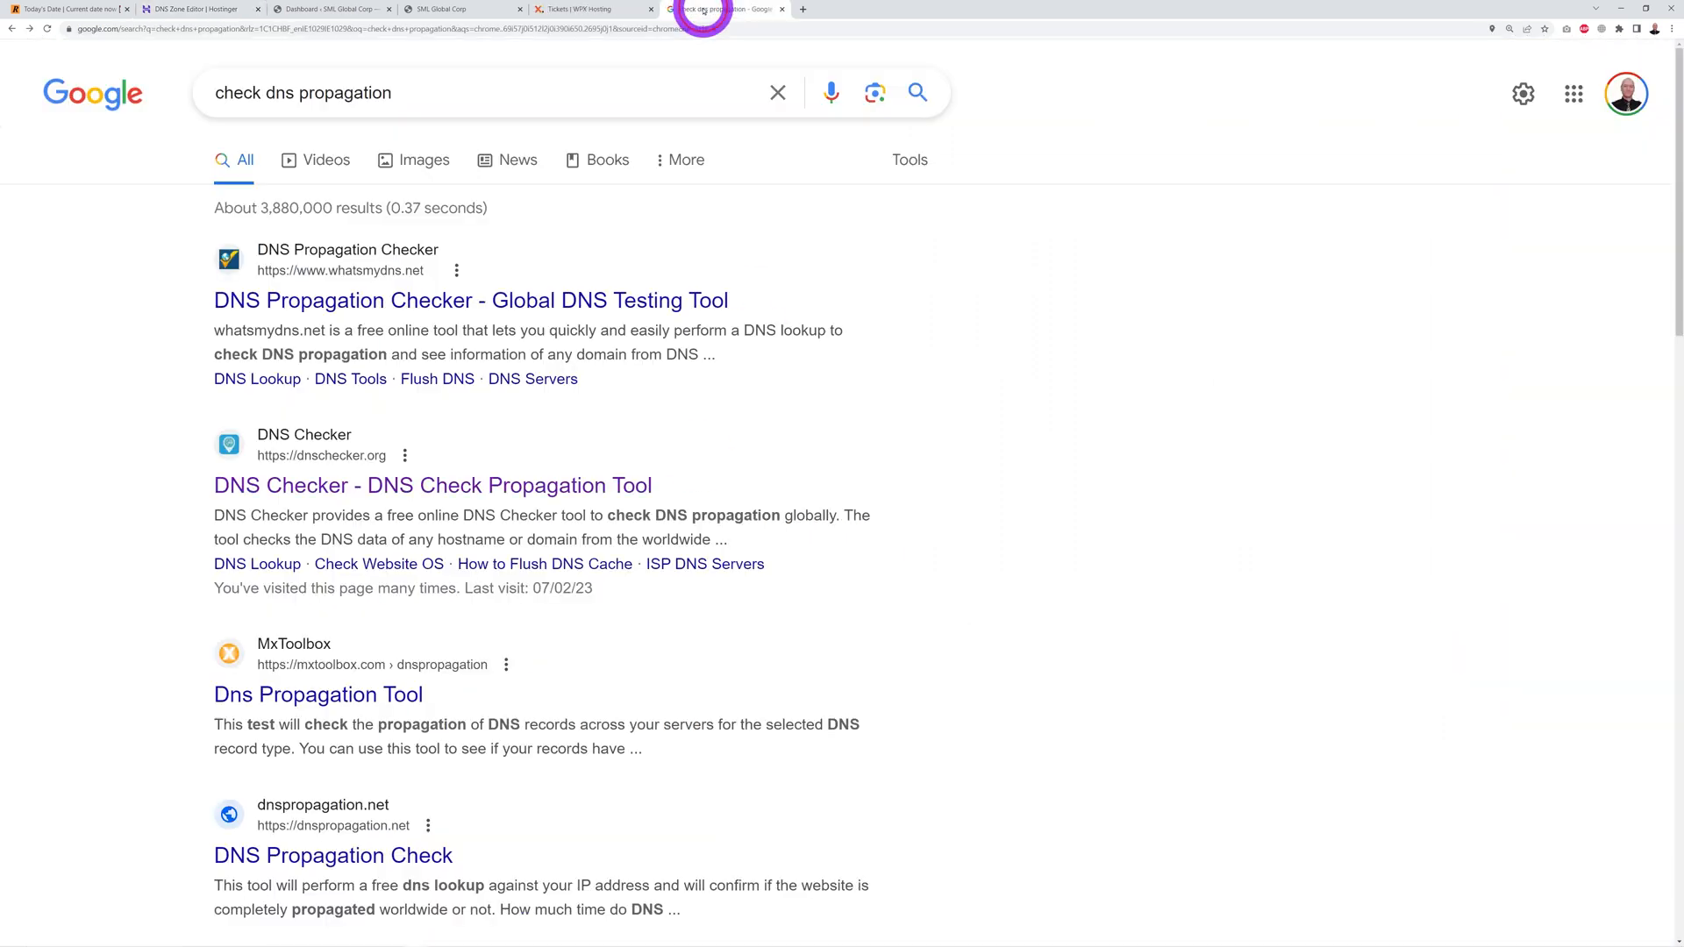
pyautogui.moveTo(214, 121)
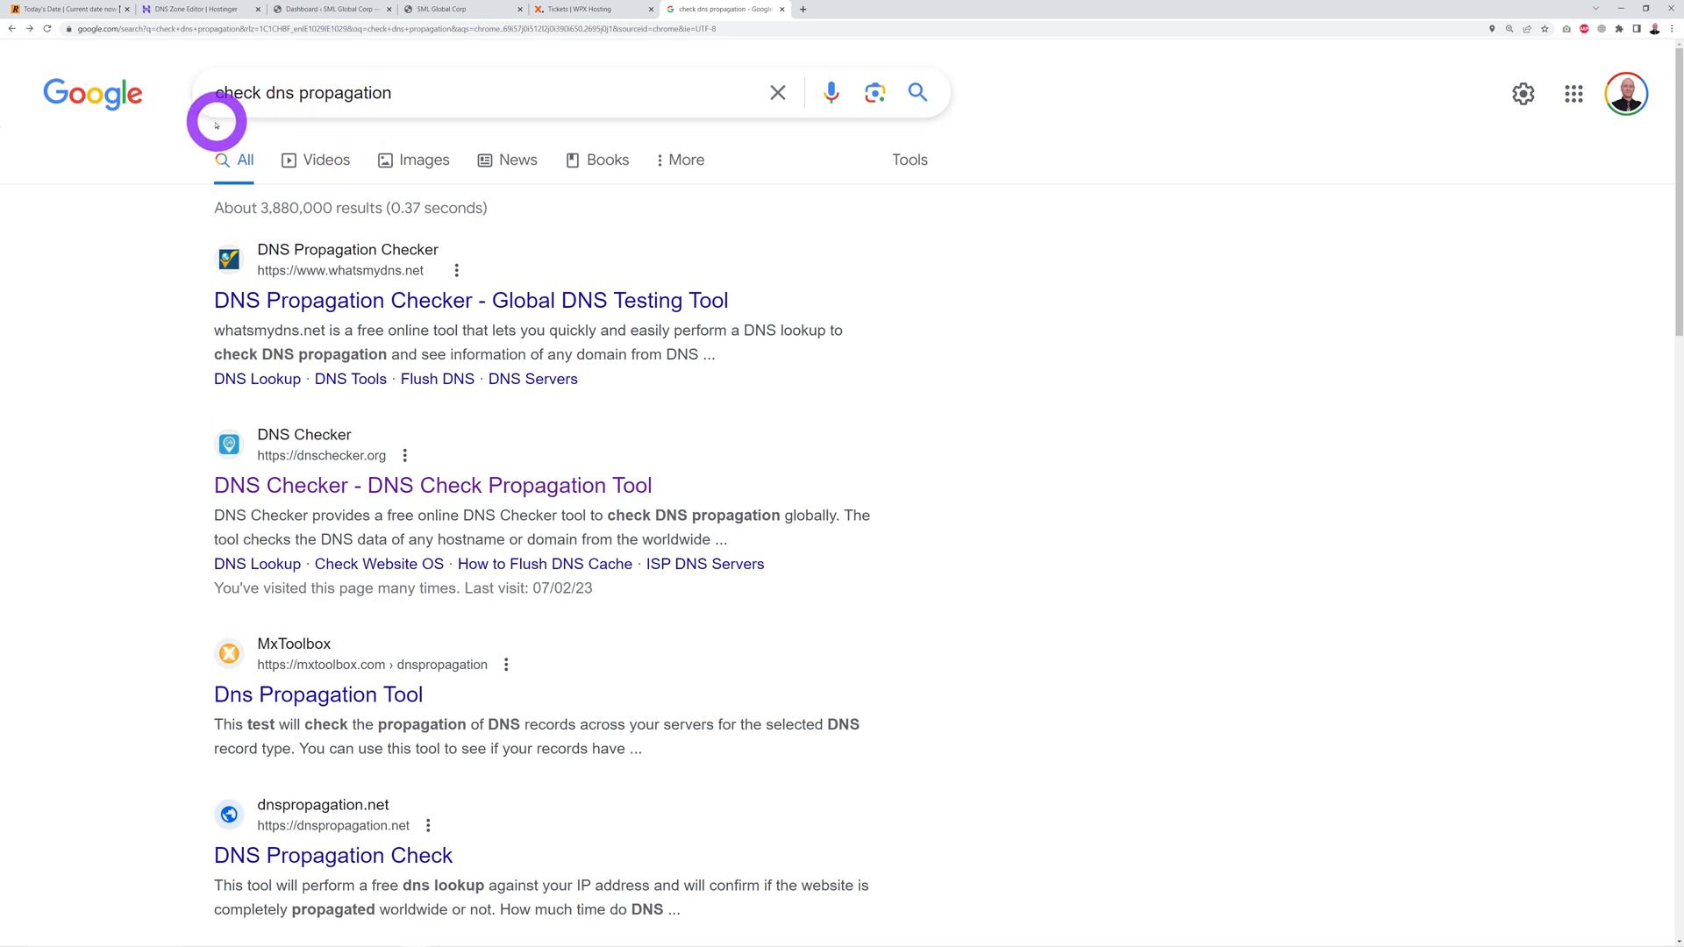
pyautogui.moveTo(460, 190)
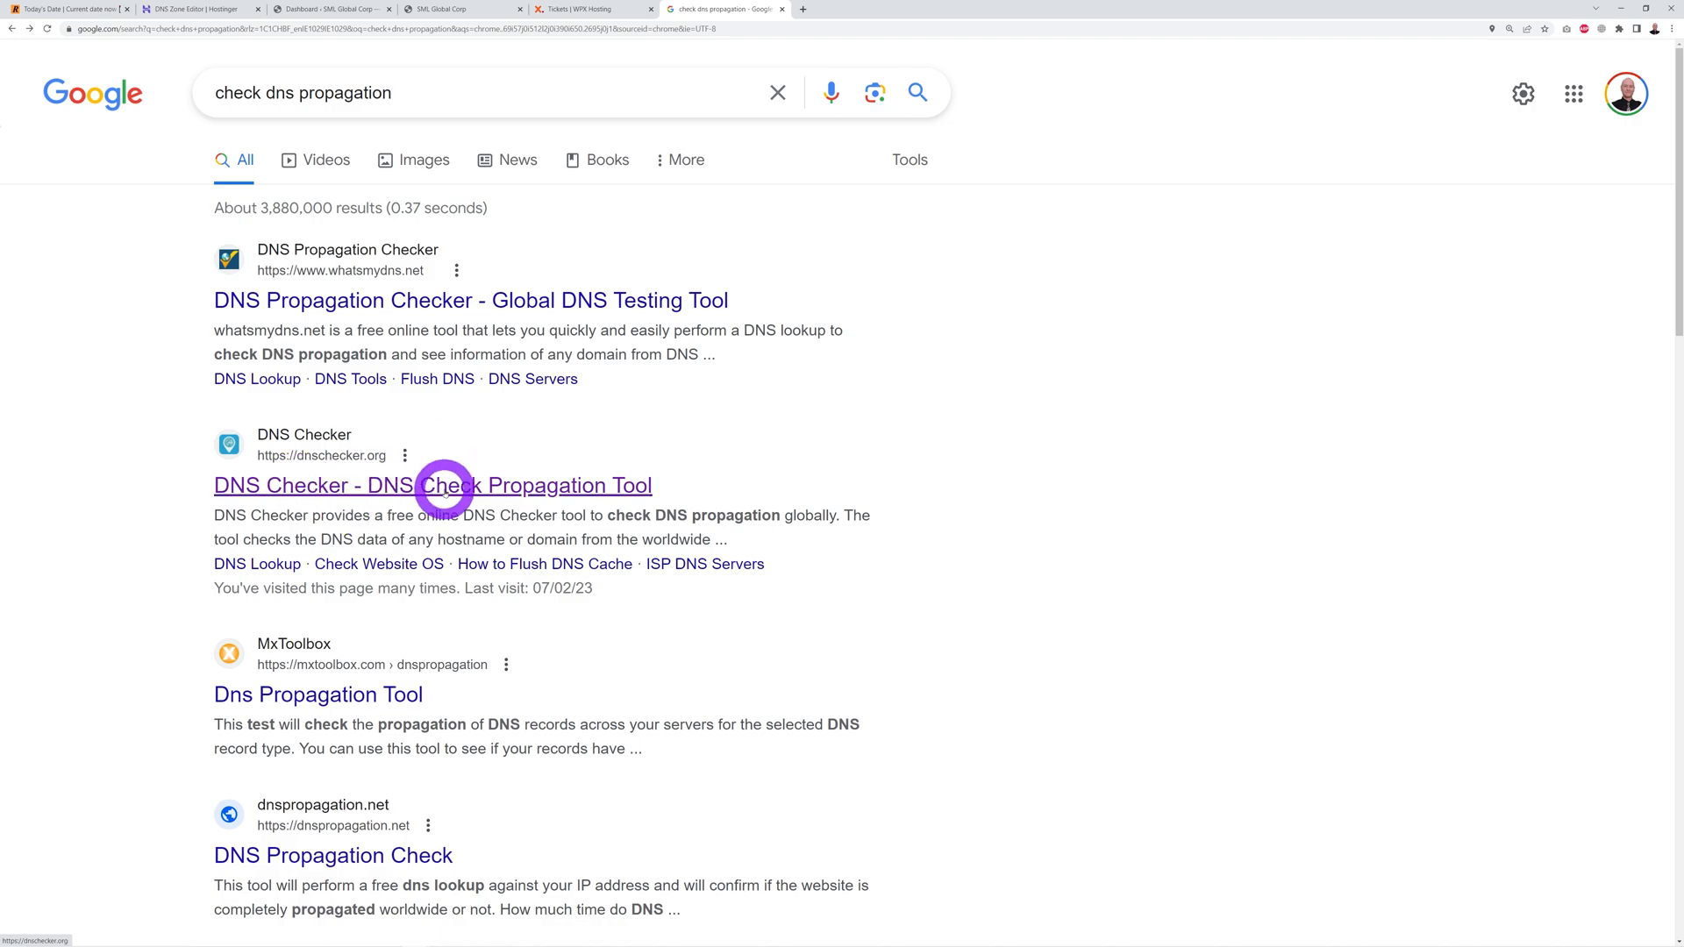
# Step: Open the DNS Checker propagation tool from the Google results
pyautogui.click(434, 484)
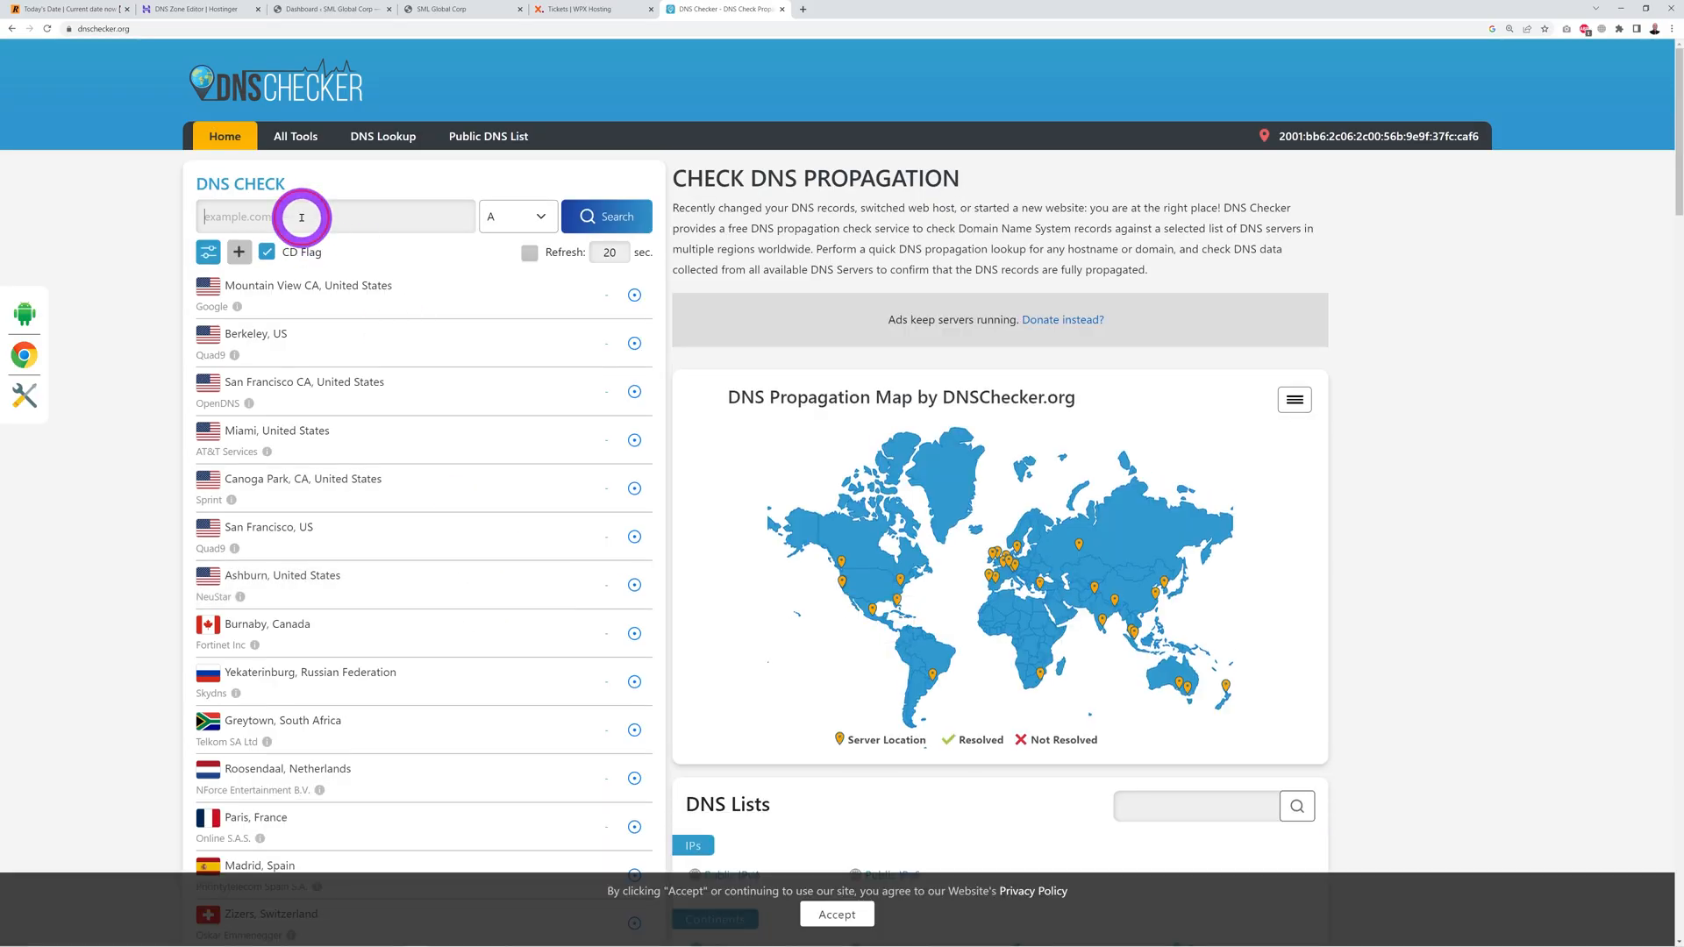
# Step: Run an NS lookup for smlglobalcorporation.tech and confirm the wpx.net nameservers resolve almost worldwide
pyautogui.write('smlglobalcorporation.tech')
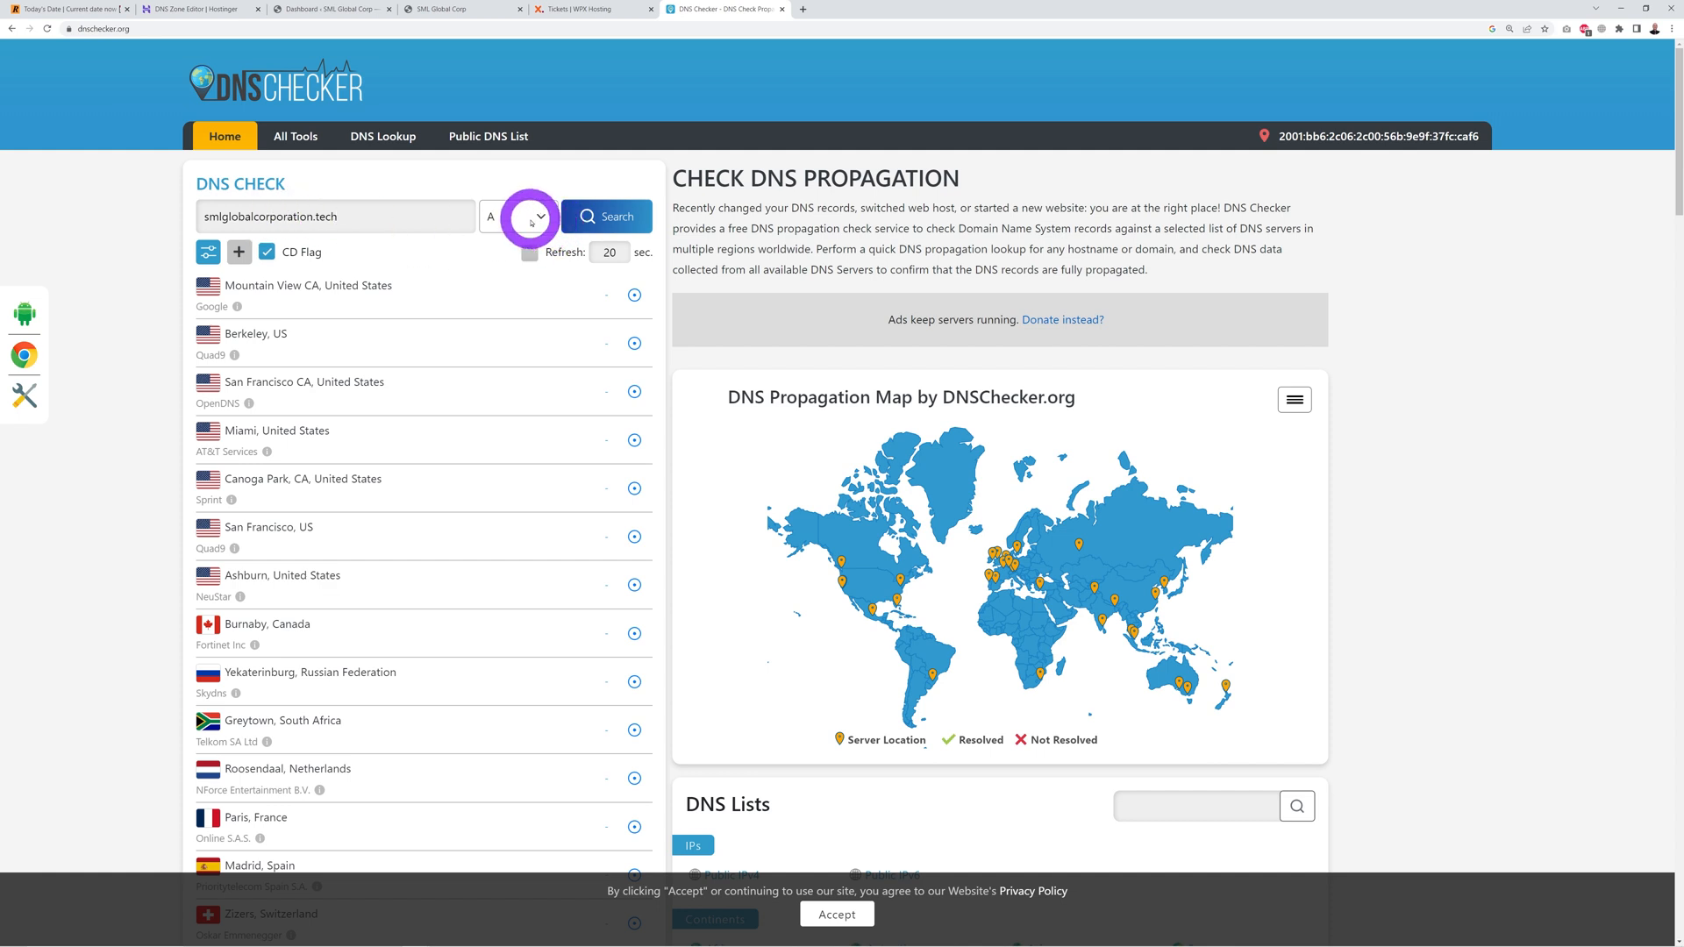
pyautogui.click(515, 216)
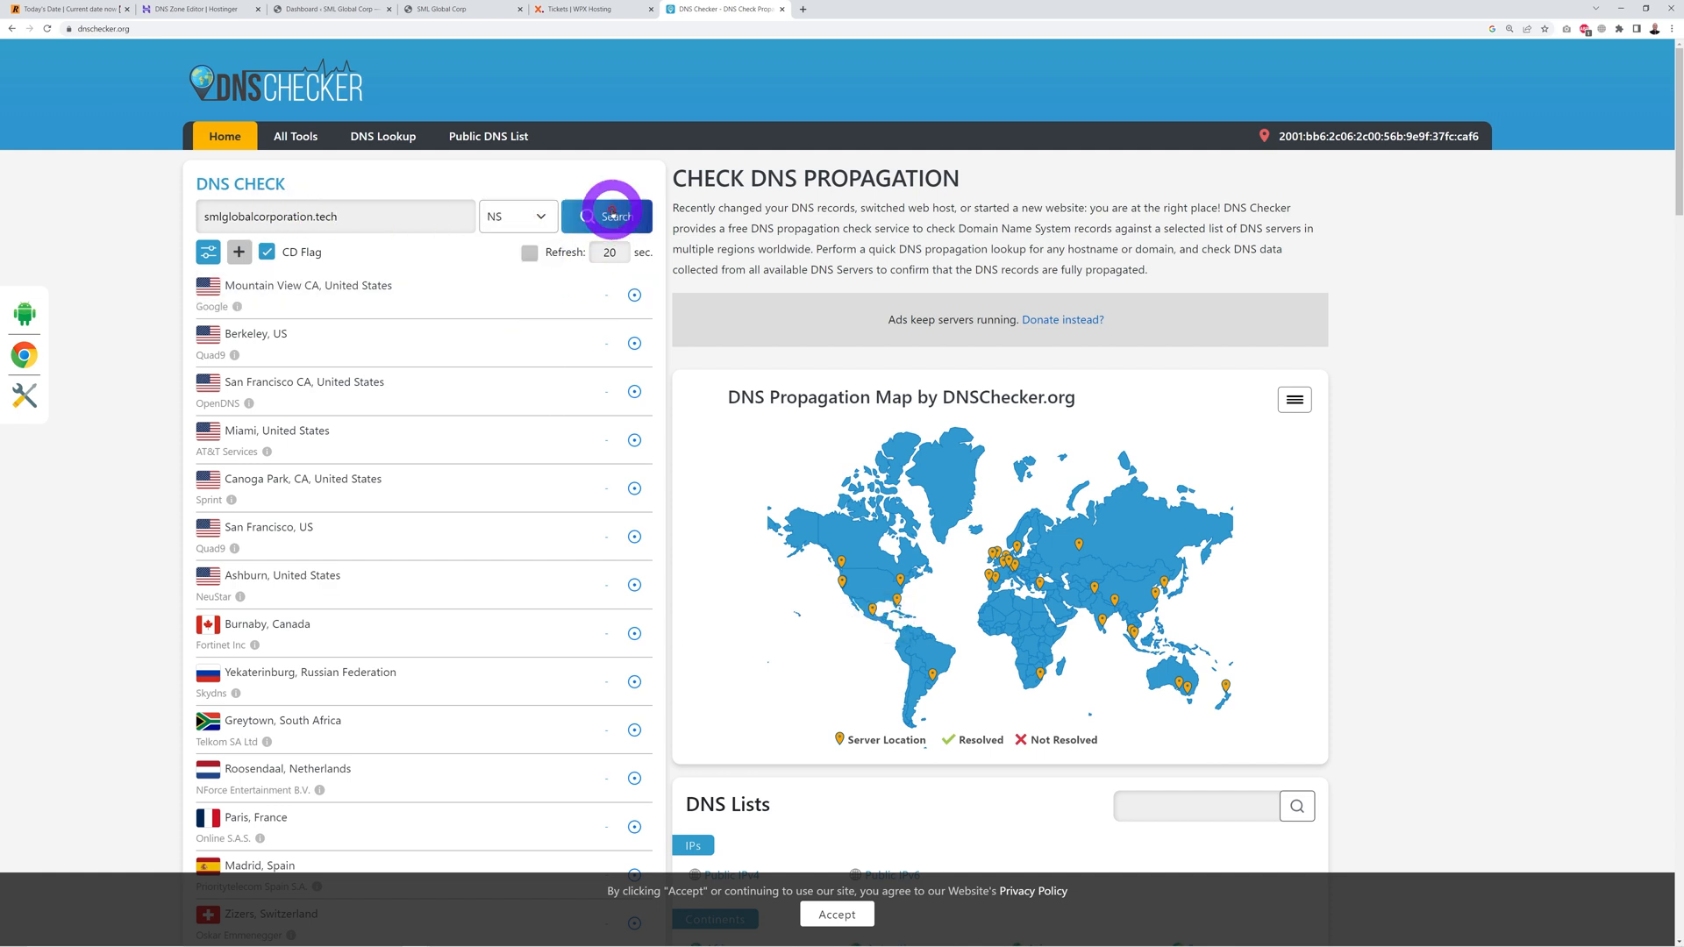
pyautogui.click(607, 216)
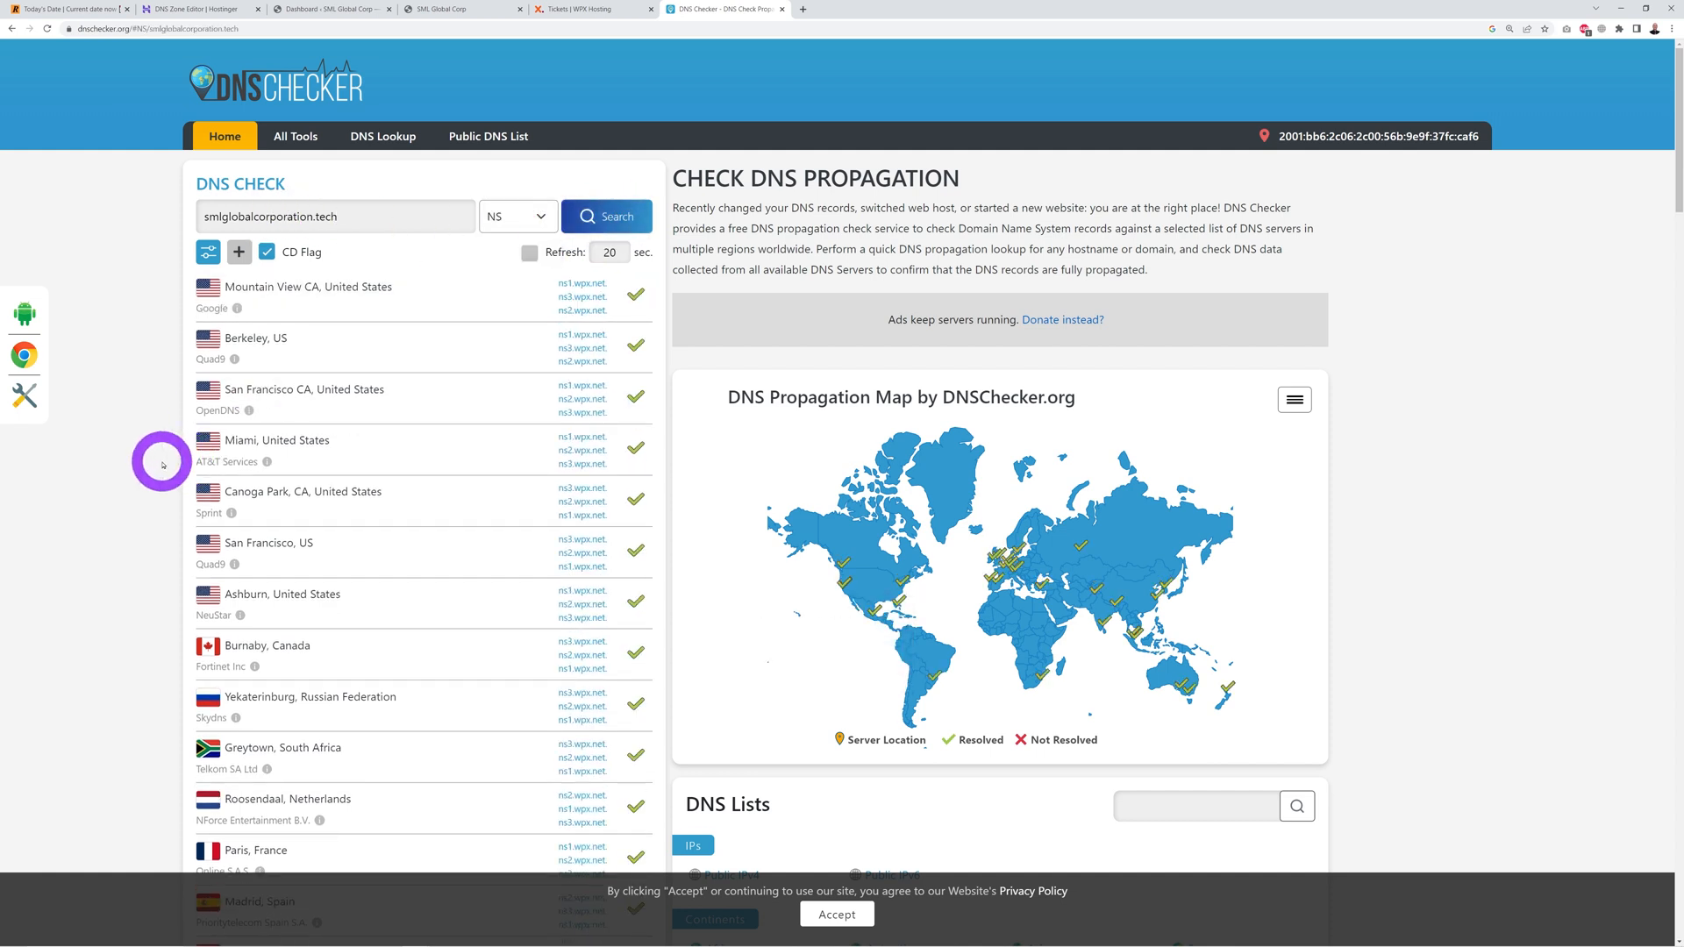
pyautogui.moveTo(491, 726)
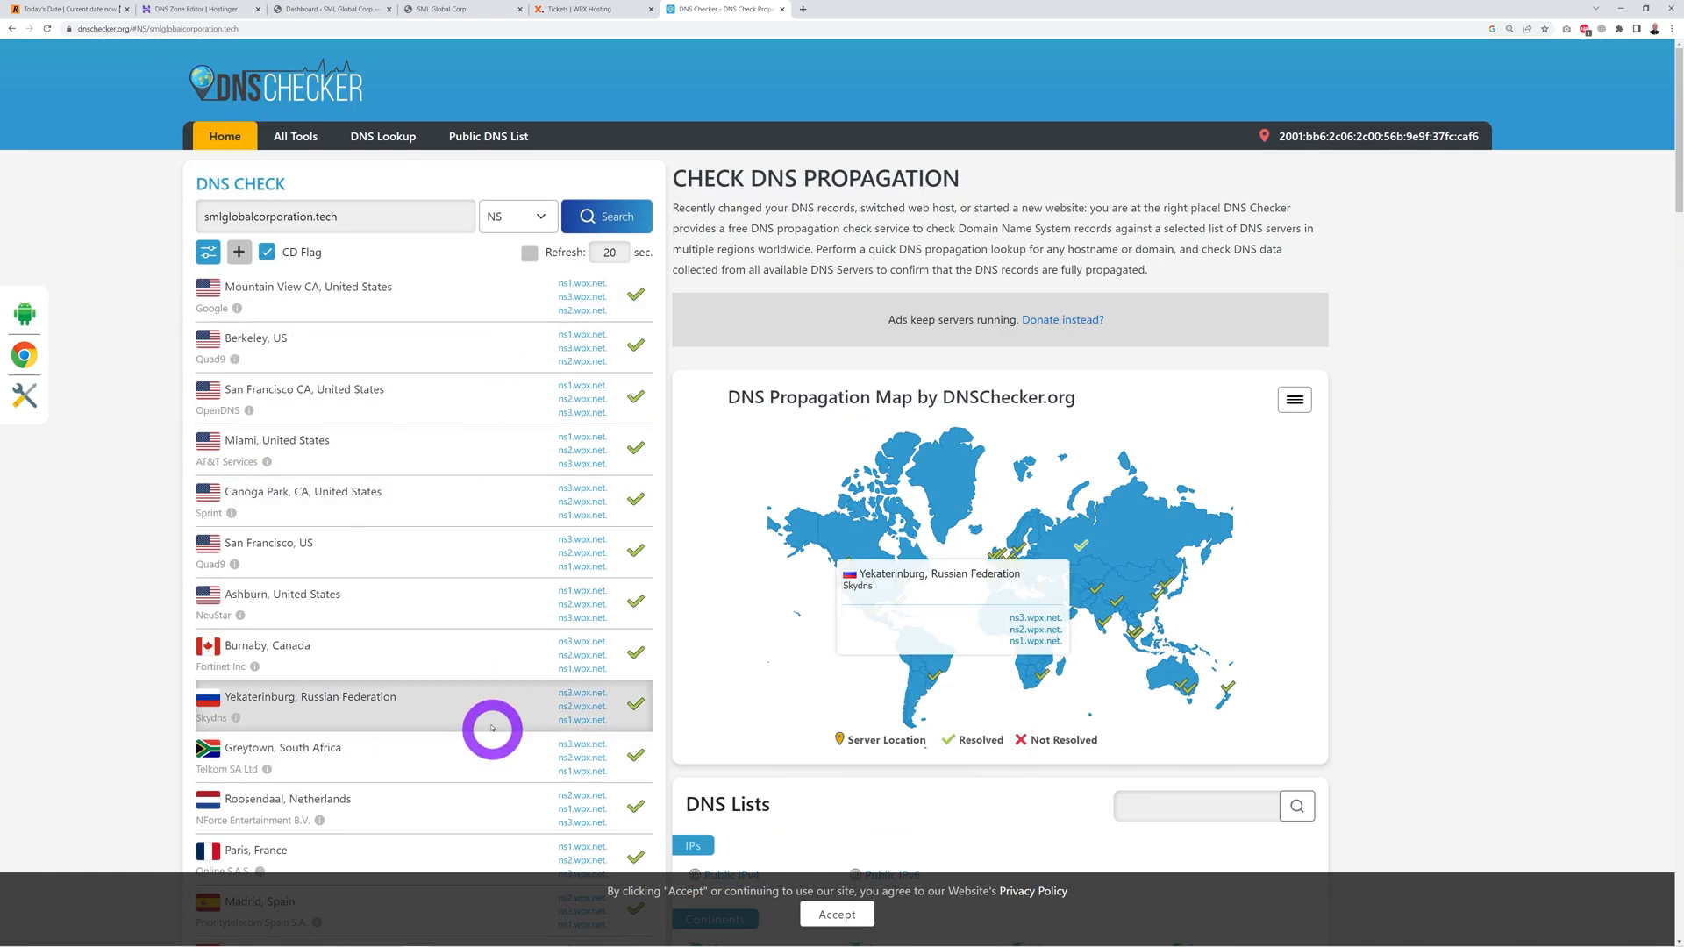
pyautogui.scroll(-3)
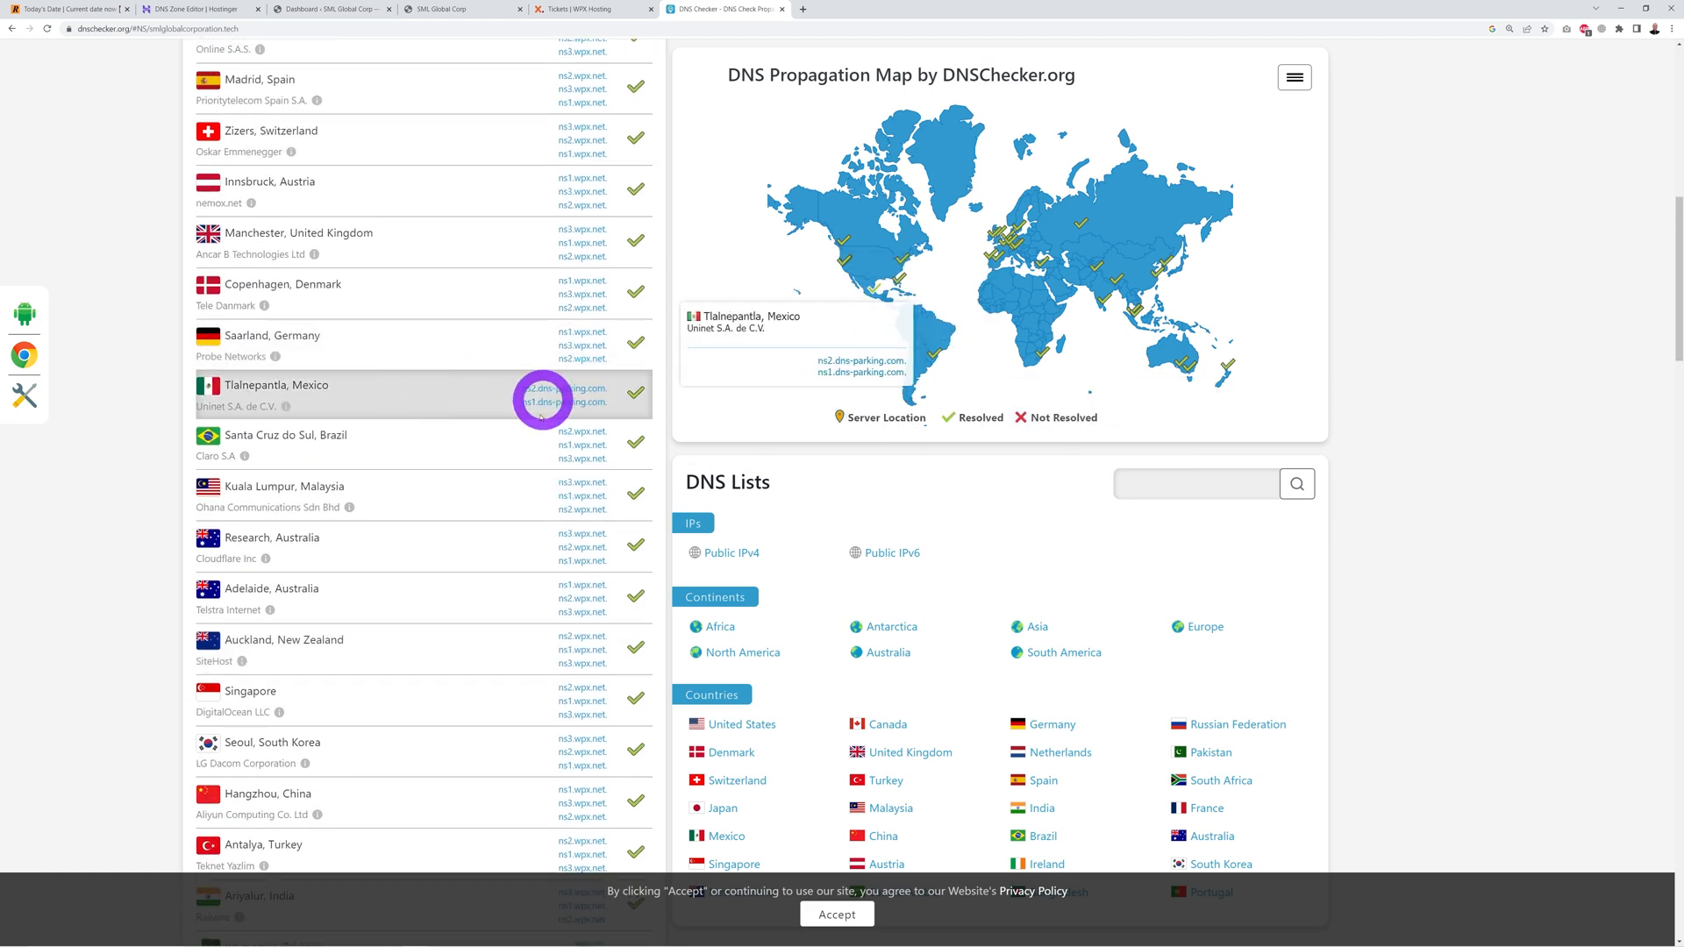
pyautogui.scroll(3)
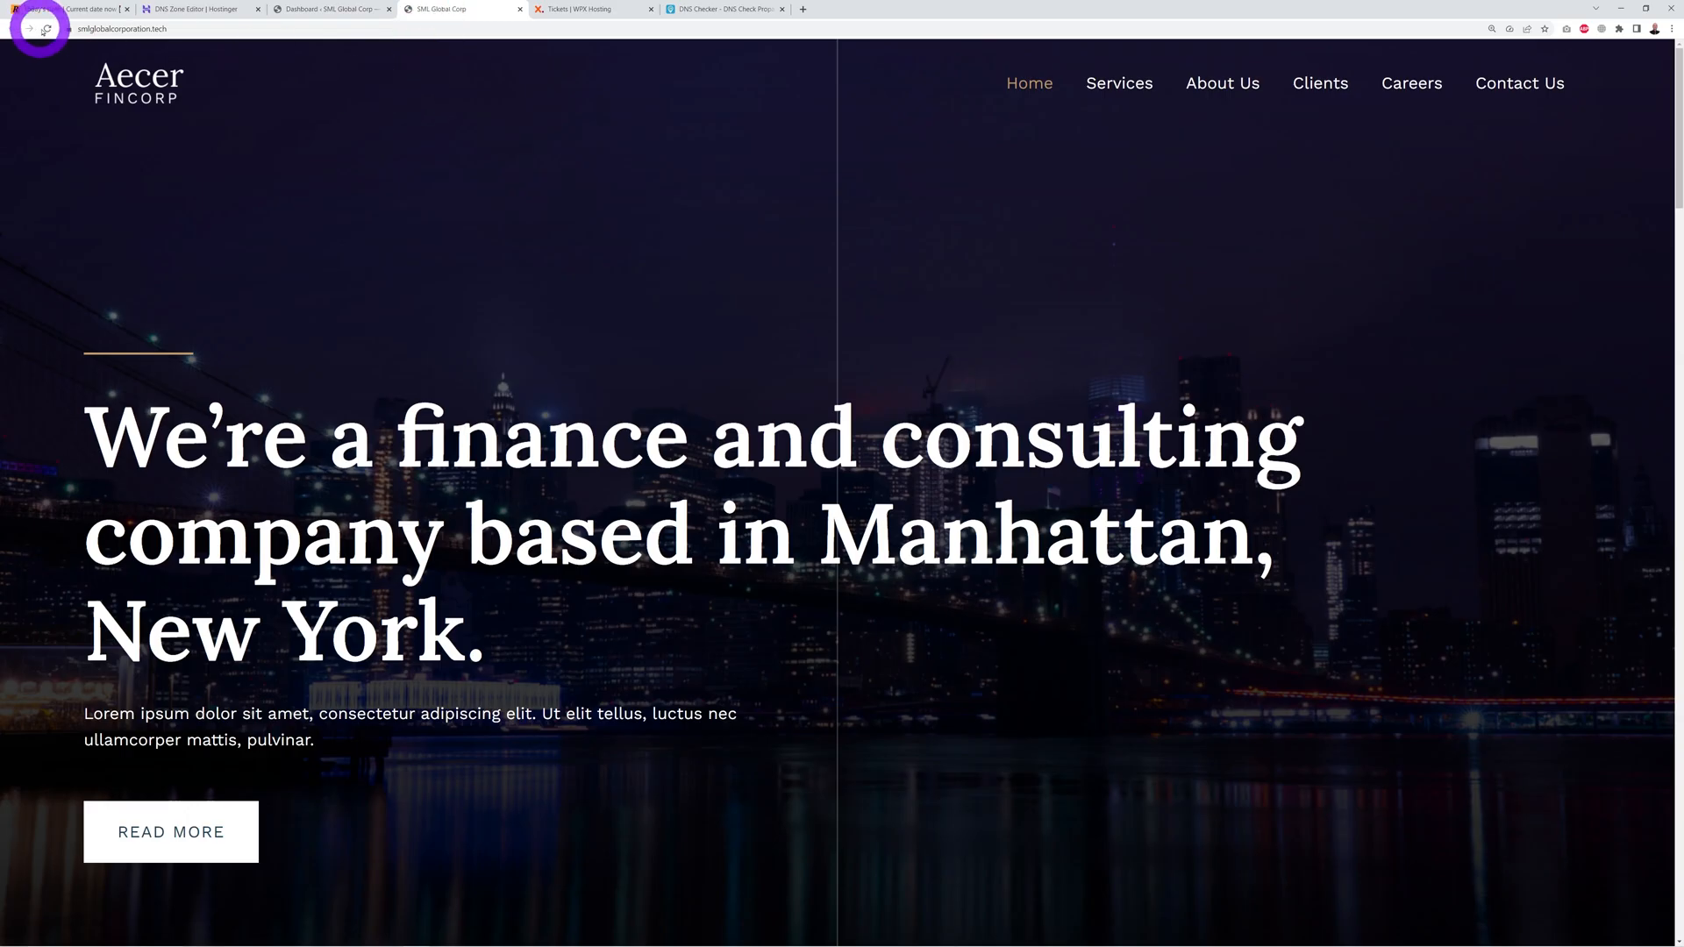
# Step: Reload the live site to verify it loads
pyautogui.click(46, 30)
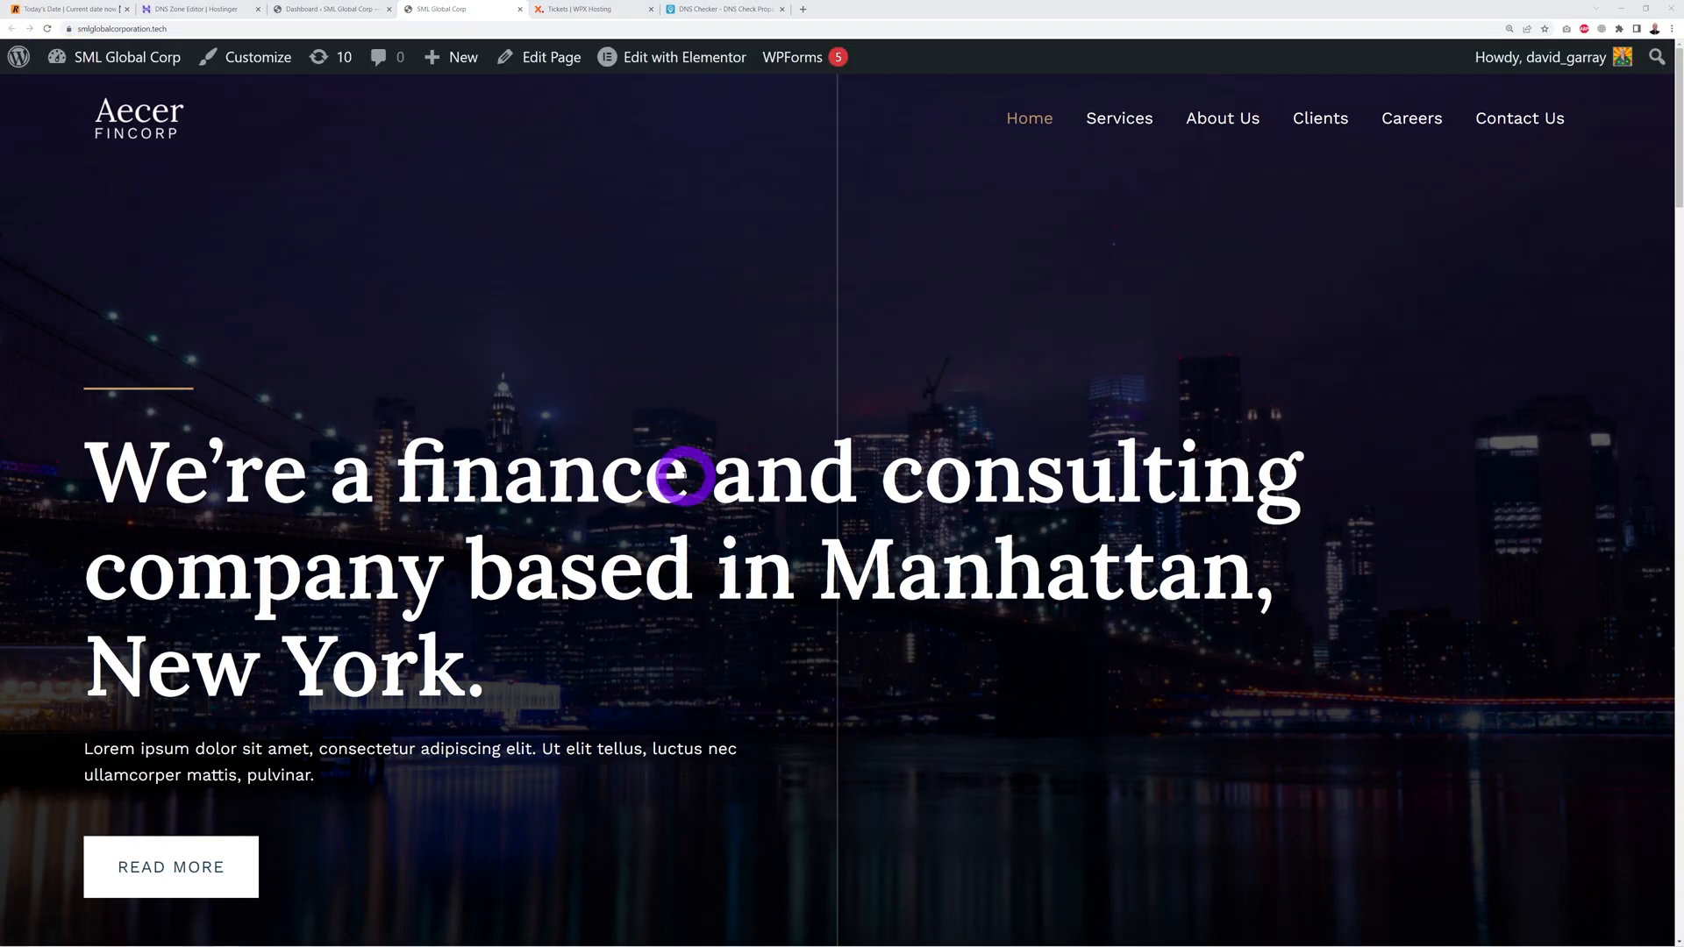